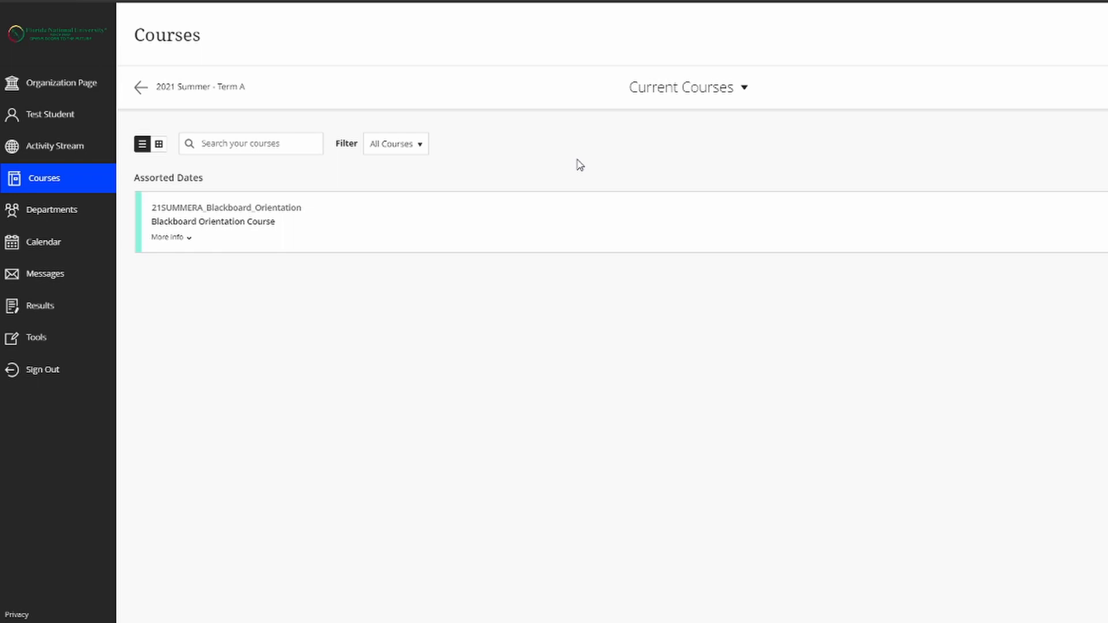
mouse_move(557, 164)
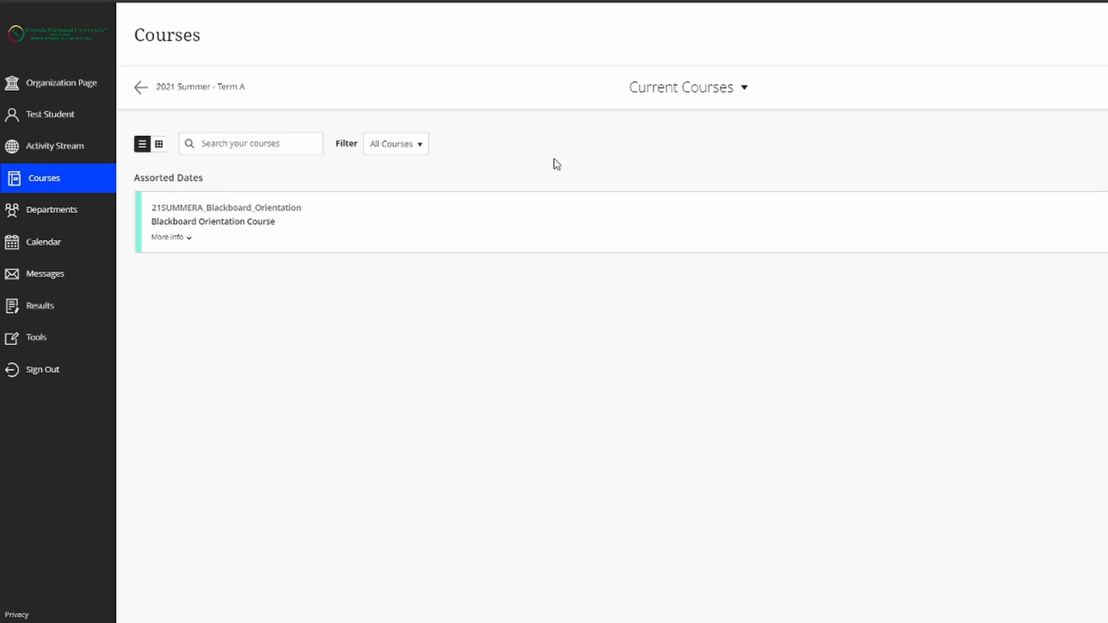
mouse_move(280, 227)
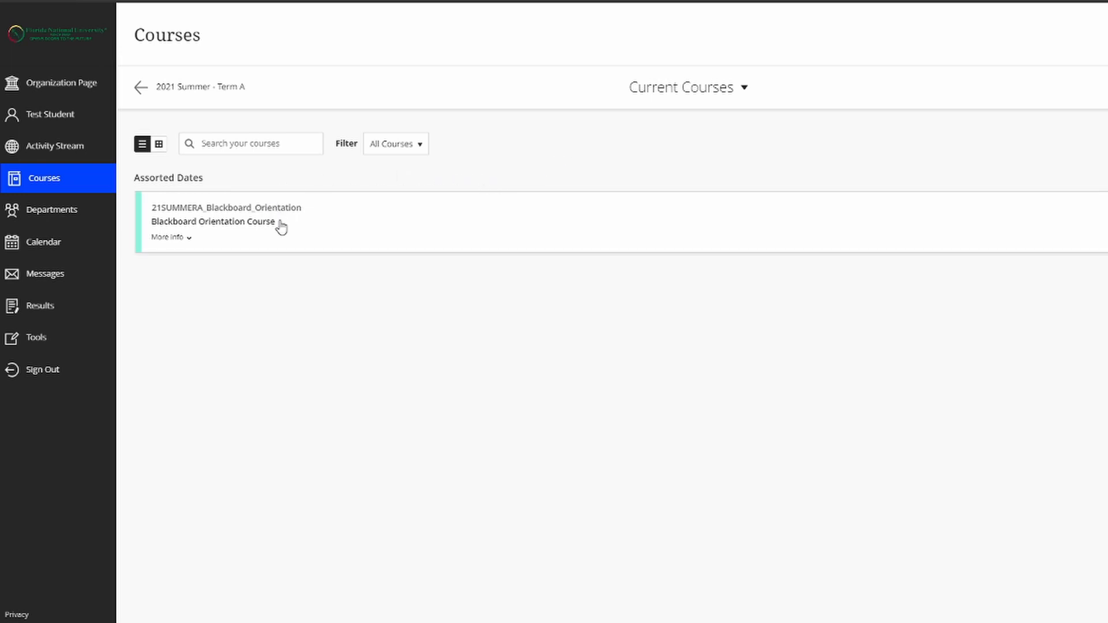
mouse_move(243, 387)
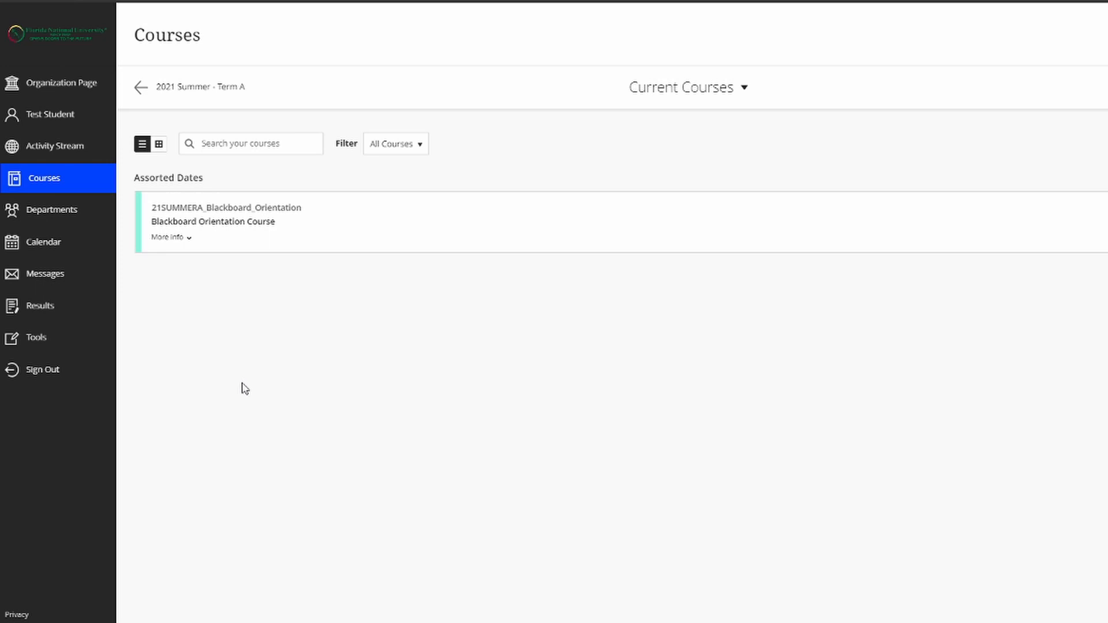
mouse_move(278, 333)
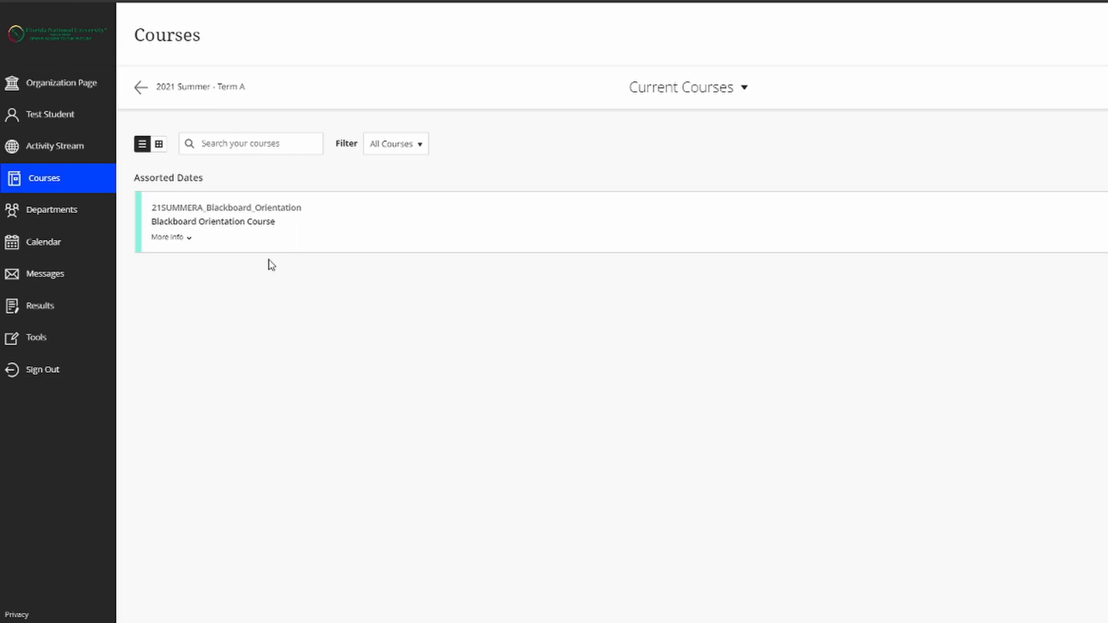
- Open the Blackboard Orientation Course and scroll through its details, actions and content list
left_click(228, 207)
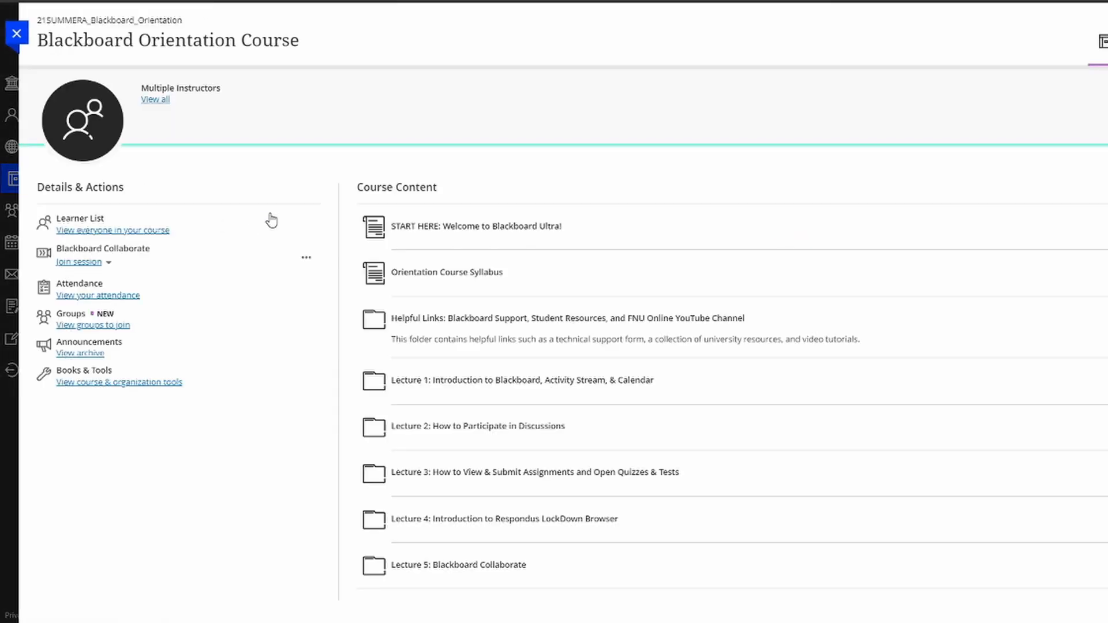
mouse_move(304, 202)
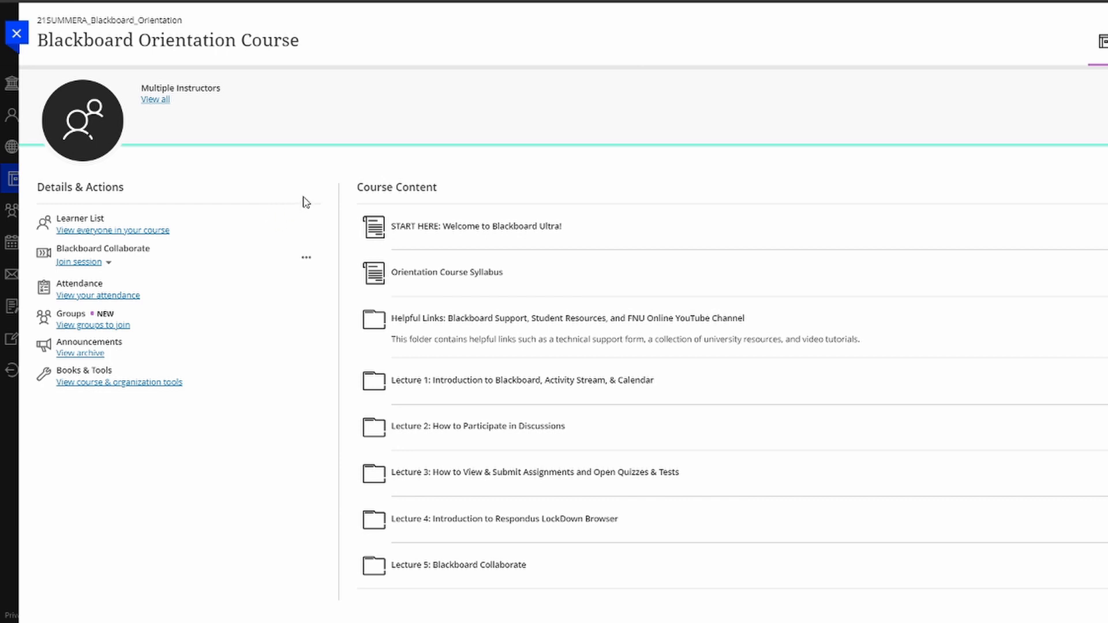
mouse_move(374, 179)
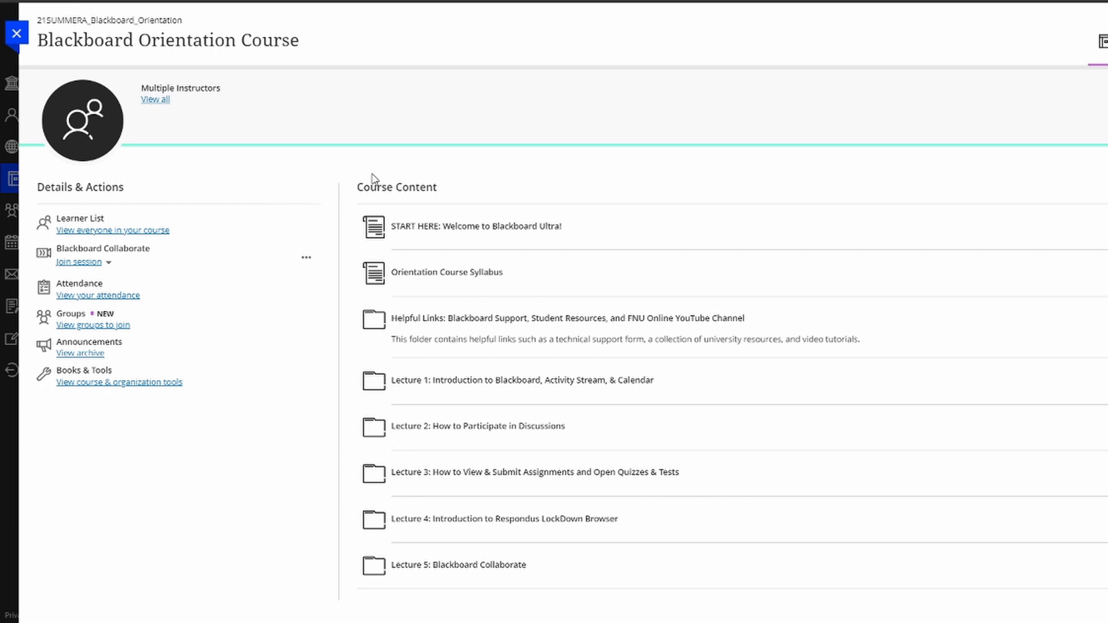
mouse_move(158, 191)
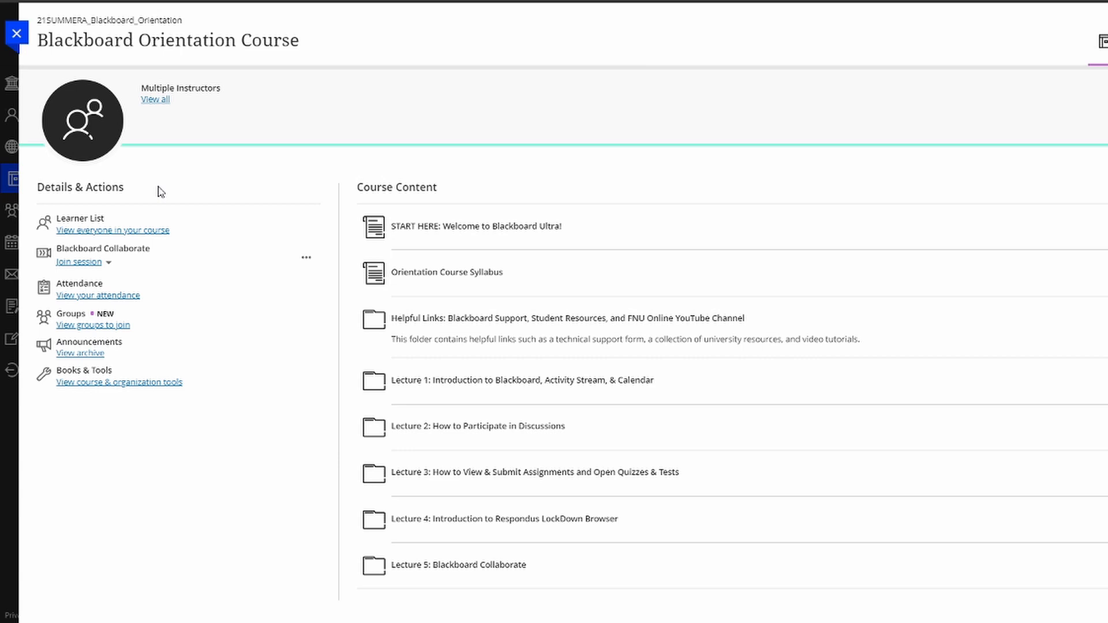
mouse_move(130, 195)
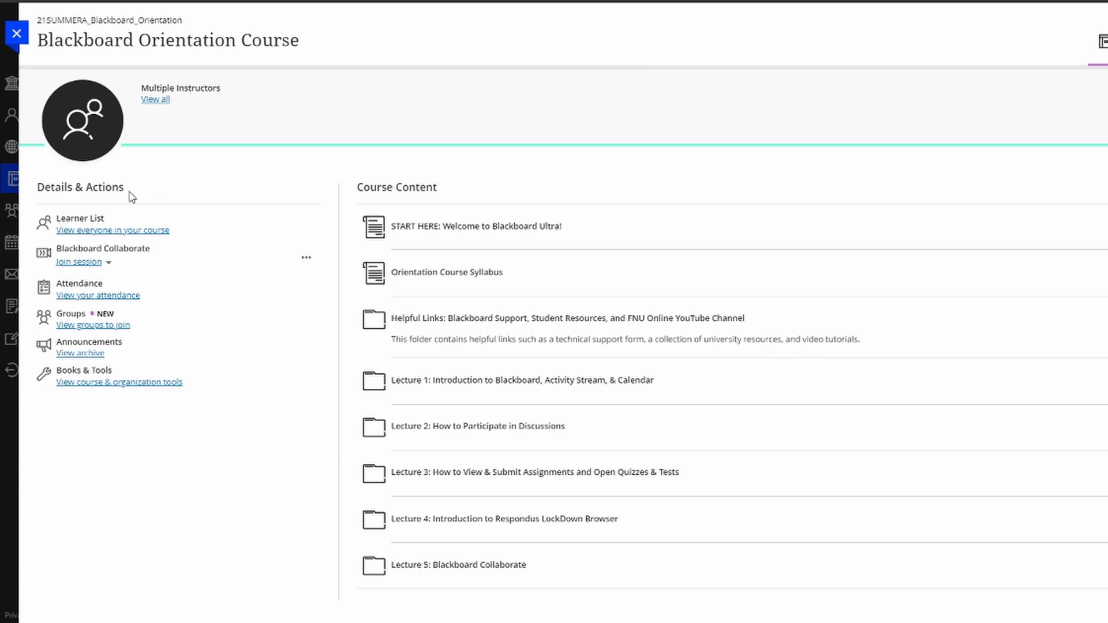
mouse_move(356, 184)
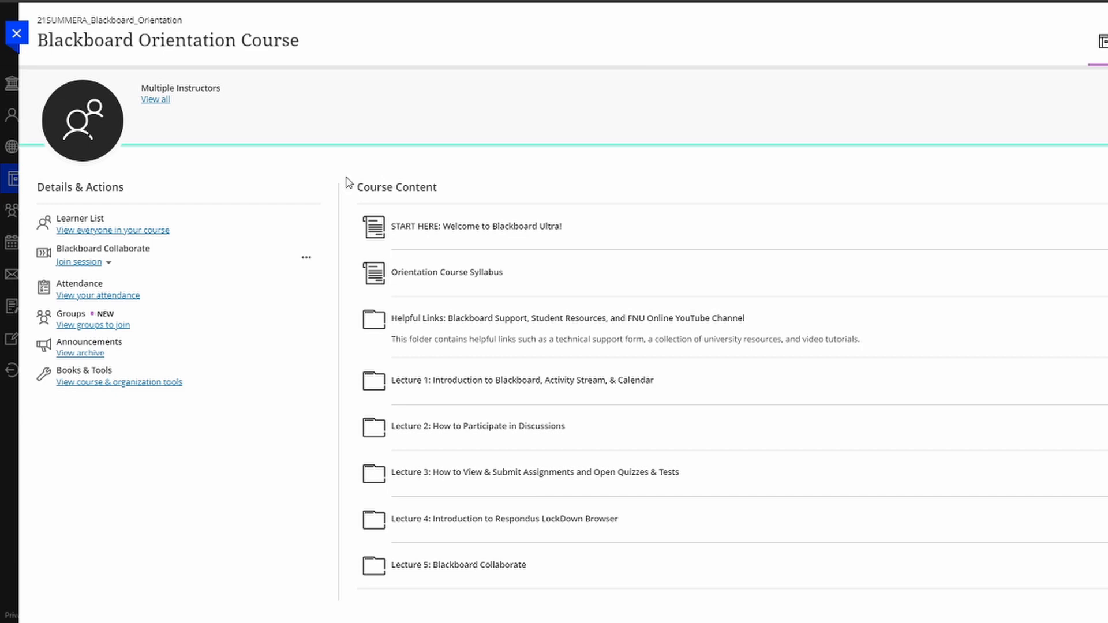
mouse_move(135, 188)
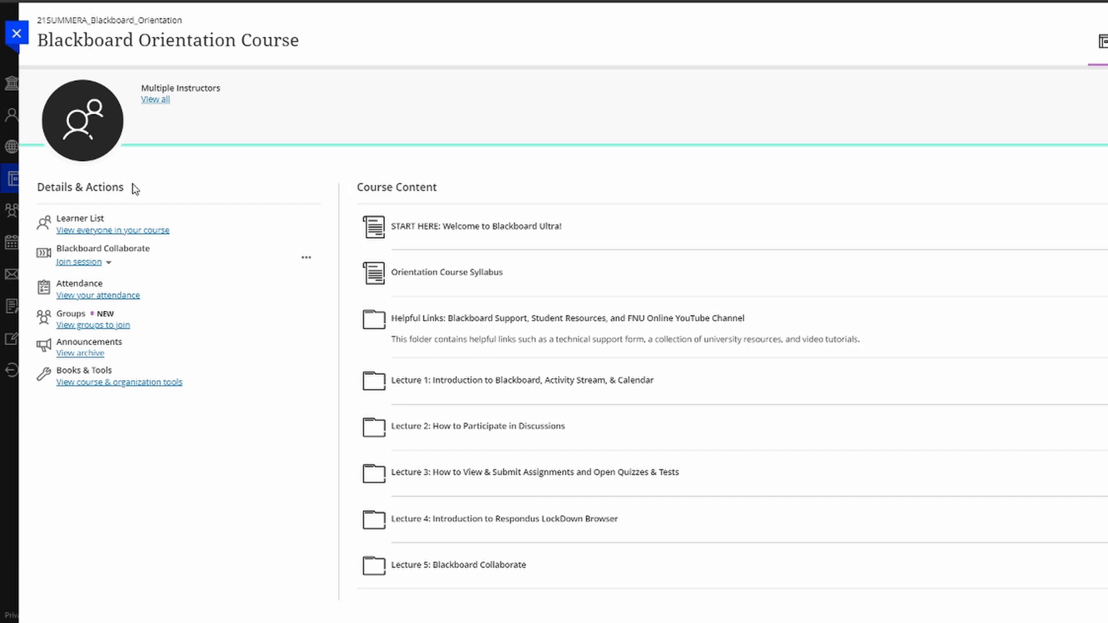
scroll("down", 3)
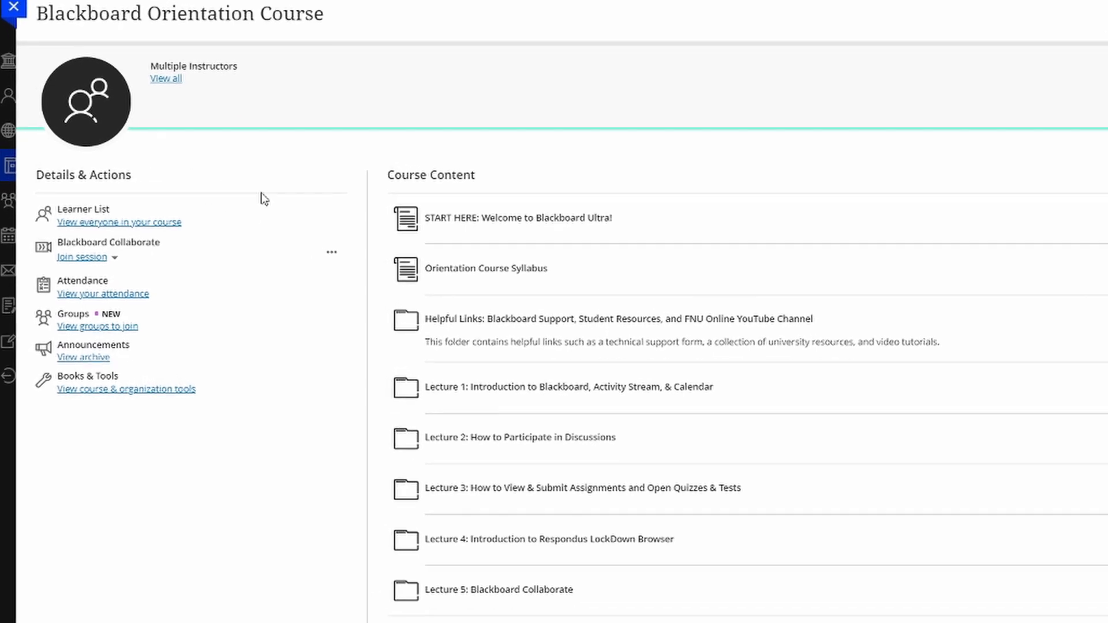
scroll("down", 3)
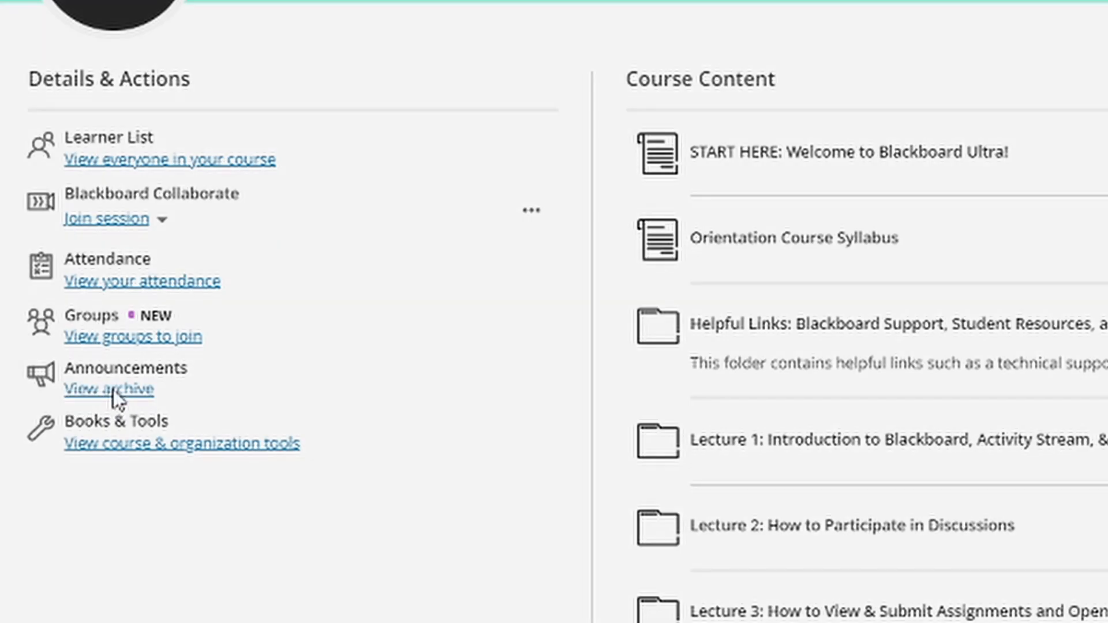
left_click(108, 390)
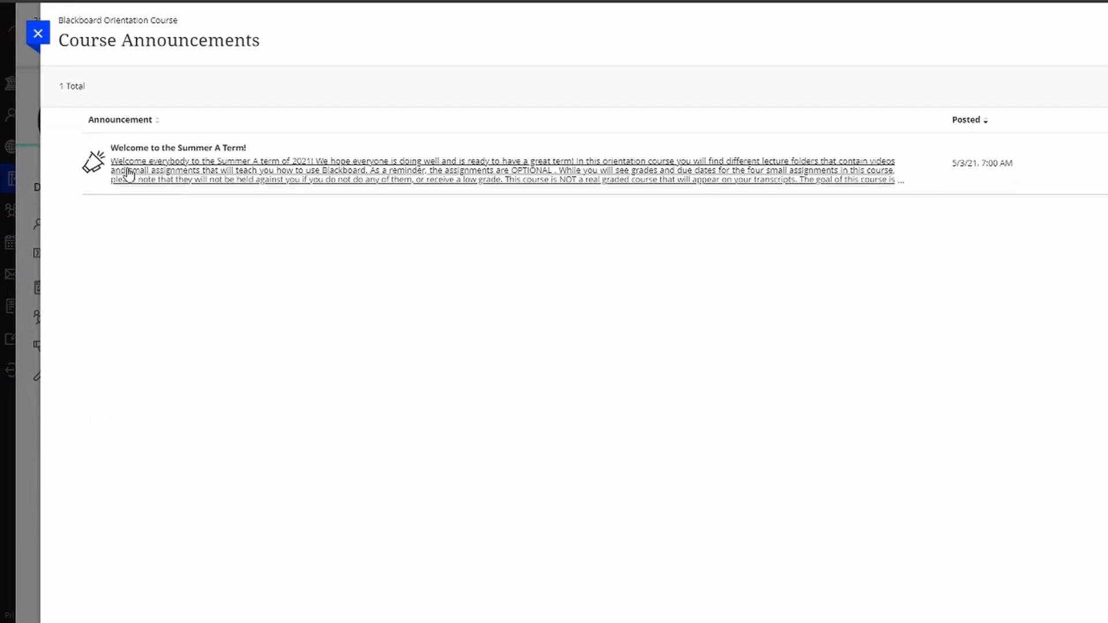
left_click(177, 148)
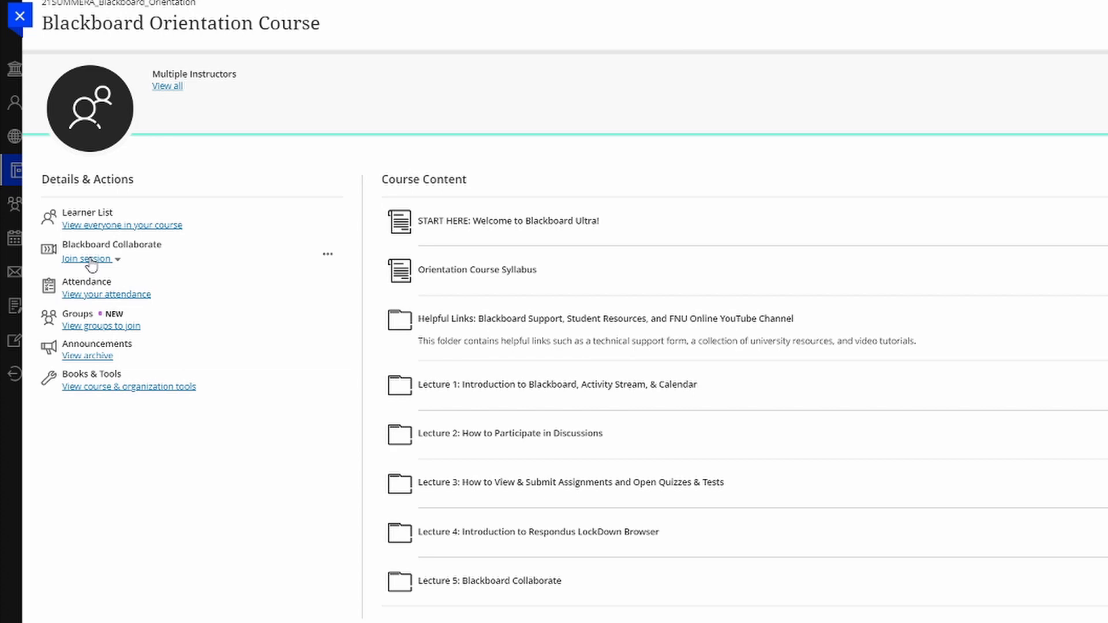
scroll("down", 3)
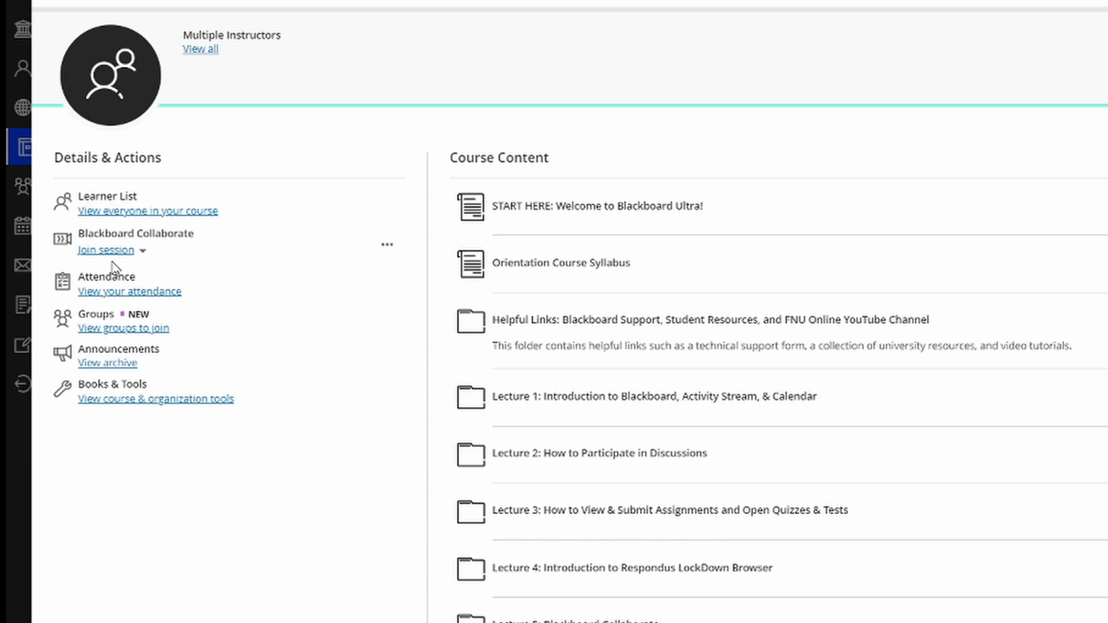
mouse_move(117, 271)
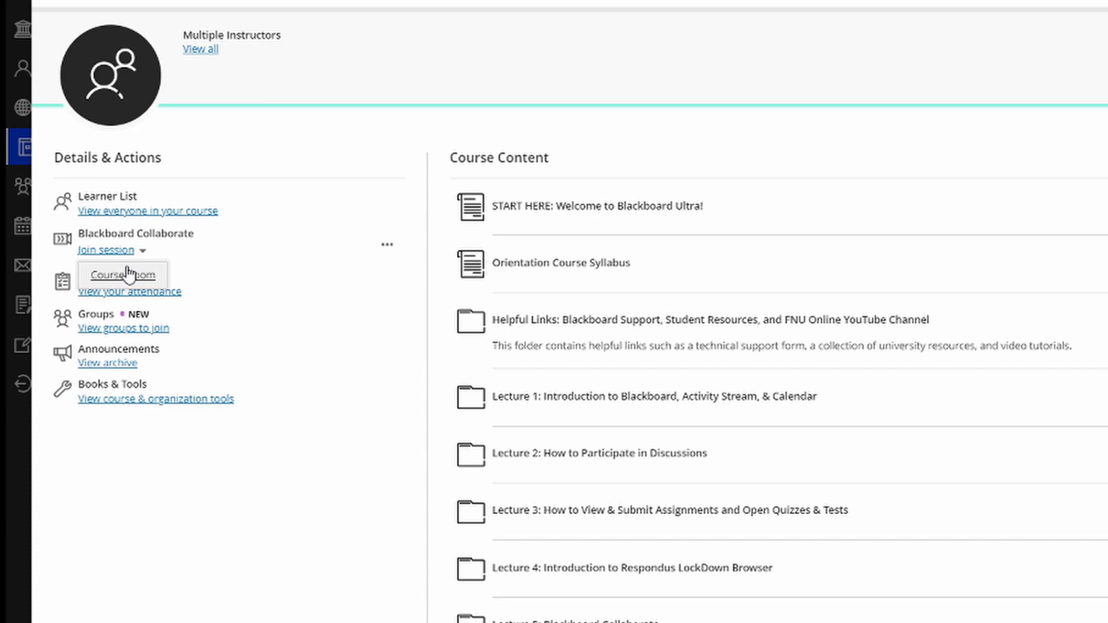
mouse_move(217, 195)
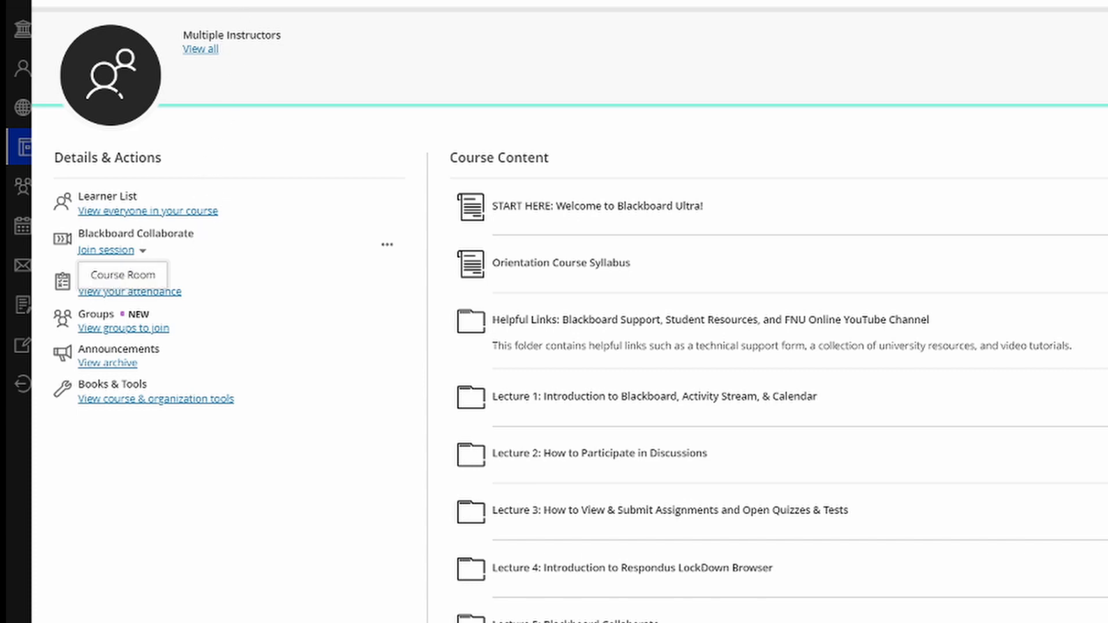
mouse_move(337, 248)
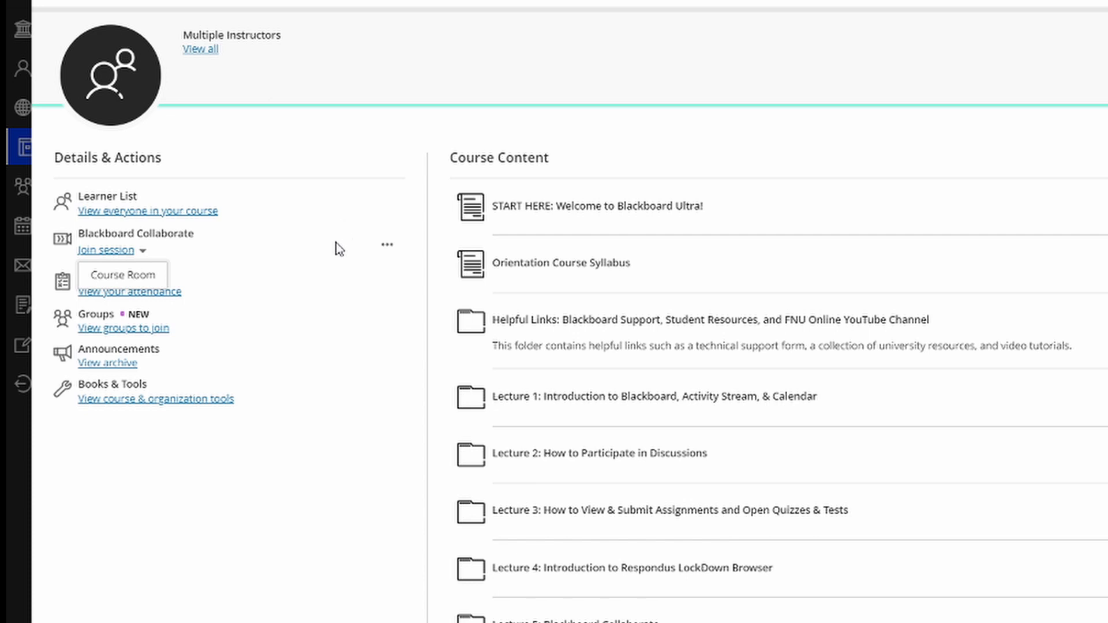
mouse_move(400, 130)
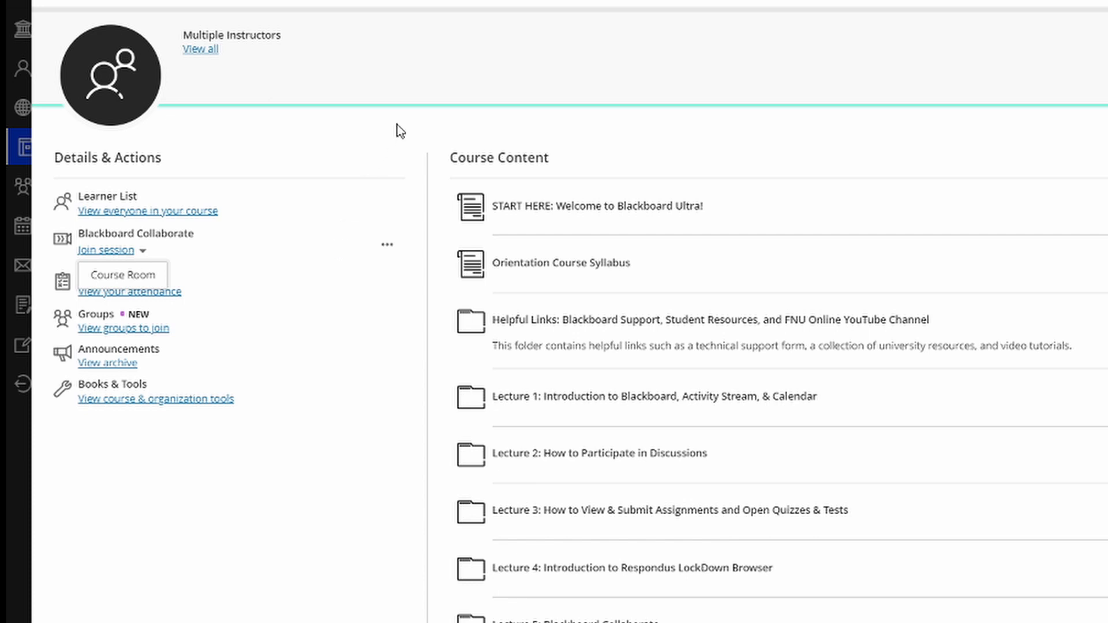
mouse_move(385, 164)
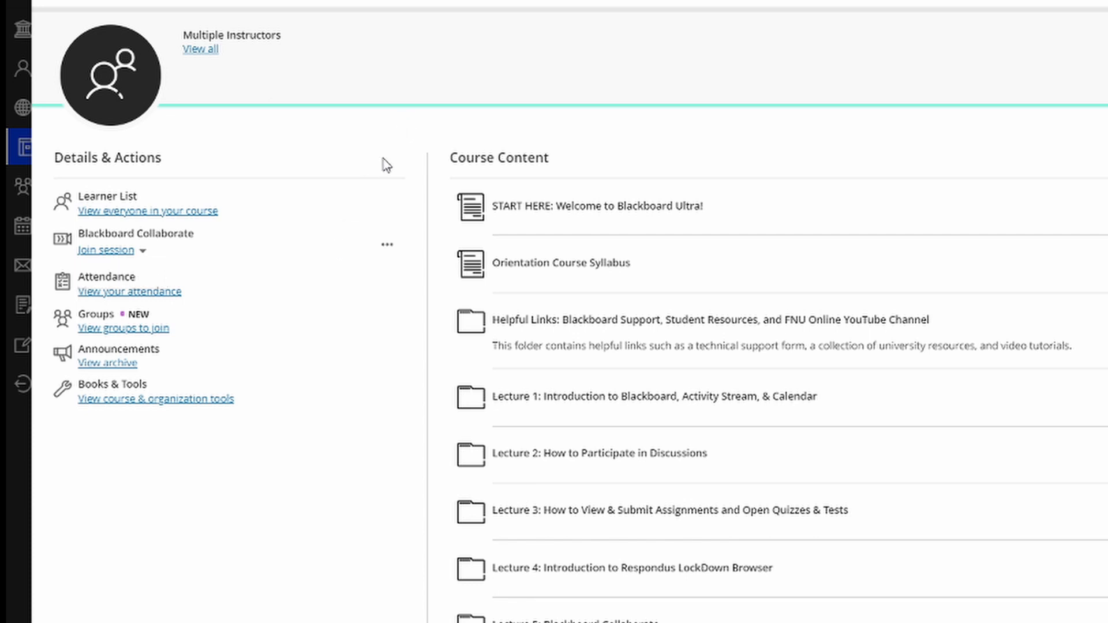
mouse_move(454, 167)
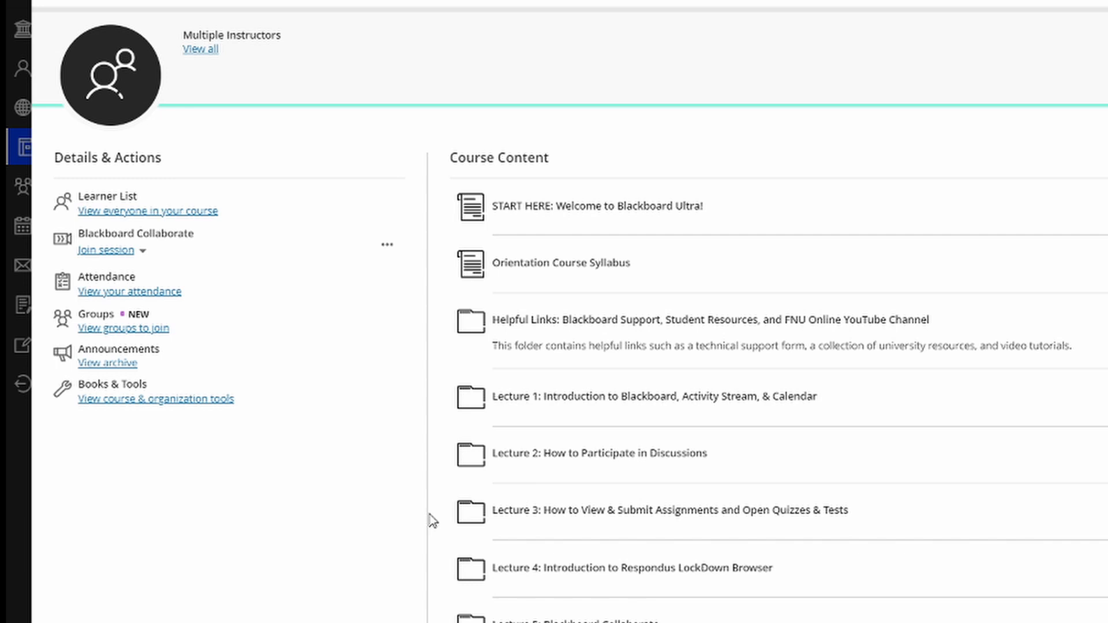
mouse_move(435, 575)
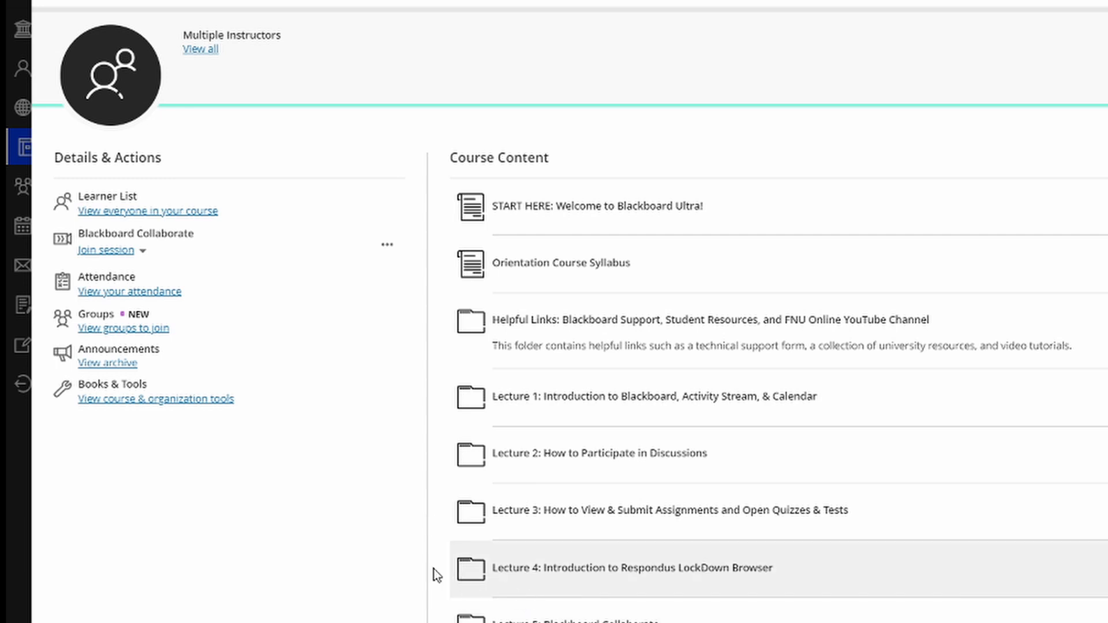
mouse_move(636, 155)
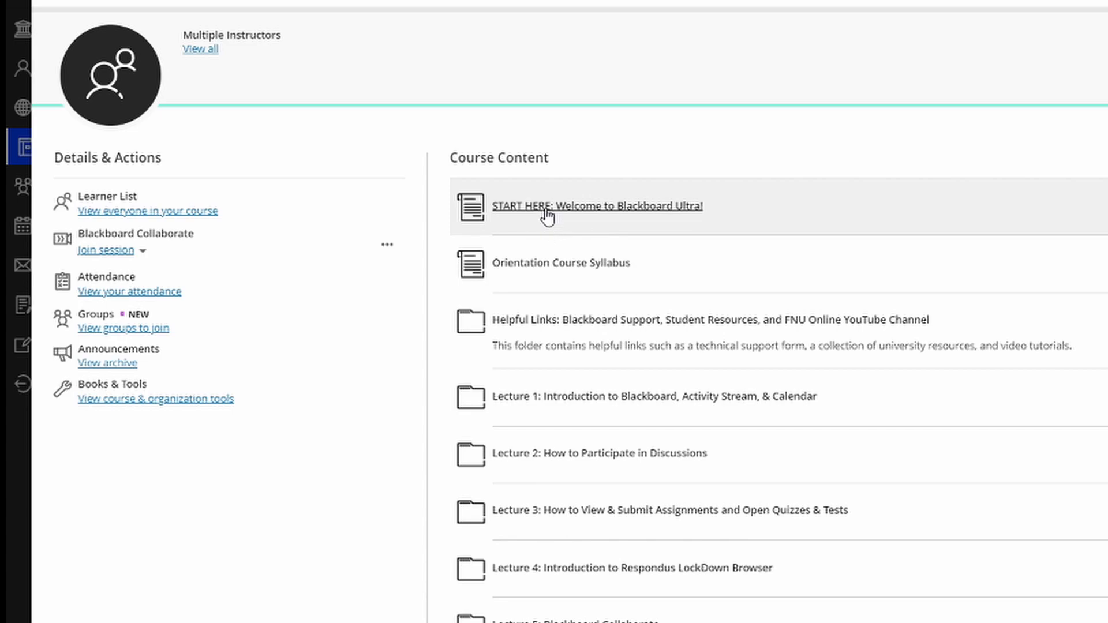
- Open the 'START HERE: Welcome to Blackboard Ultra!' document to show the orientation welcome banner
left_click(596, 206)
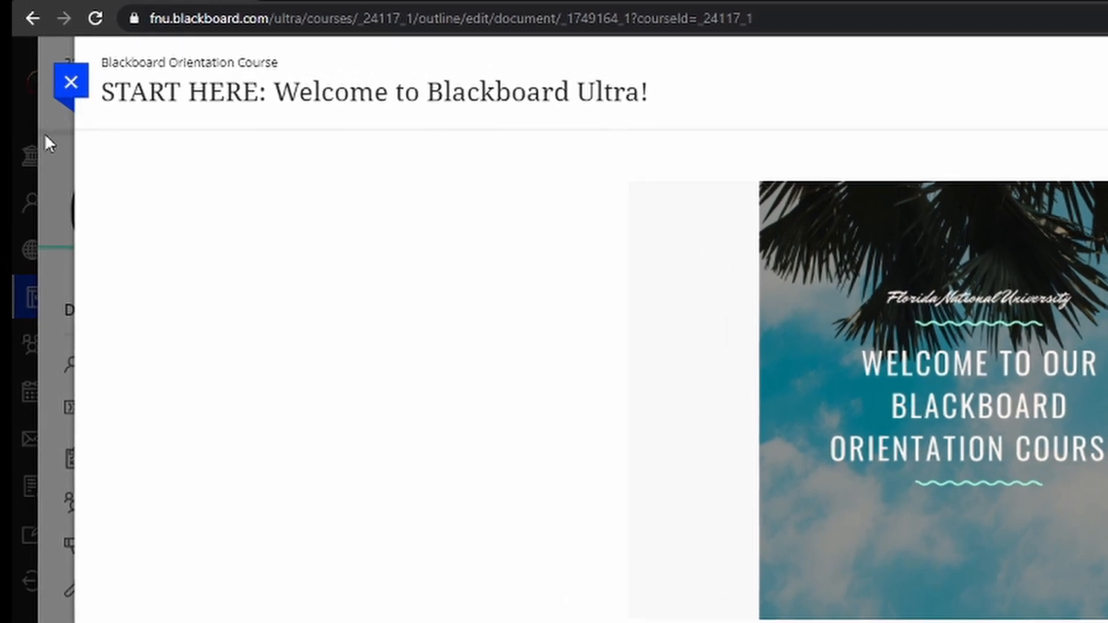
mouse_move(65, 138)
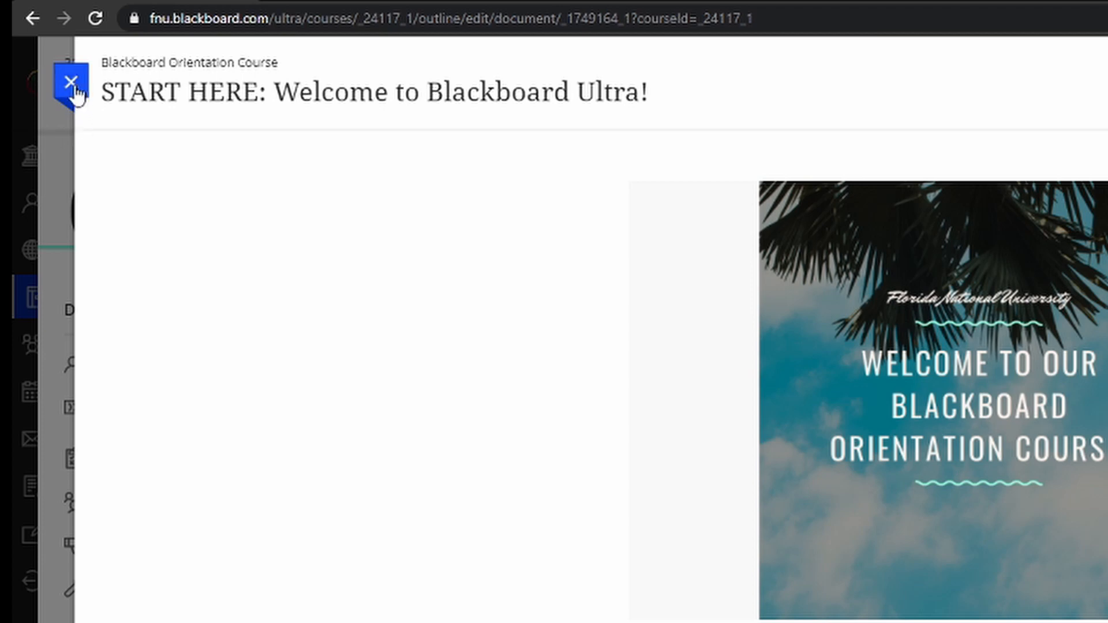
left_click(70, 81)
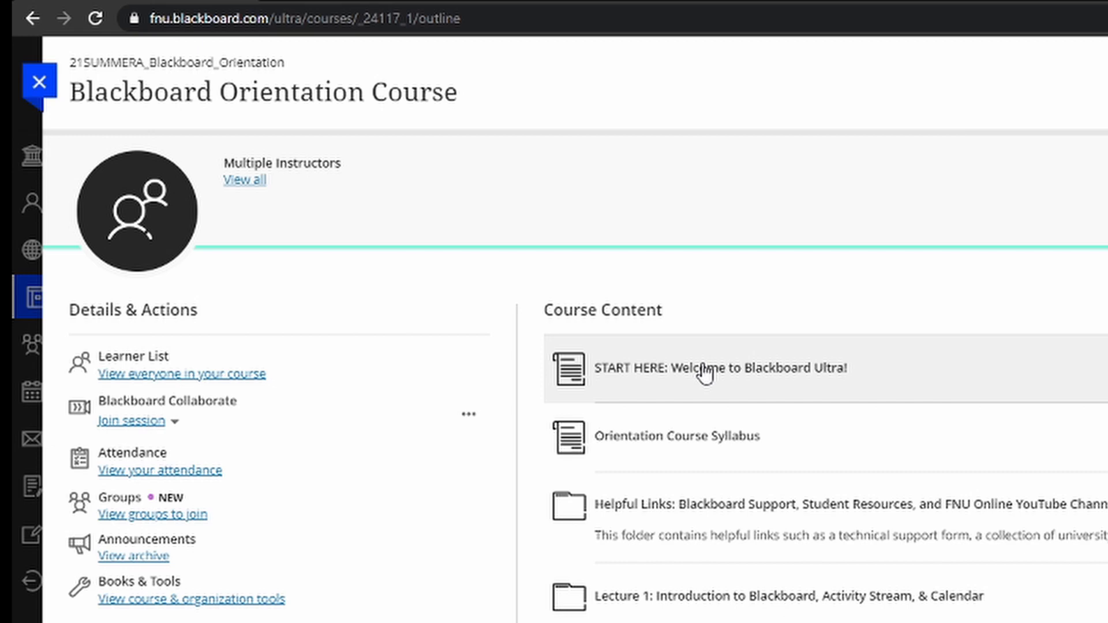
scroll("down", 3)
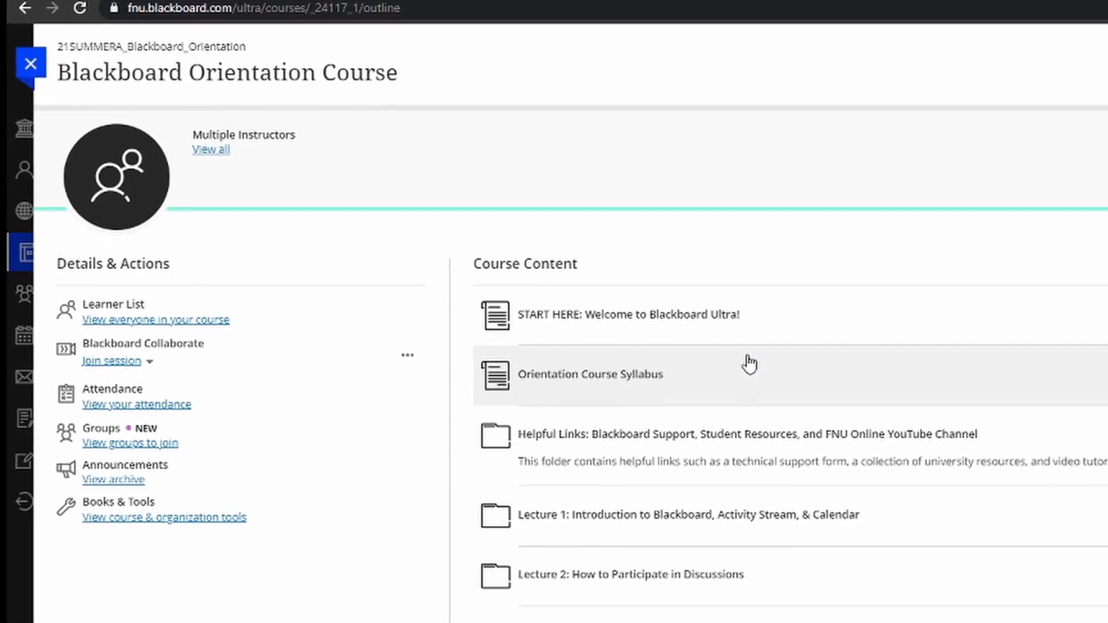
scroll("down", 3)
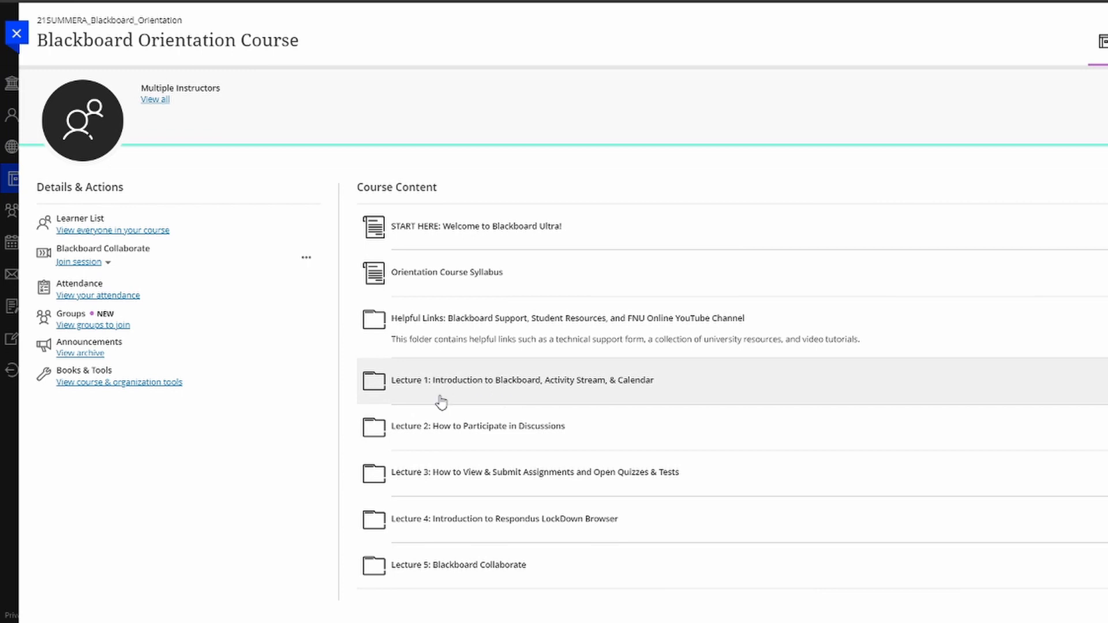
mouse_move(322, 387)
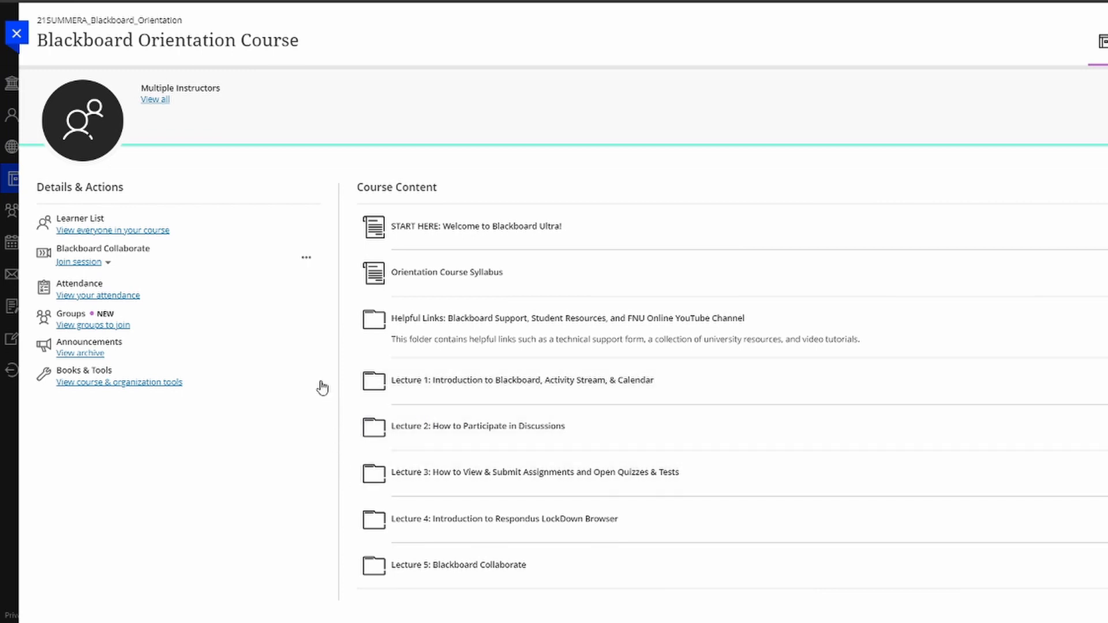
mouse_move(332, 385)
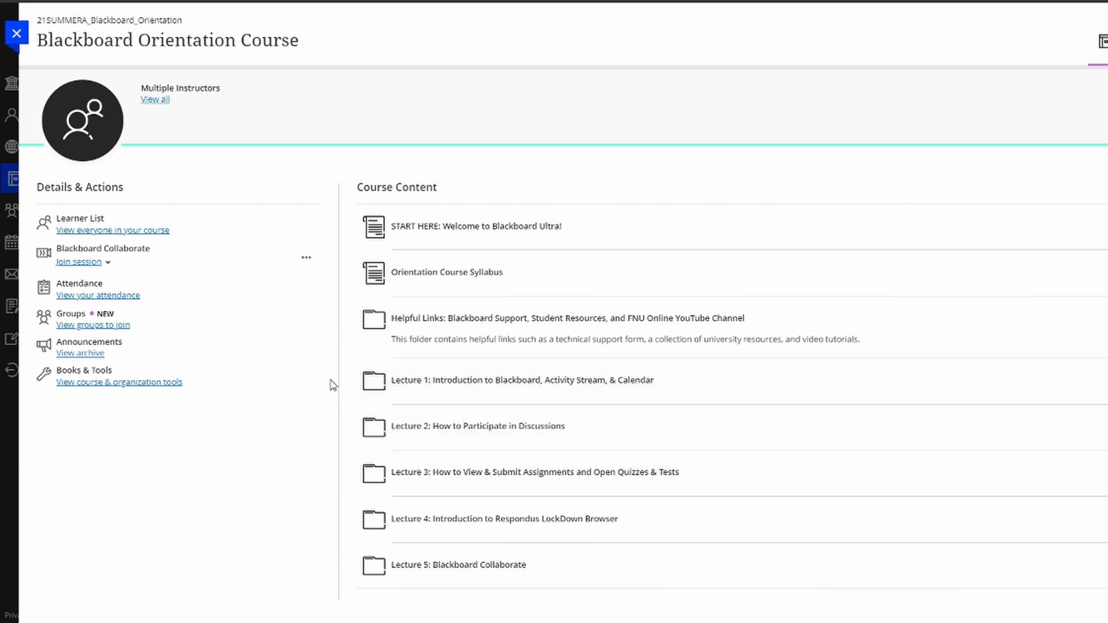
mouse_move(388, 369)
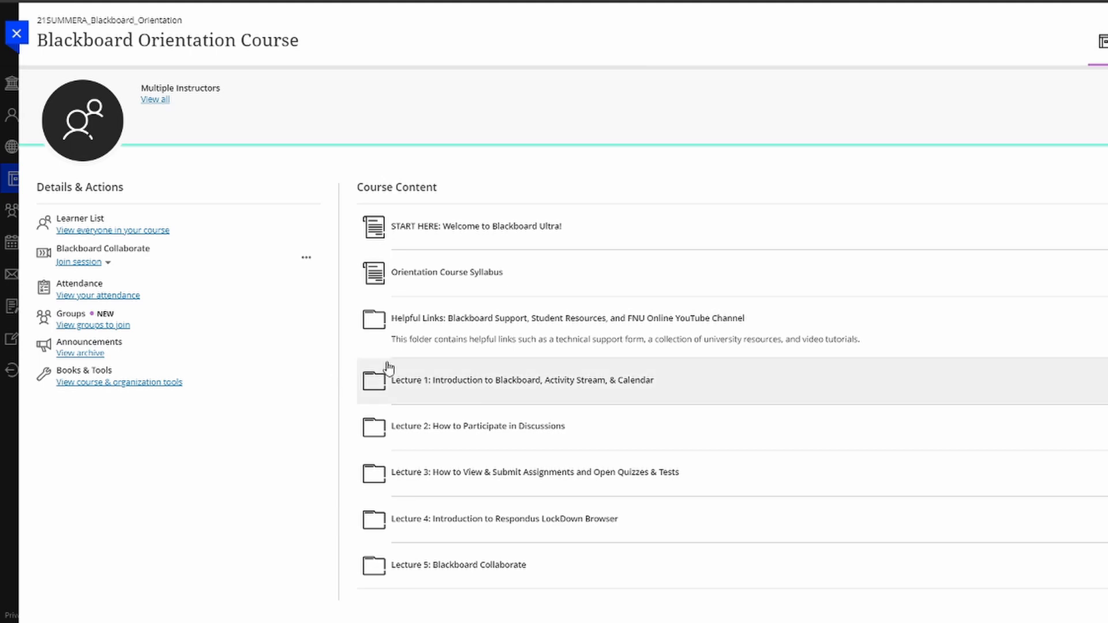
- Expand the Lecture 2 folder and scroll down through its discussion, assignment and test items
left_click(478, 426)
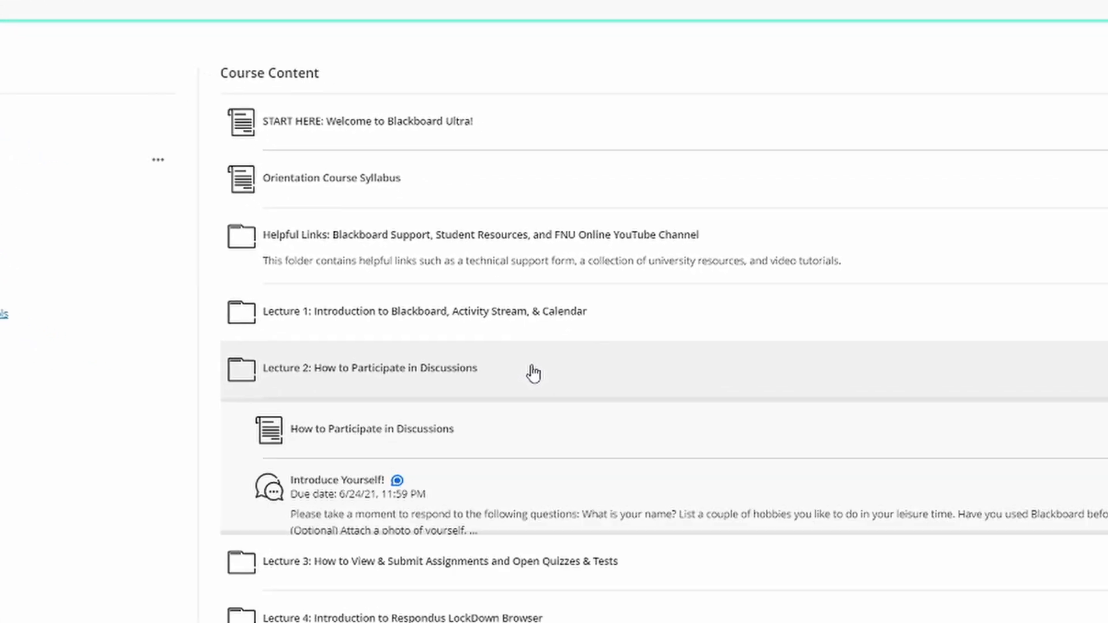
scroll("down", 3)
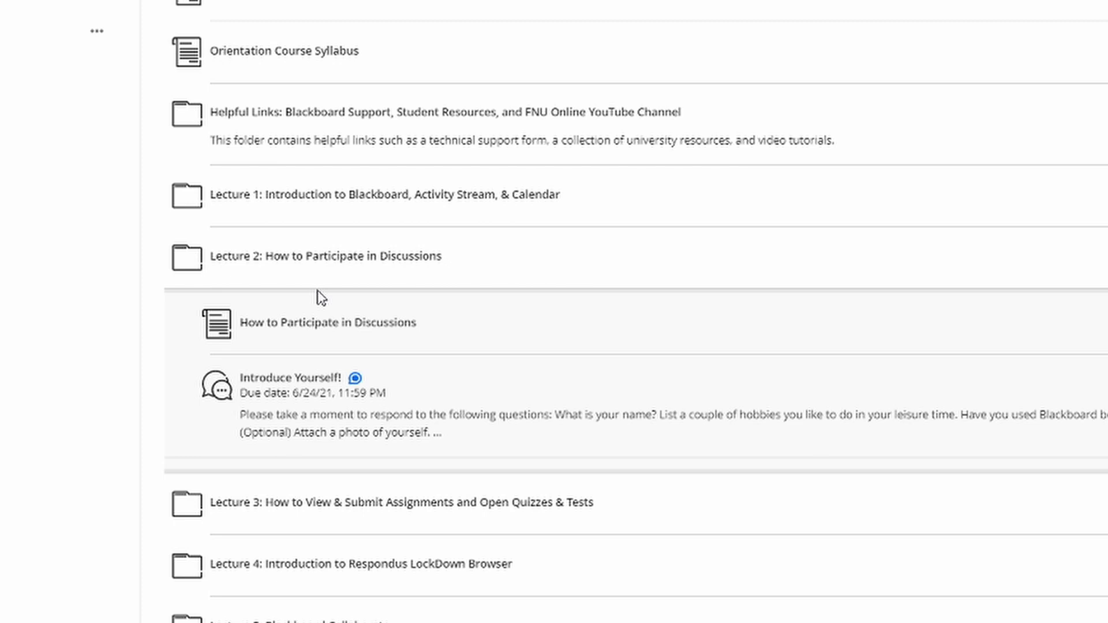
mouse_move(558, 233)
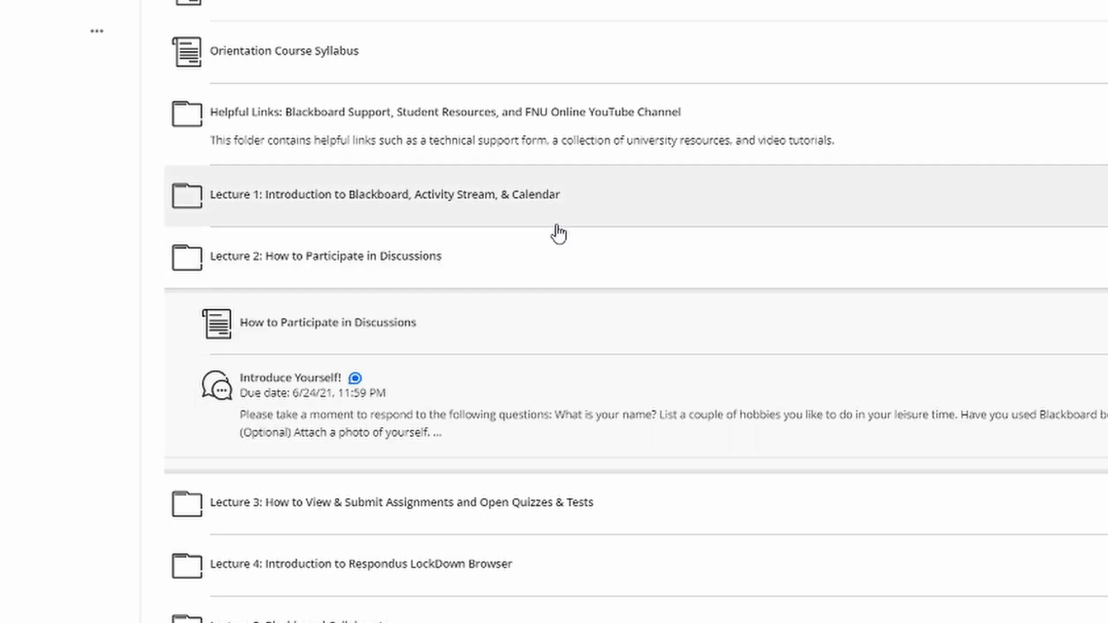
mouse_move(558, 274)
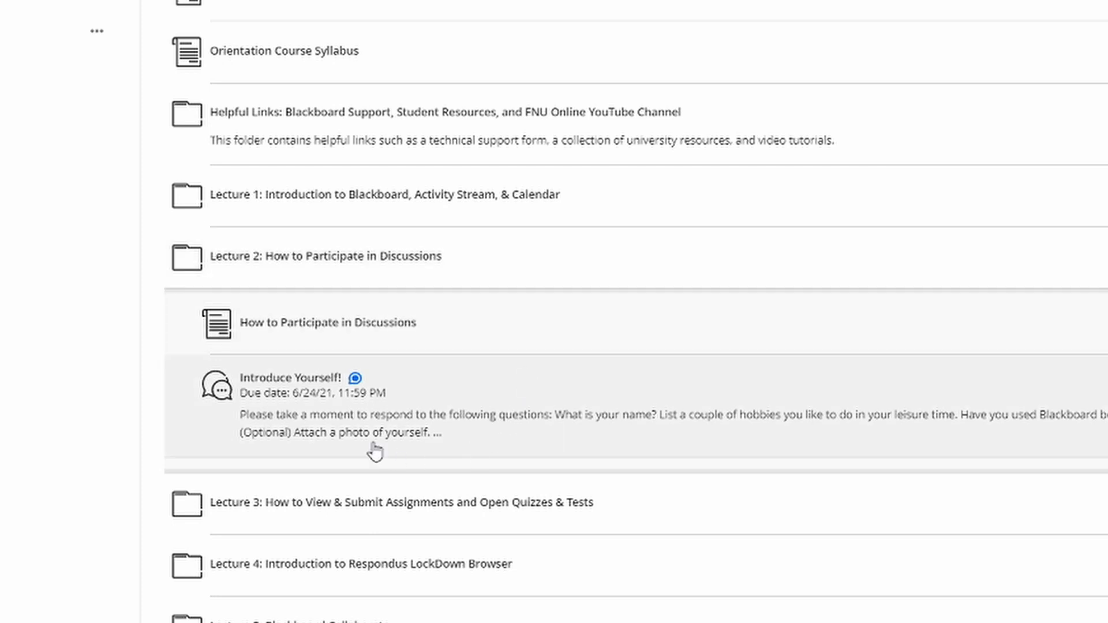
mouse_move(304, 414)
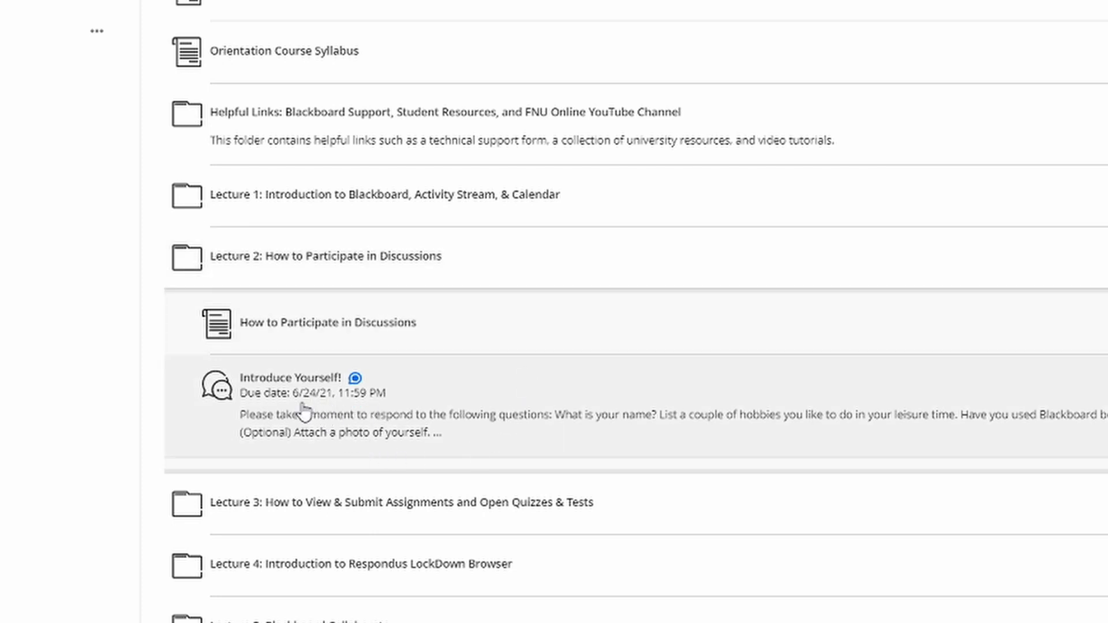
mouse_move(337, 403)
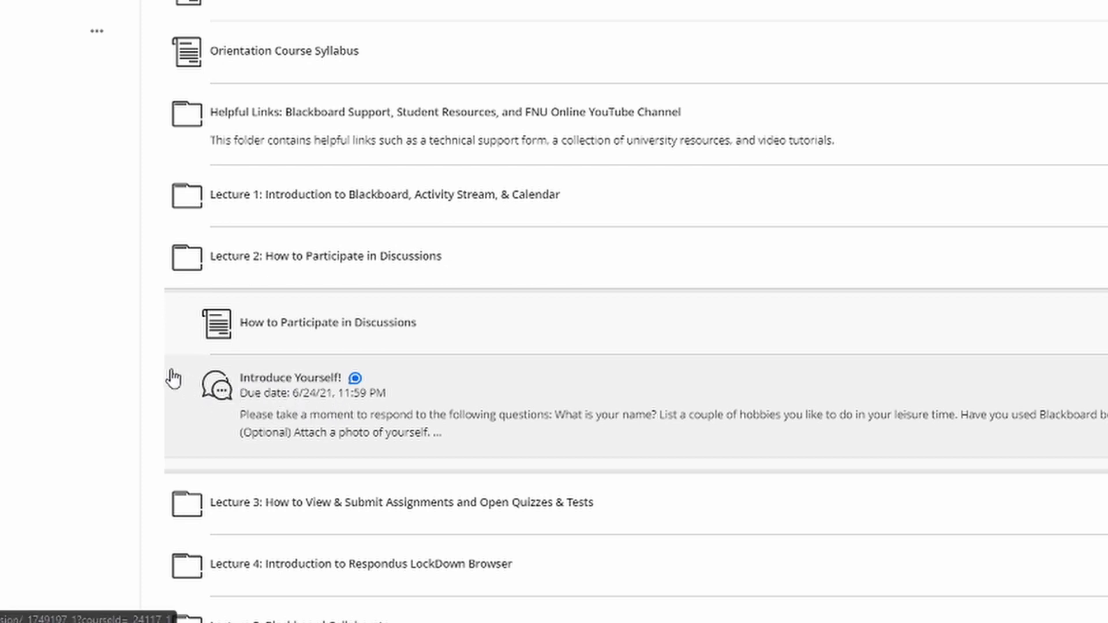
scroll("down", 3)
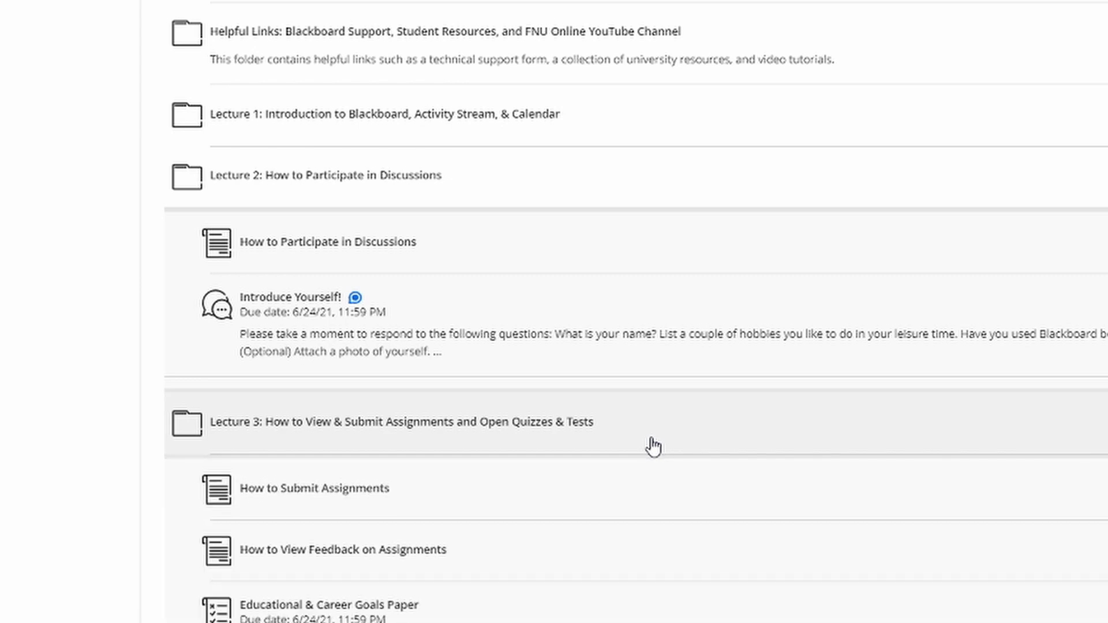
scroll("down", 3)
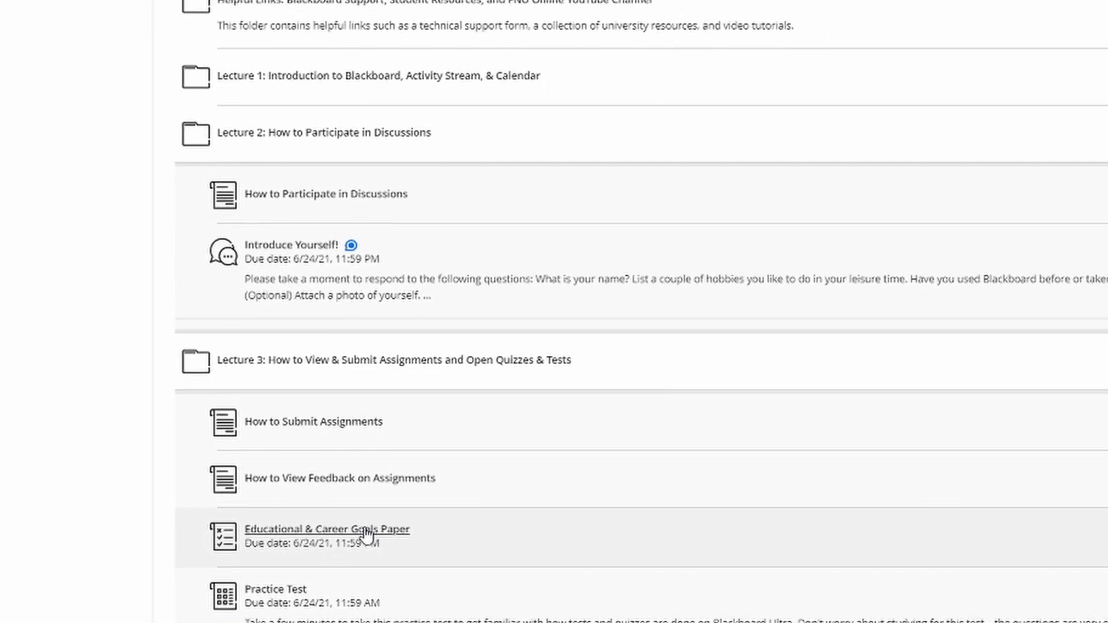
- Show the Educational & Career Goals Paper details: due 6/24/21, one attempt left, 100 points
left_click(327, 529)
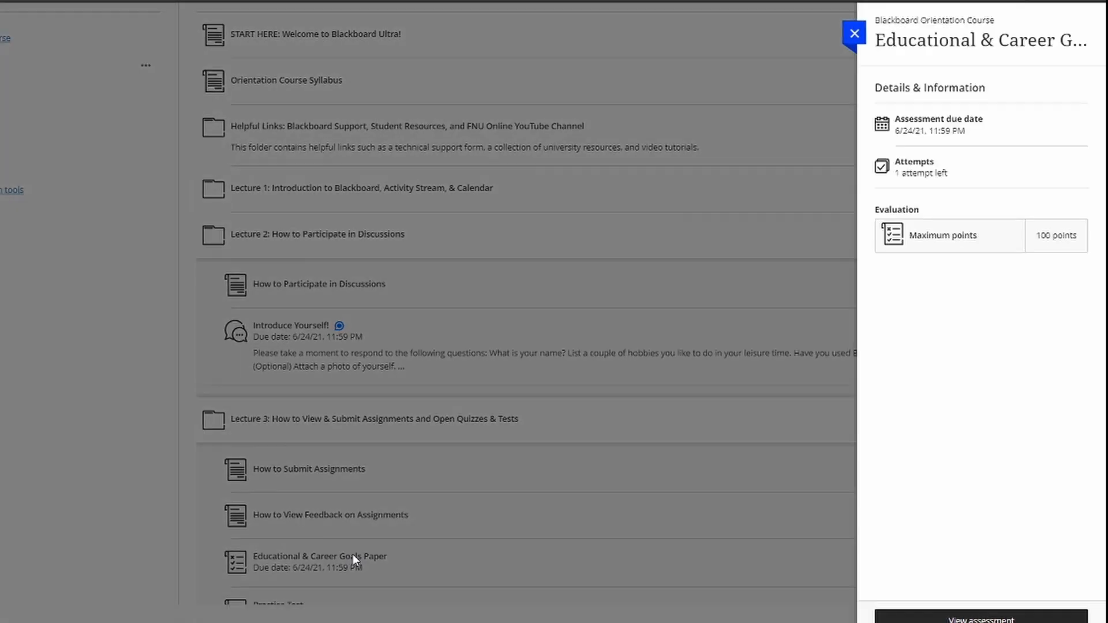
mouse_move(424, 566)
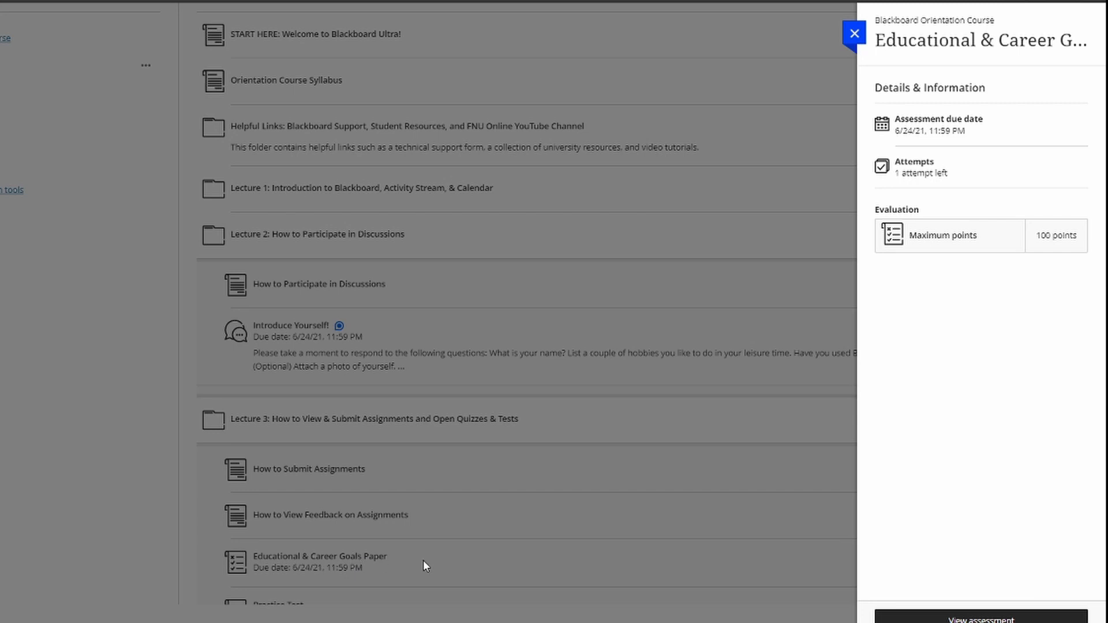
mouse_move(439, 557)
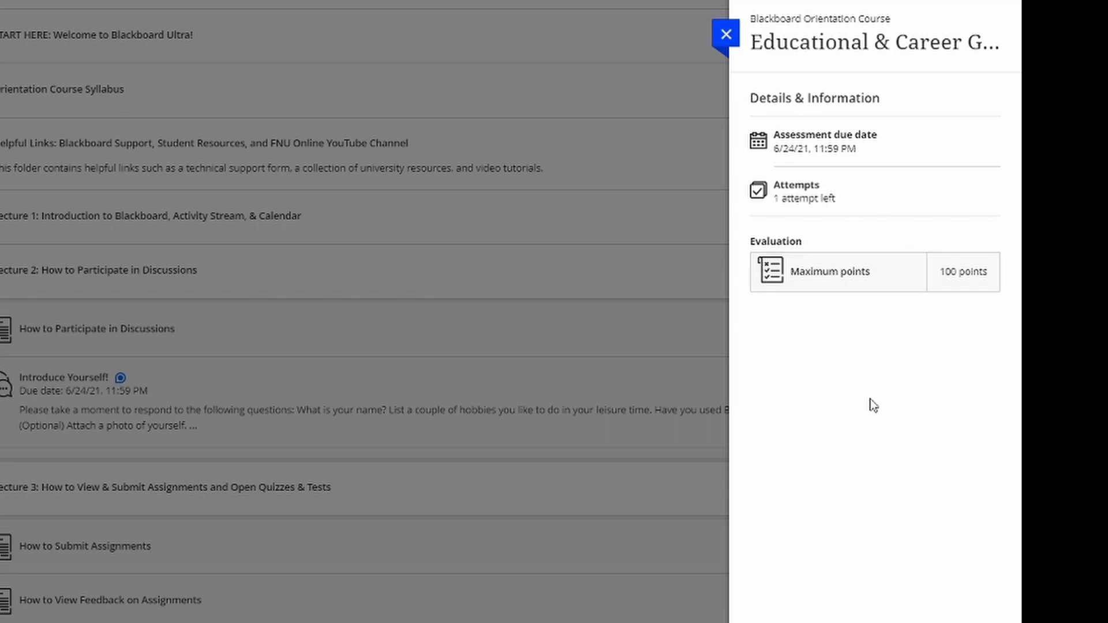
scroll("down", 3)
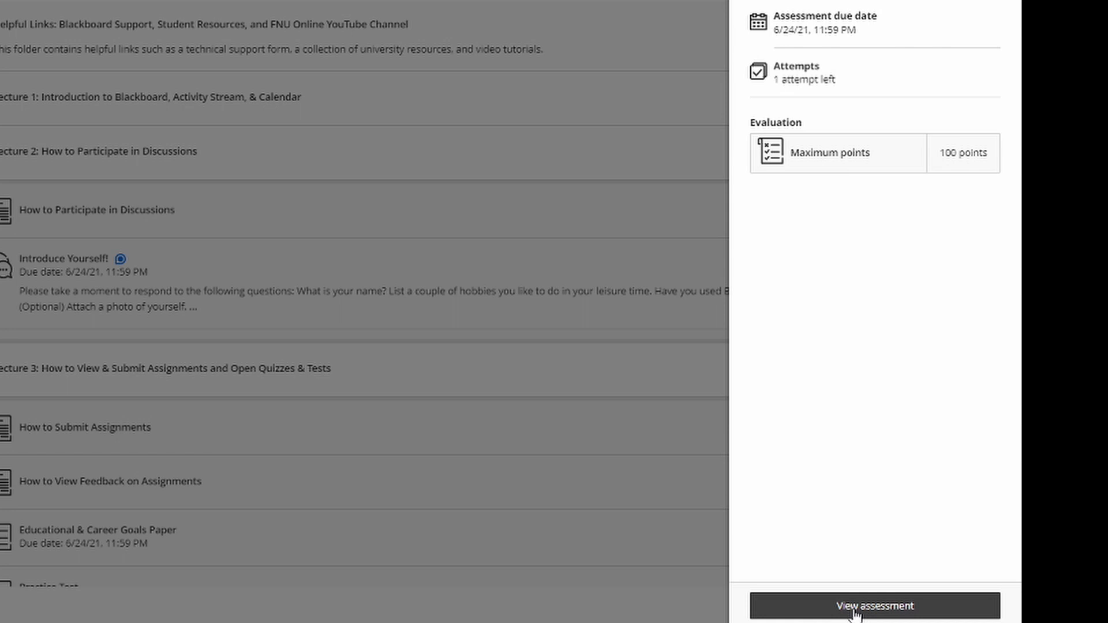
- Open the full Educational & Career Goals Paper assessment page from the details panel
left_click(875, 605)
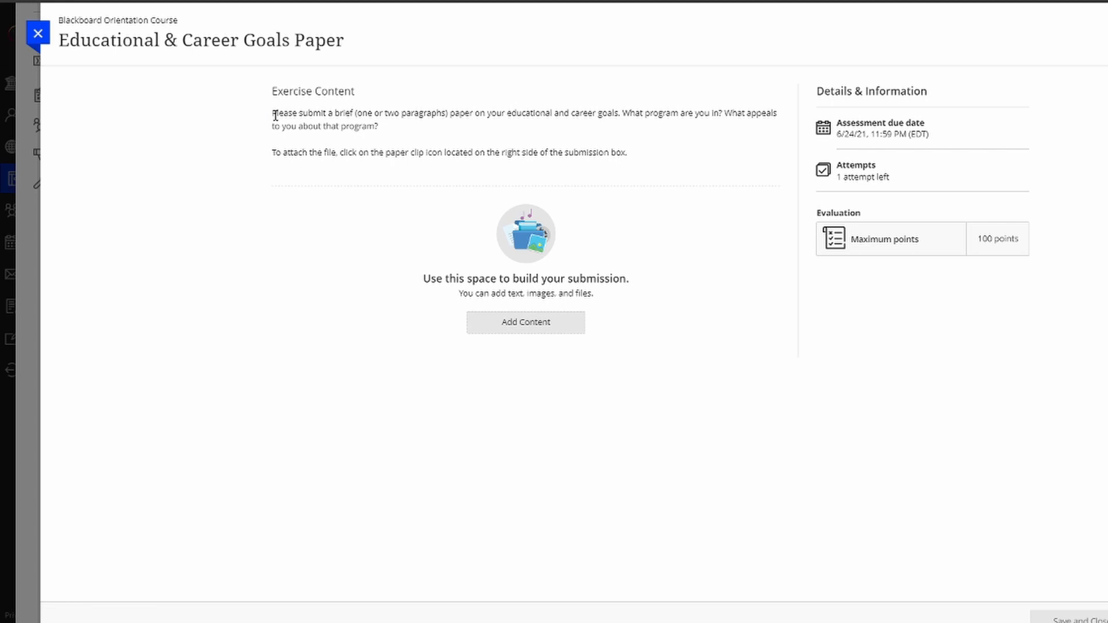
mouse_move(262, 142)
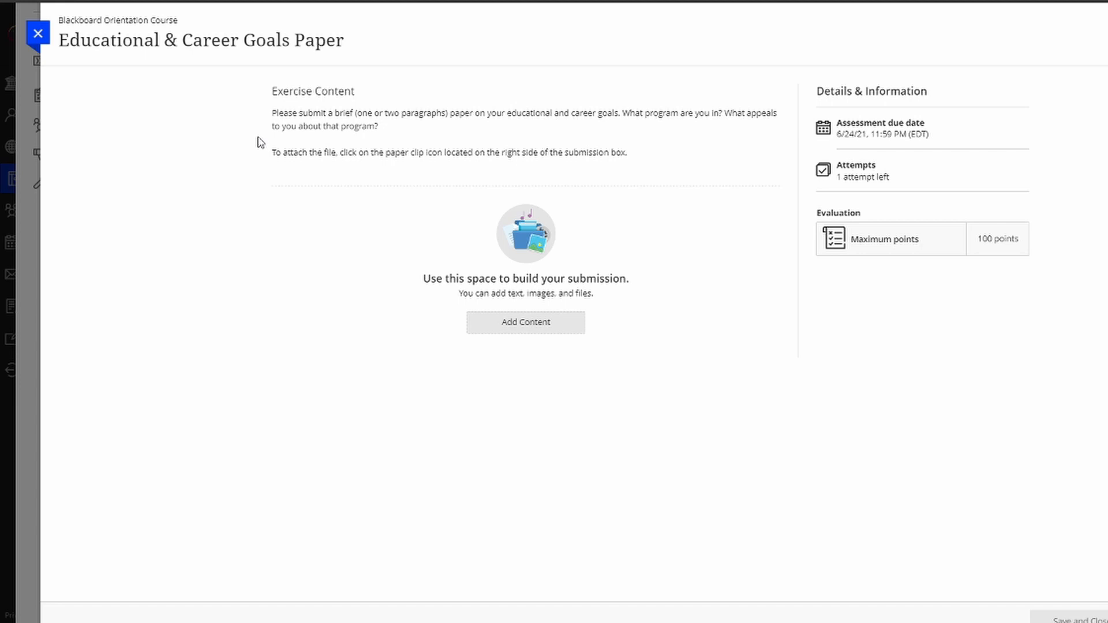
mouse_move(260, 161)
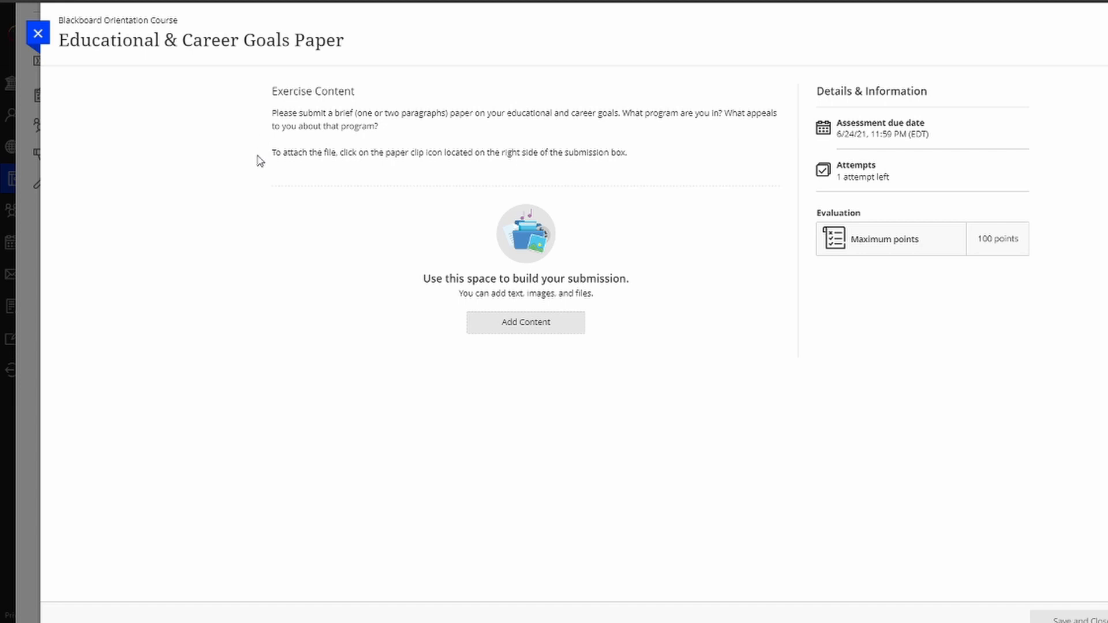
mouse_move(526, 322)
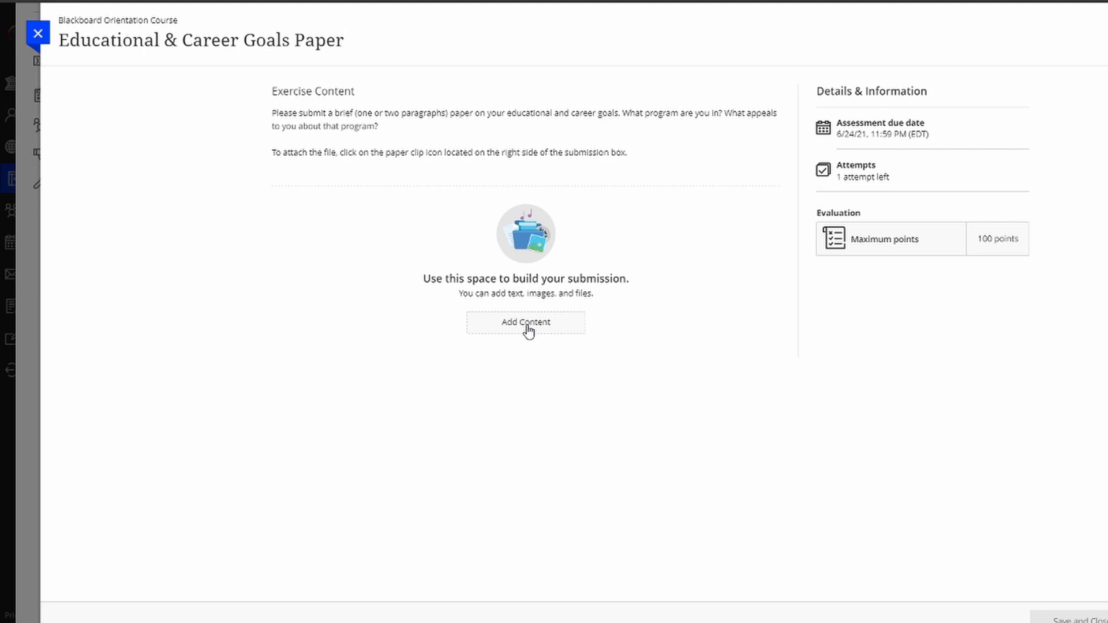
- Start a blank submission text editor for the Educational & Career Goals Paper
left_click(526, 322)
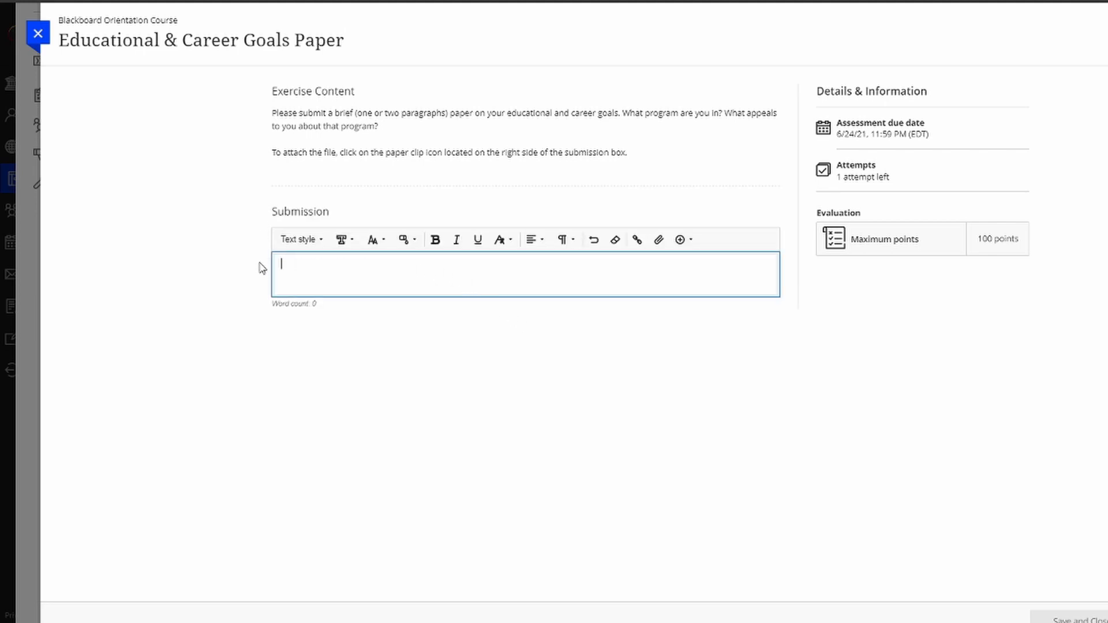
mouse_move(629, 276)
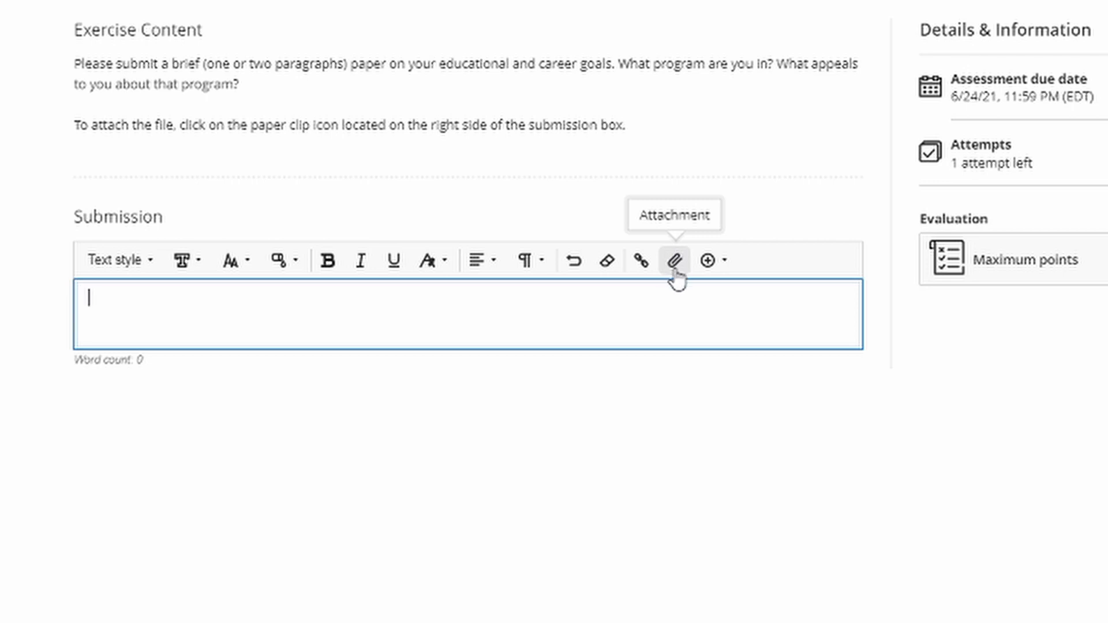
mouse_move(662, 308)
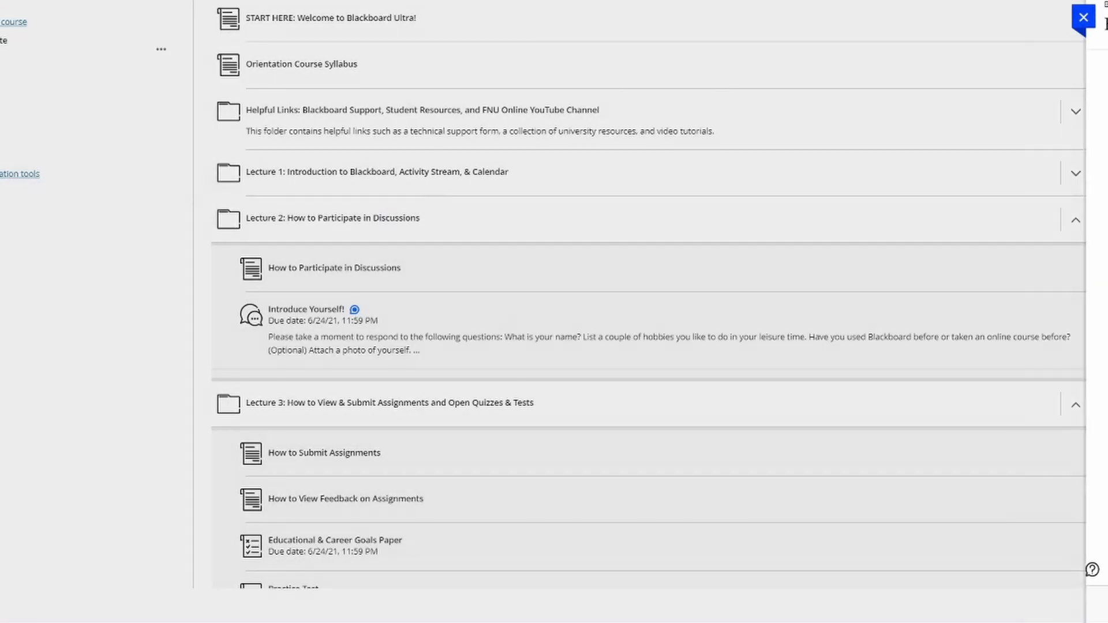
- Close the paper assessment without submitting, returning to the orientation course content
scroll("down", 3)
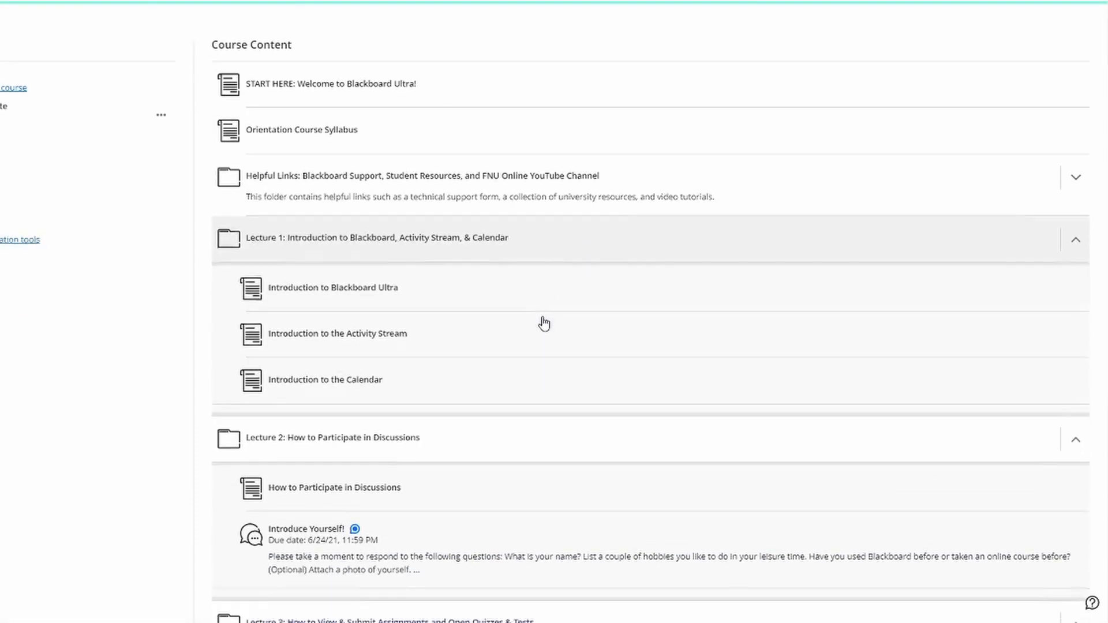
scroll("down", 3)
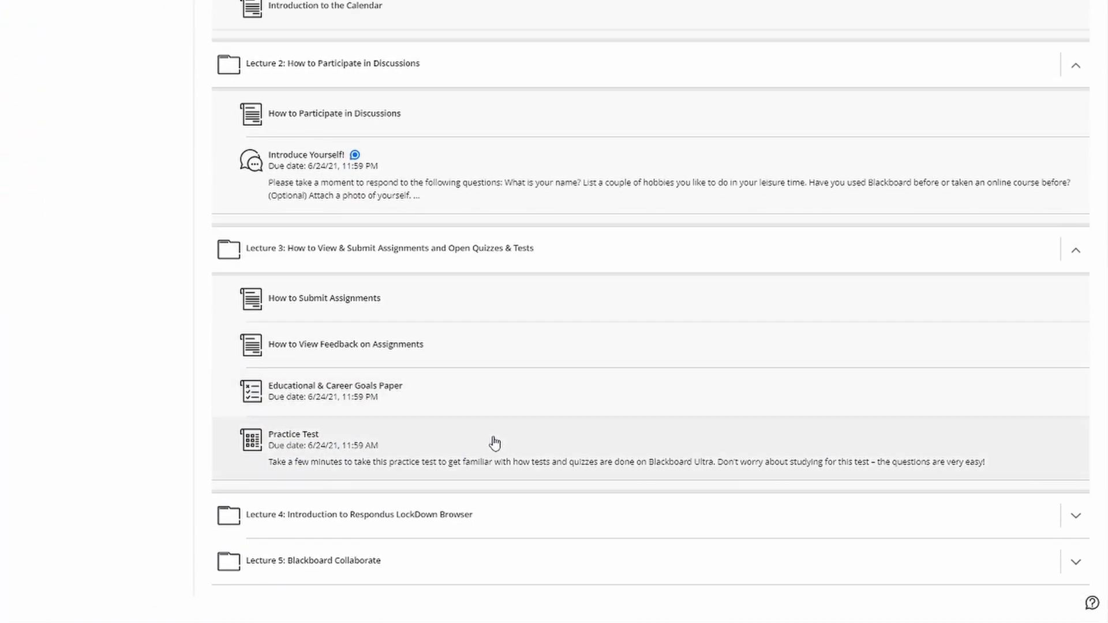
left_click(1075, 514)
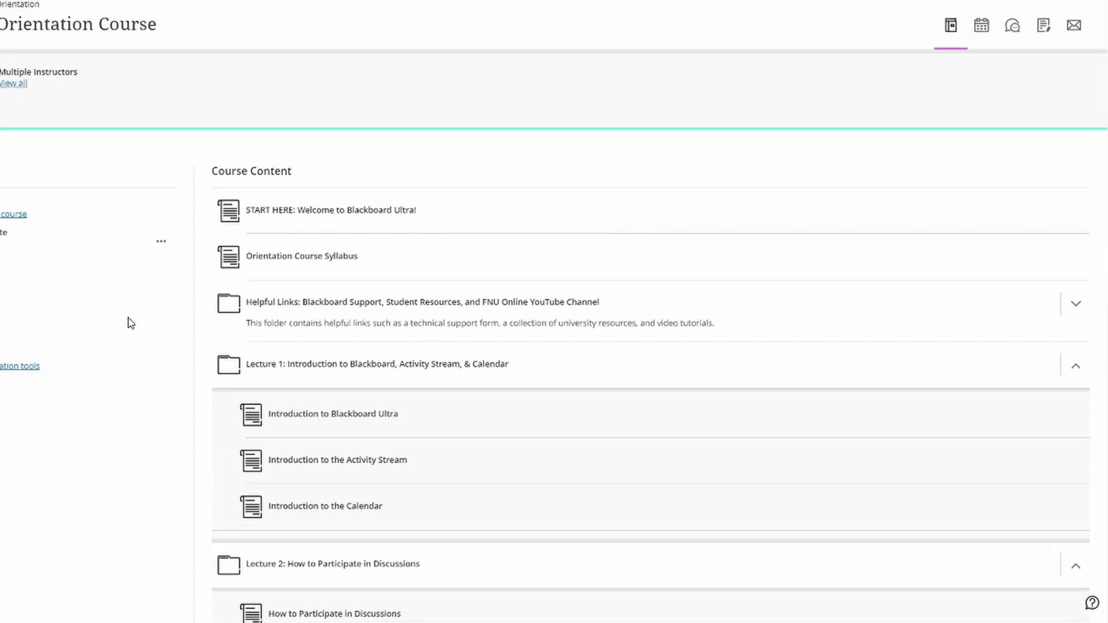
mouse_move(139, 322)
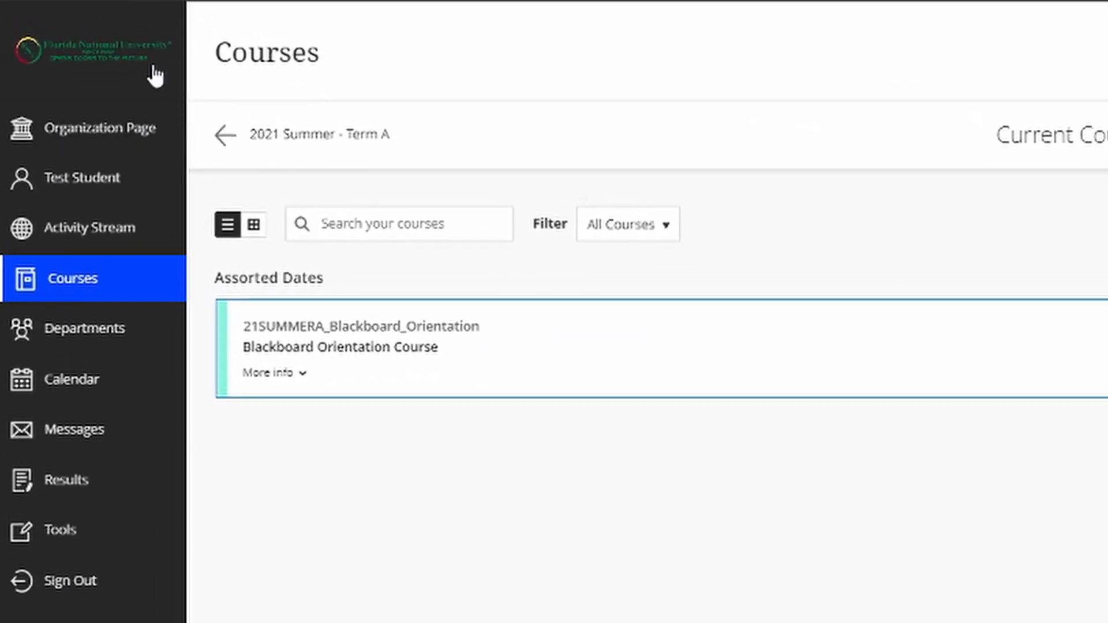
mouse_move(103, 128)
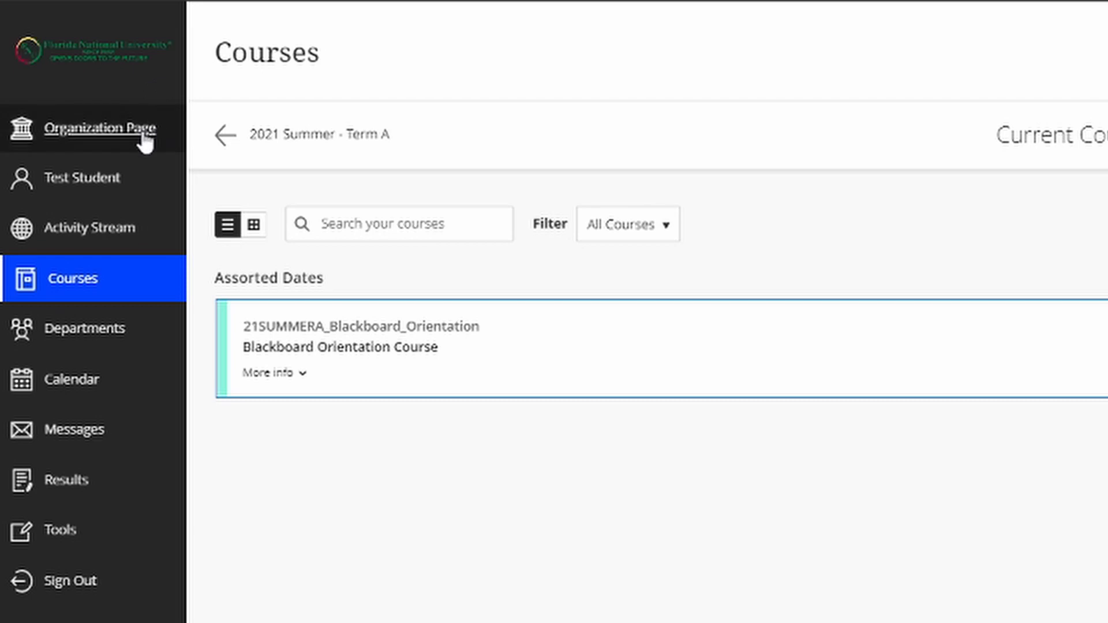
- Open the Florida National University Organization Page with its Student and Faculty Resources links
left_click(103, 128)
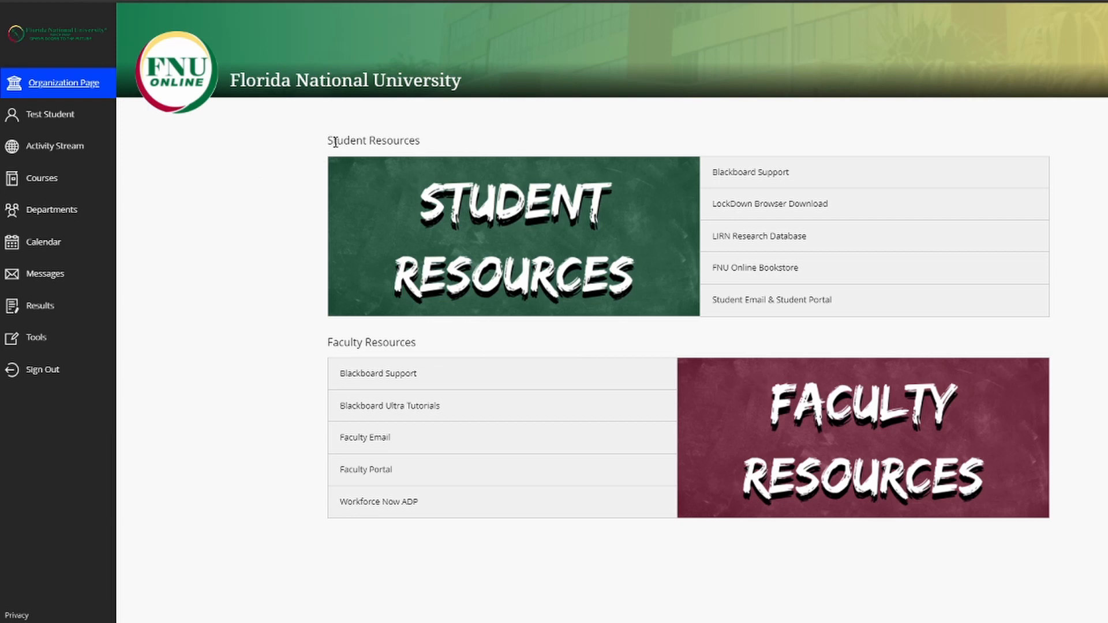
mouse_move(308, 150)
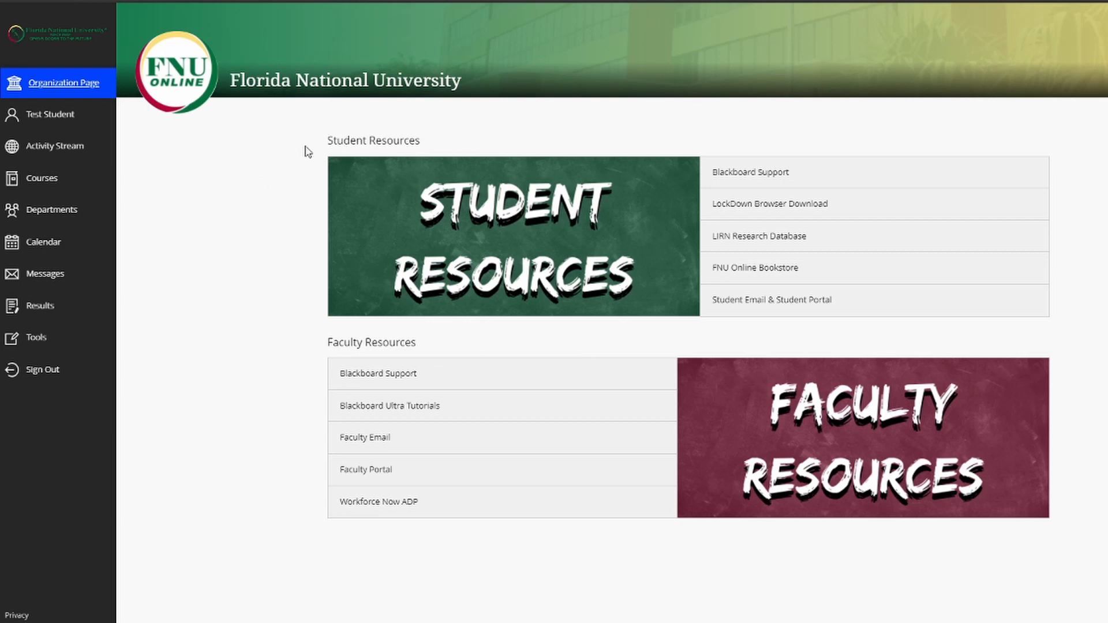
mouse_move(832, 127)
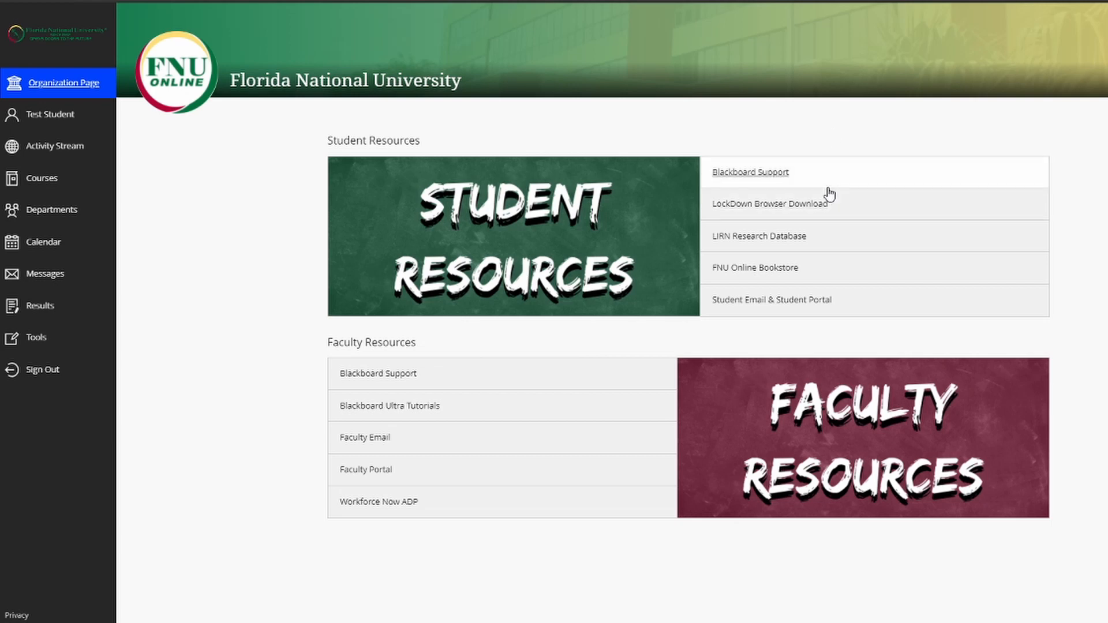
mouse_move(867, 138)
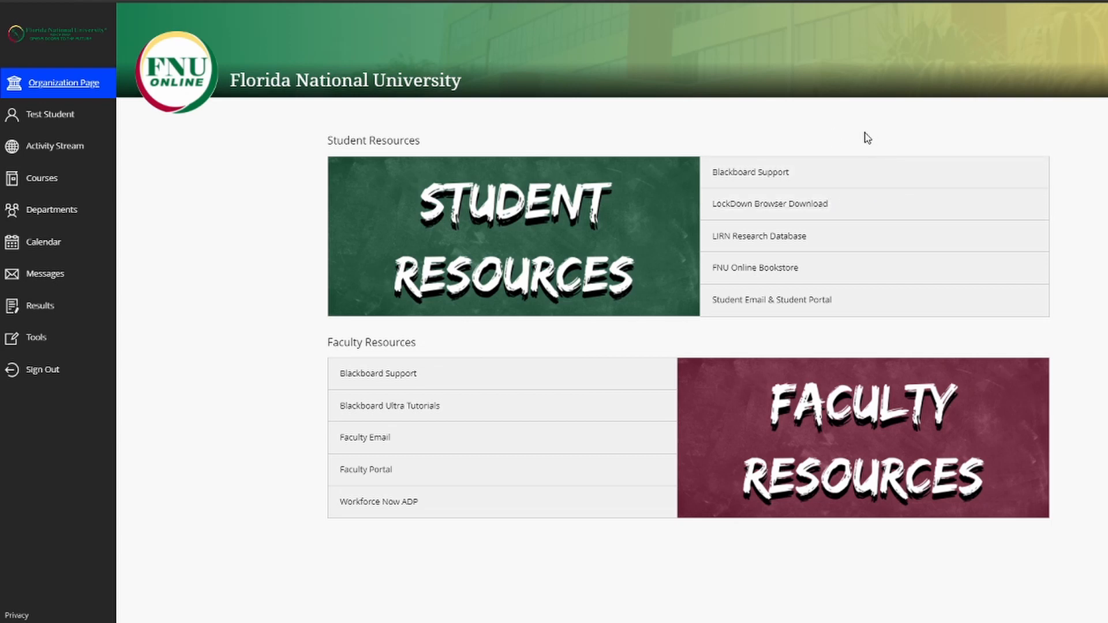
mouse_move(858, 135)
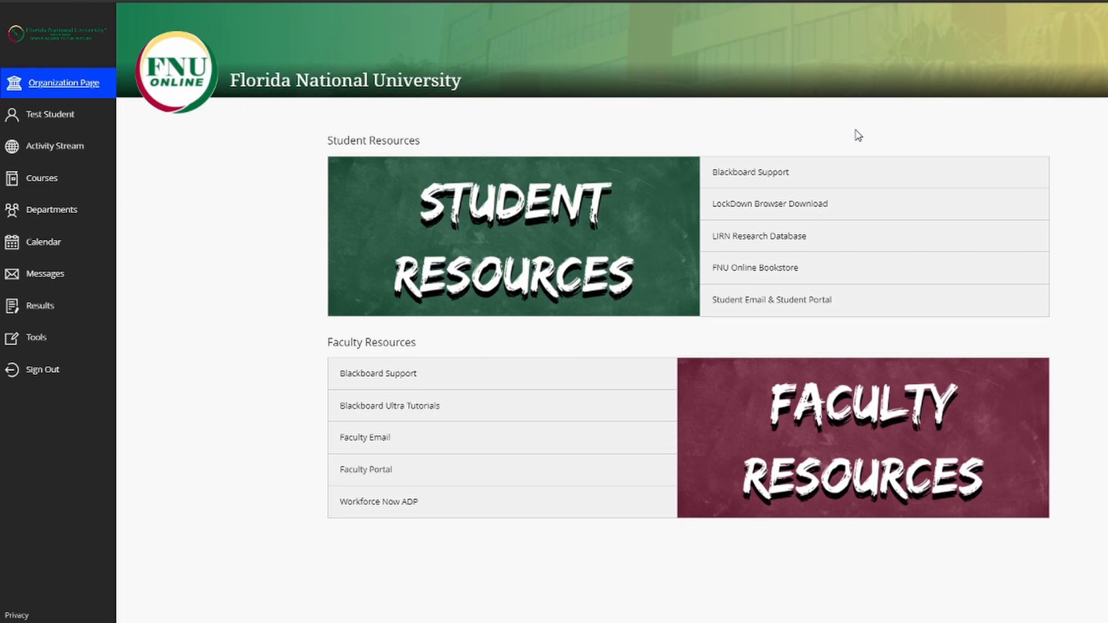
mouse_move(961, 205)
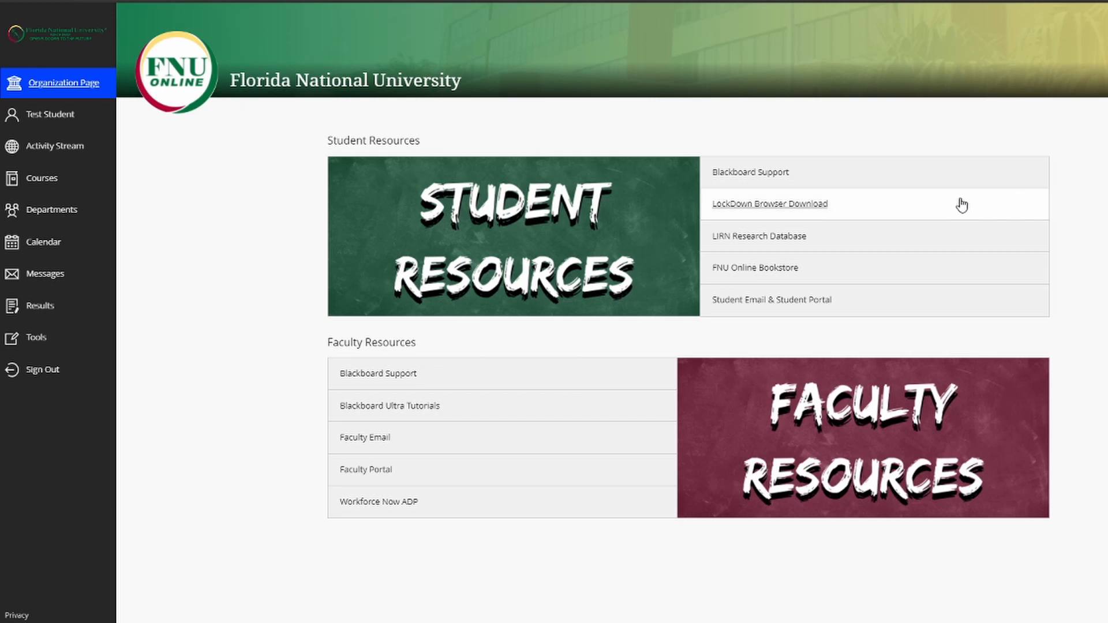
mouse_move(841, 215)
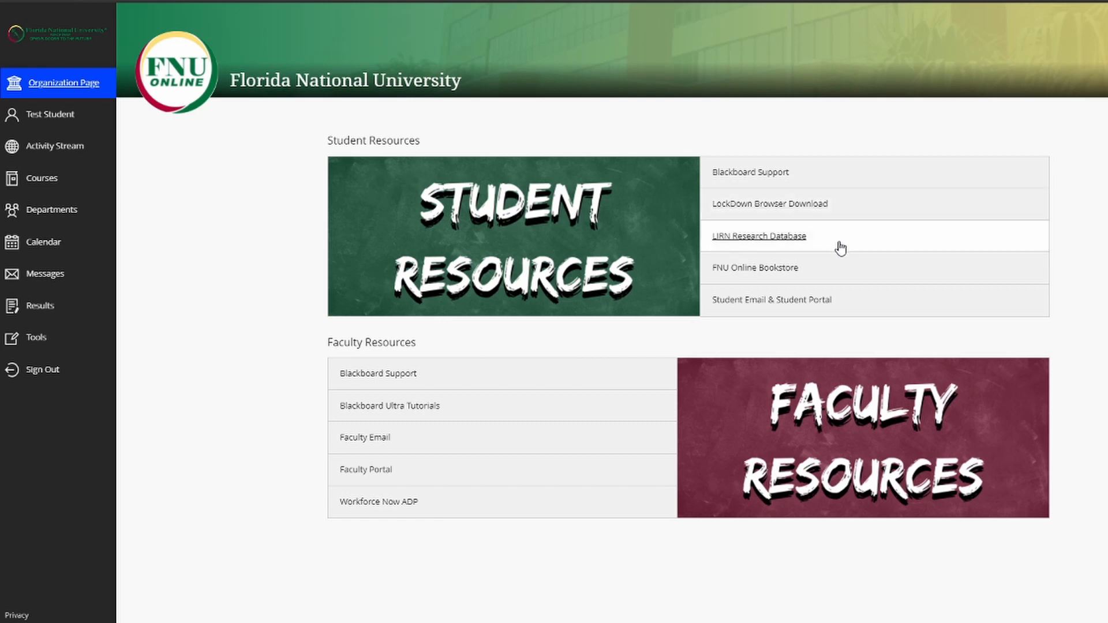
mouse_move(836, 249)
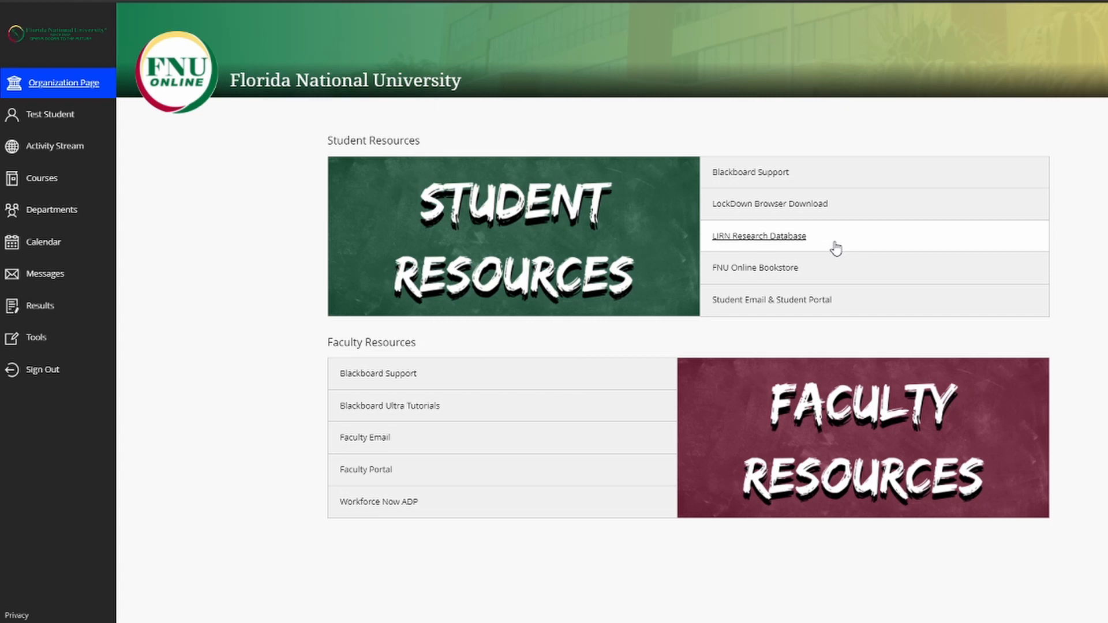
mouse_move(836, 243)
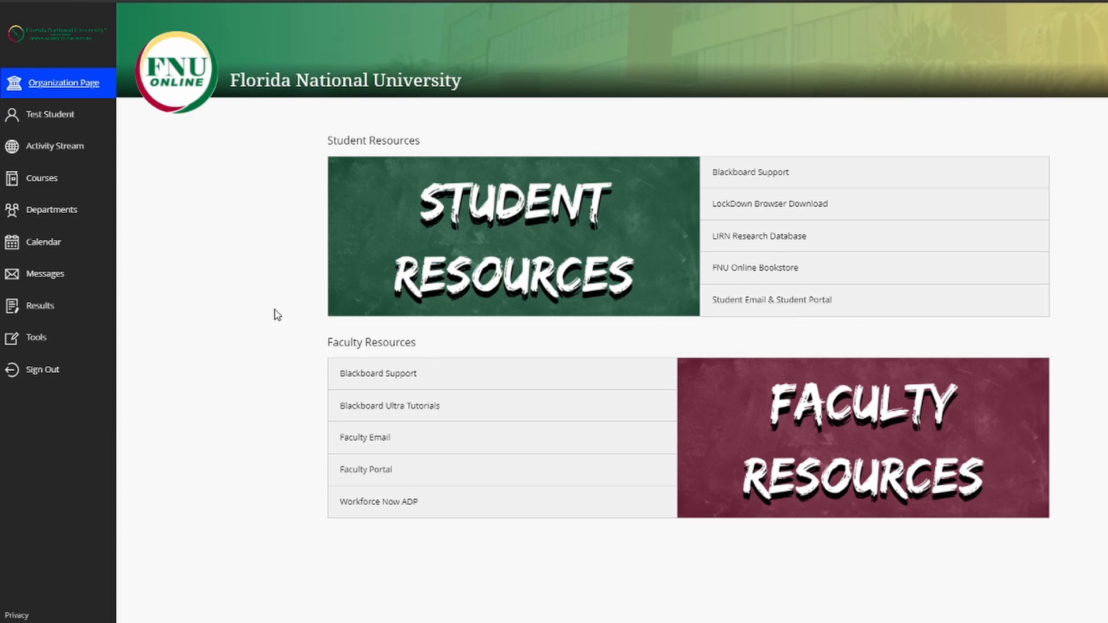
mouse_move(218, 283)
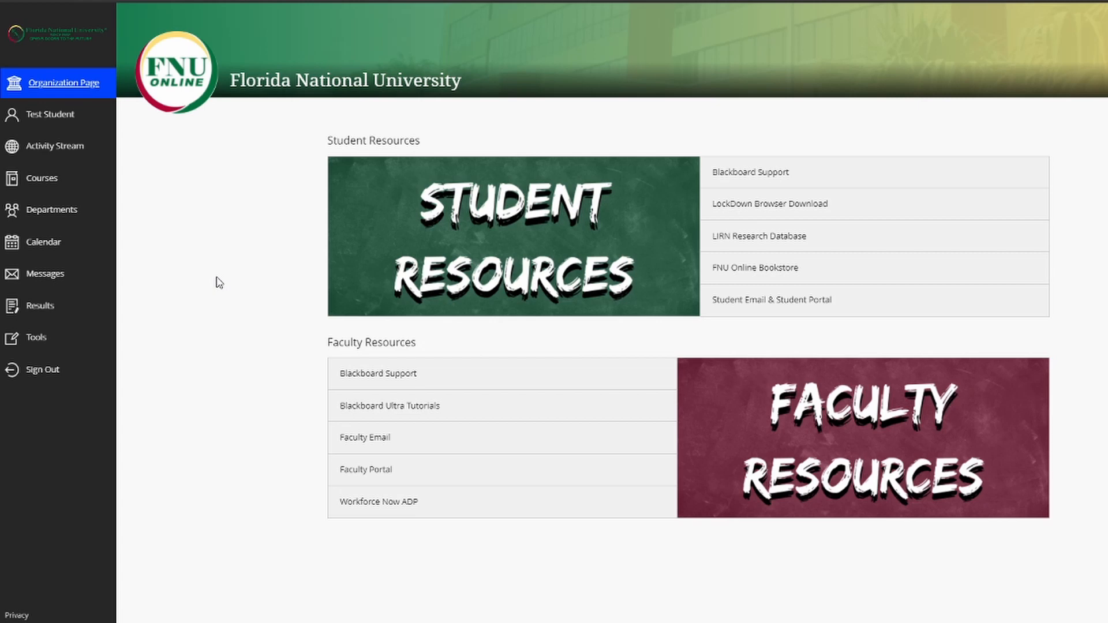
mouse_move(212, 274)
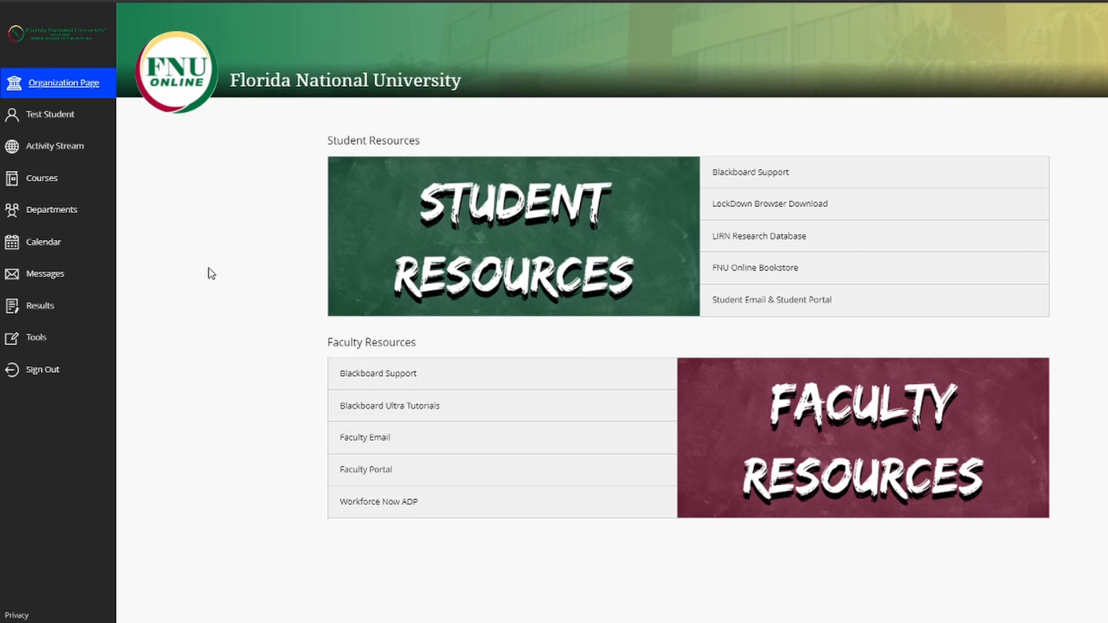
mouse_move(212, 272)
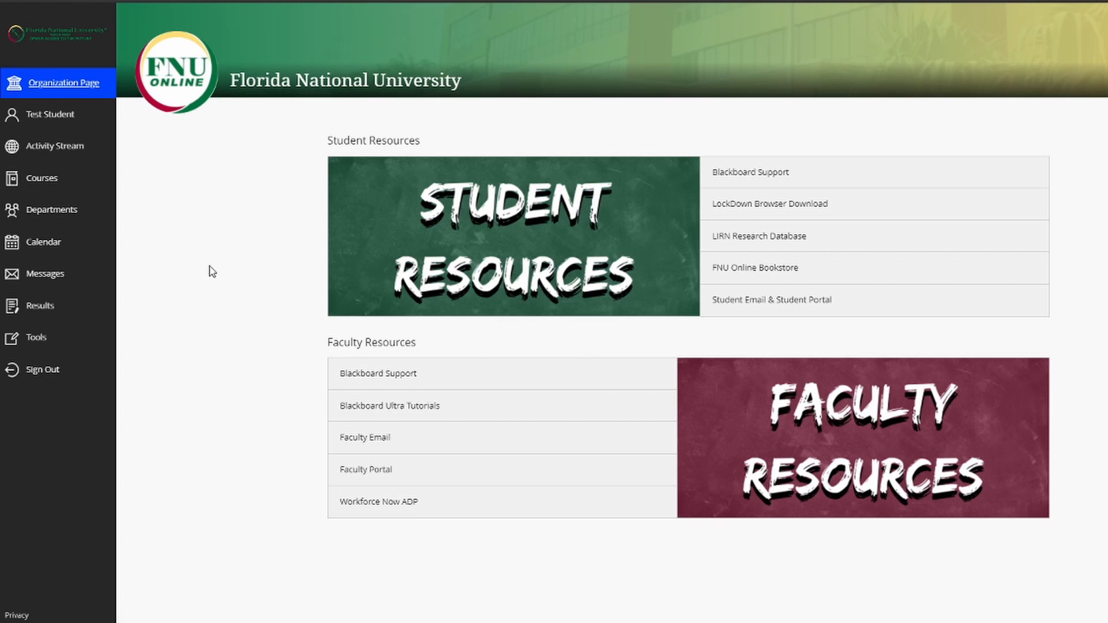
mouse_move(189, 181)
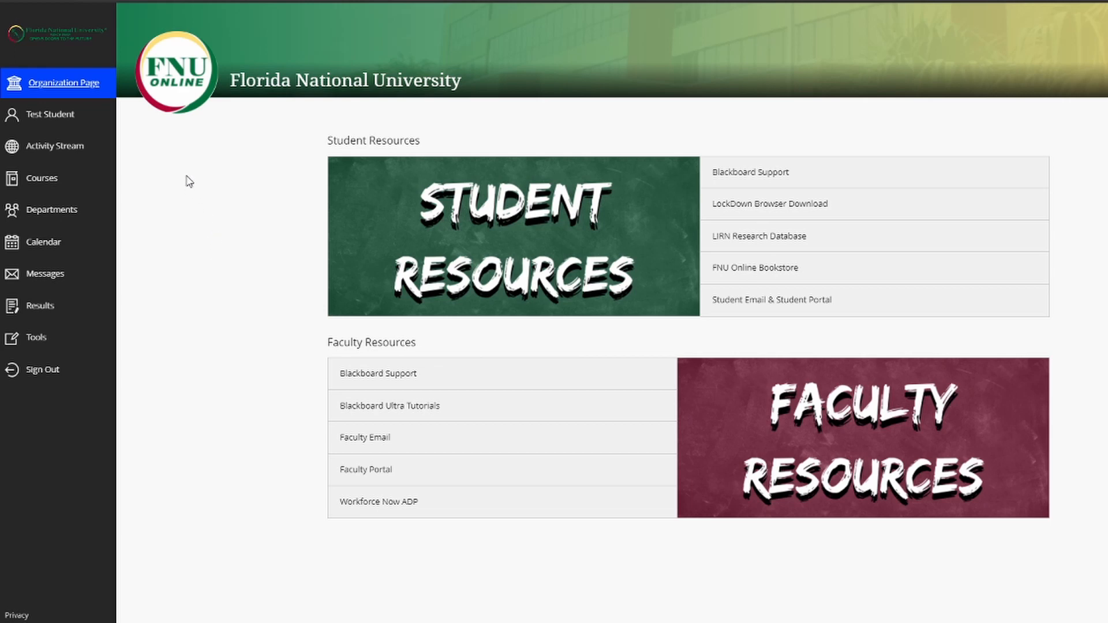
mouse_move(57, 114)
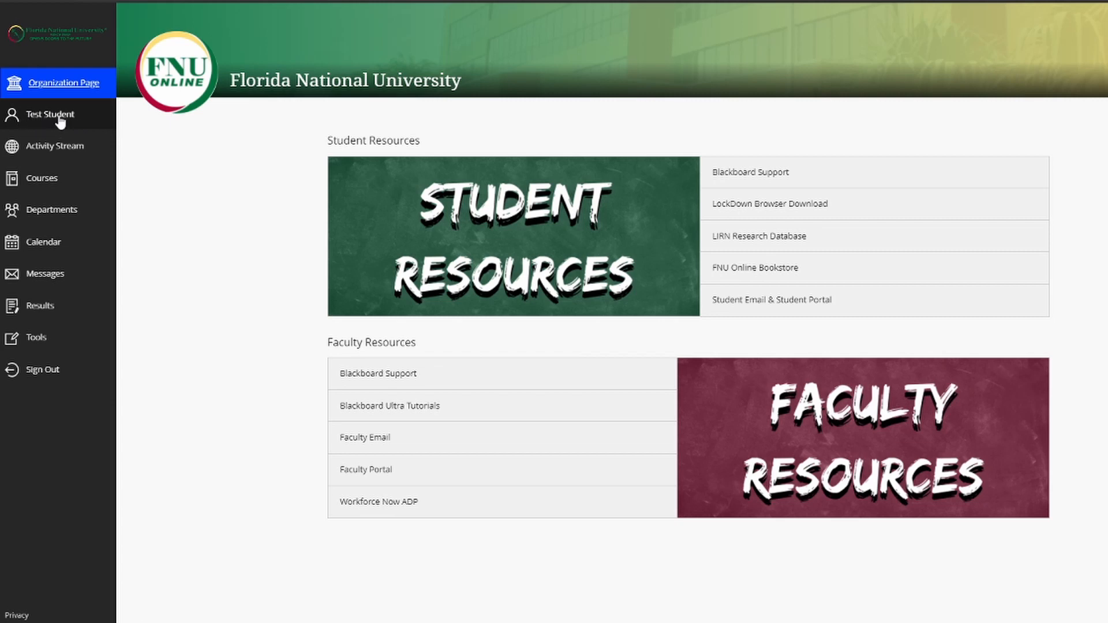
- Open the Test Student profile page showing basic information and system settings
left_click(49, 114)
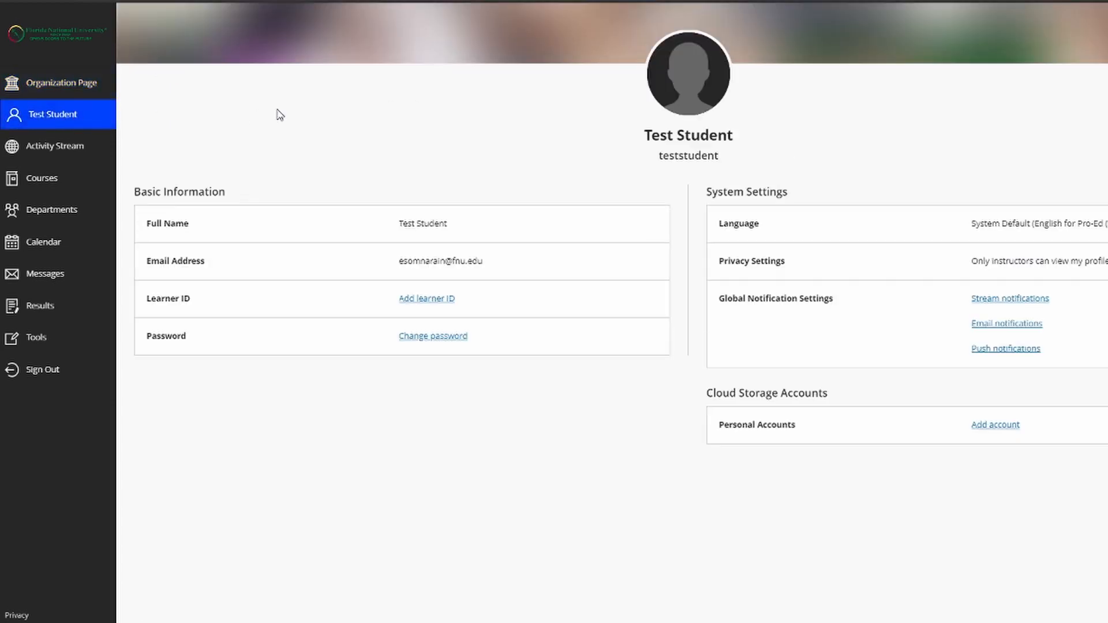
mouse_move(393, 122)
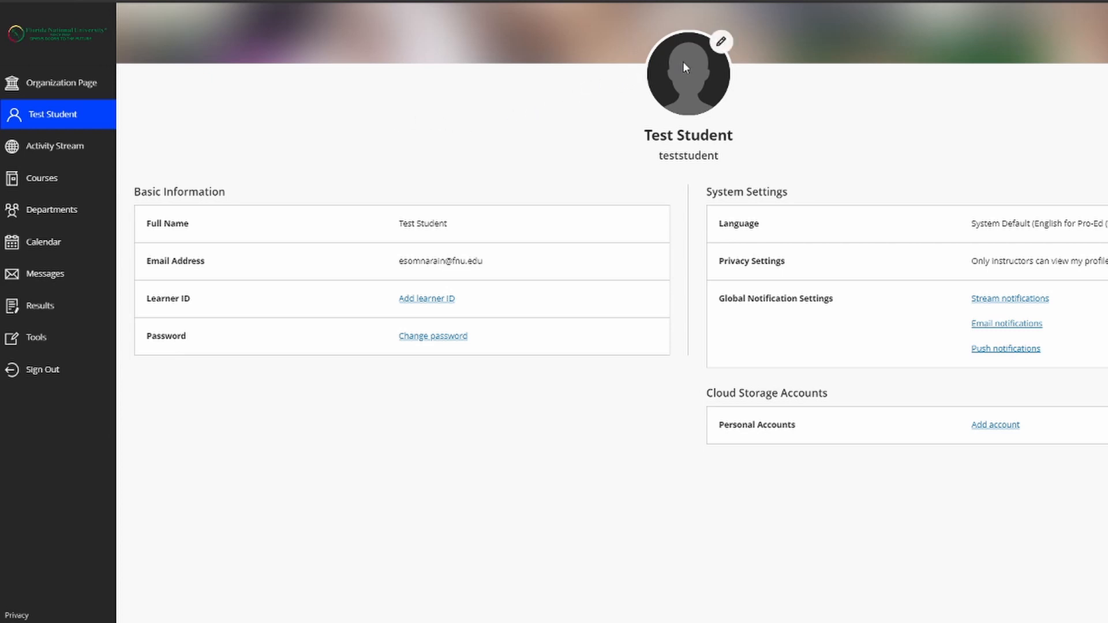
mouse_move(720, 41)
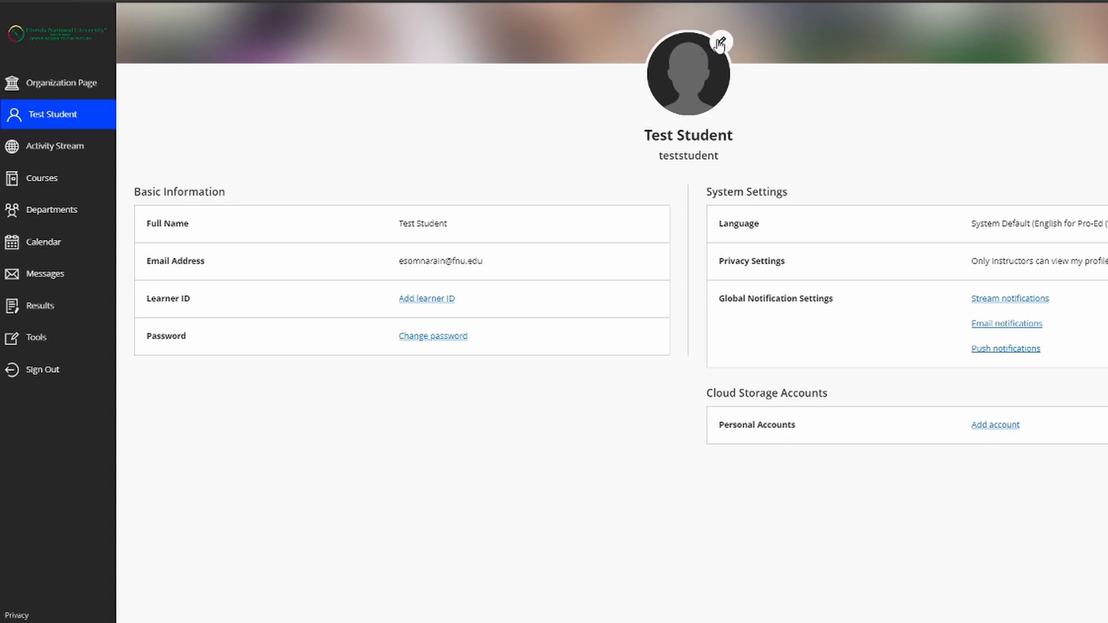
mouse_move(532, 94)
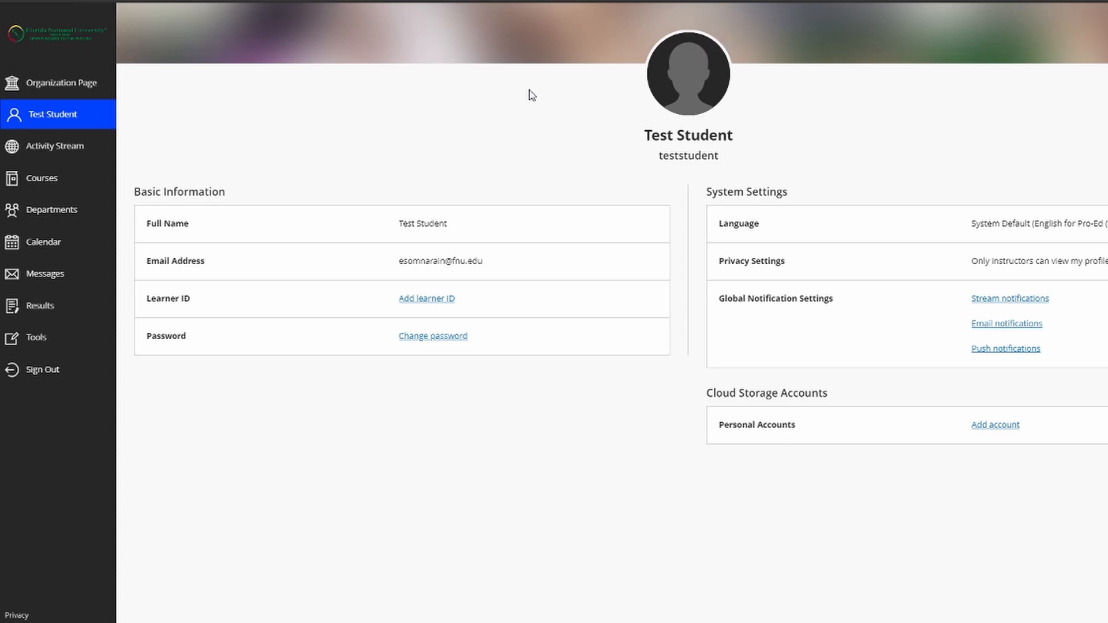
mouse_move(520, 117)
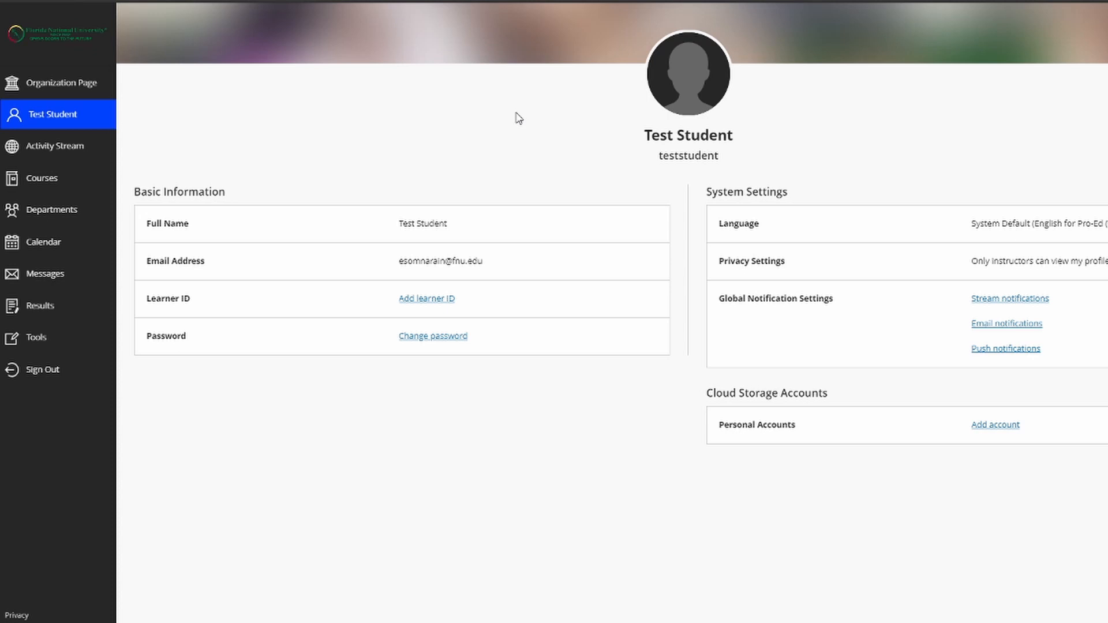
mouse_move(525, 124)
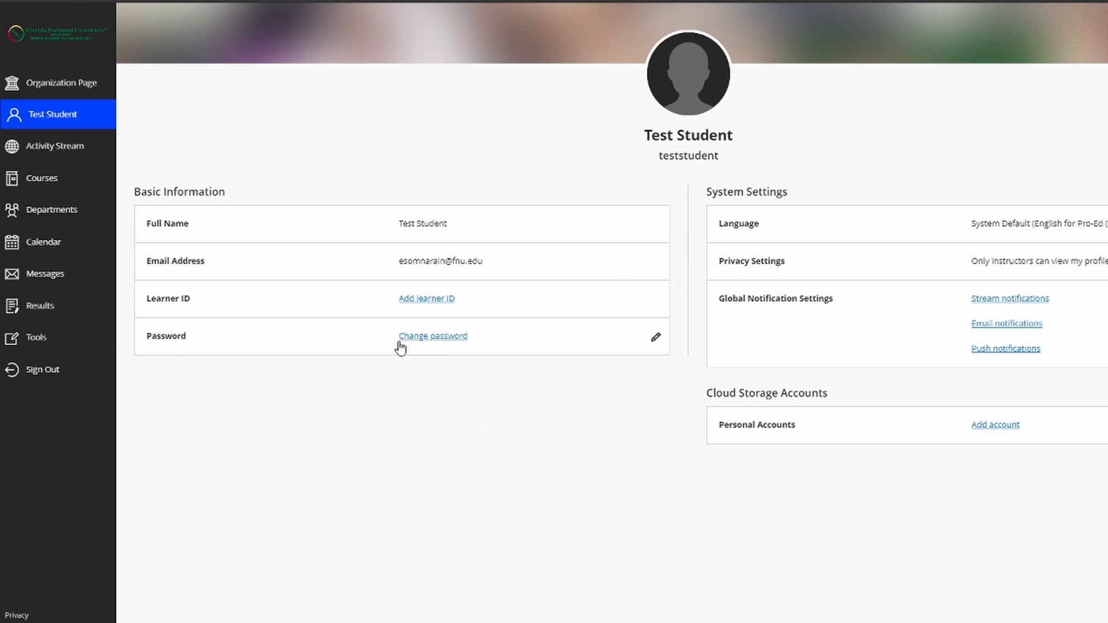
mouse_move(474, 415)
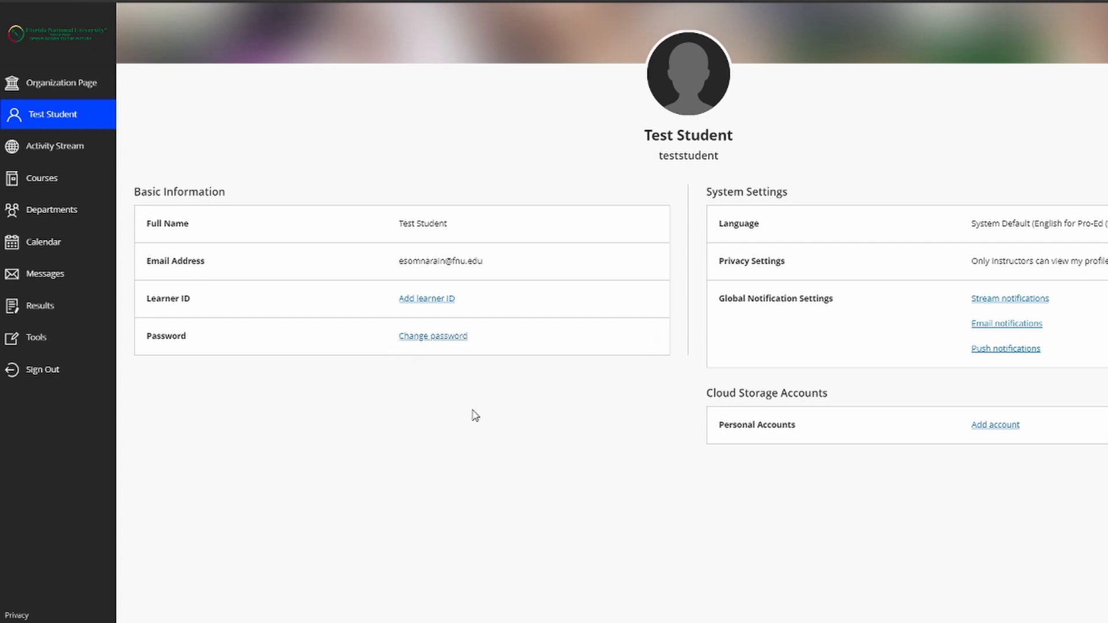
mouse_move(500, 410)
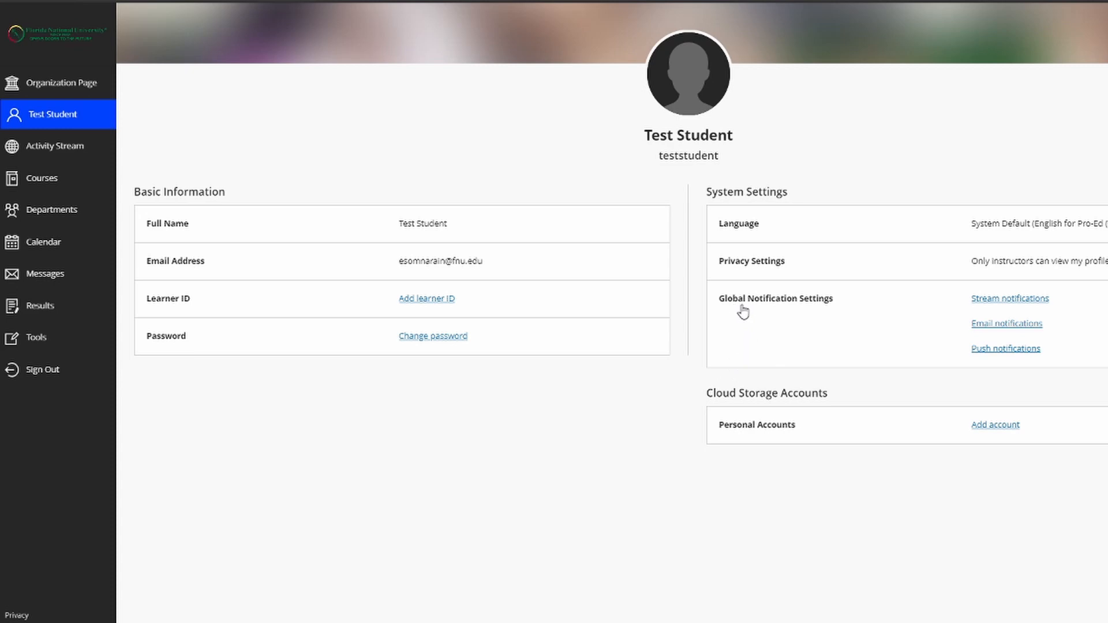
mouse_move(974, 333)
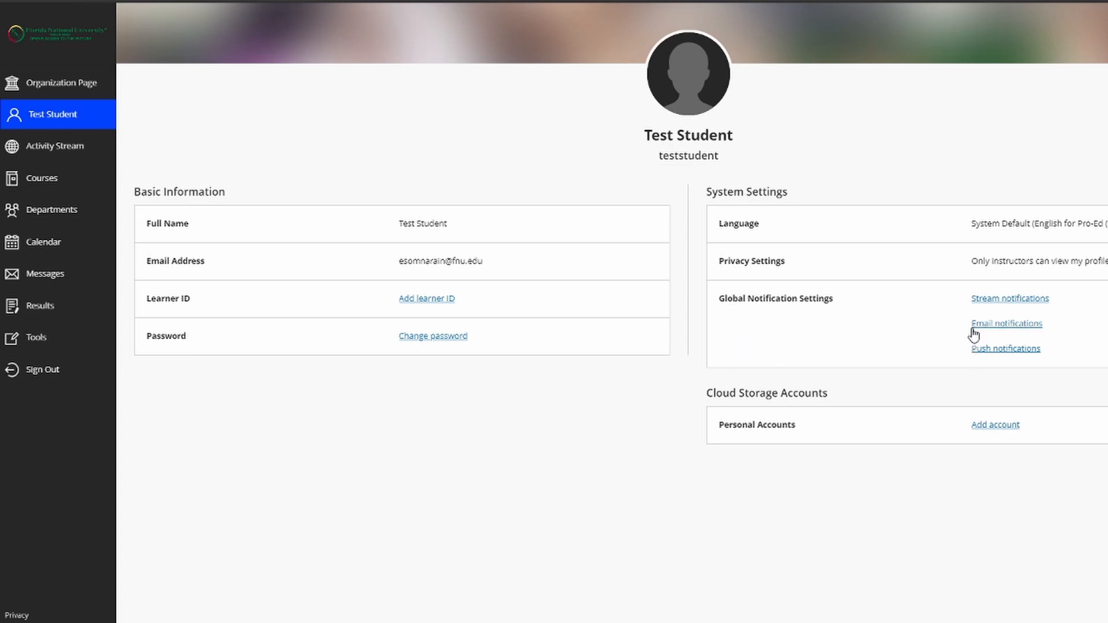
- Review email notification settings (once a day, all activities checked) and close without changes
left_click(1005, 324)
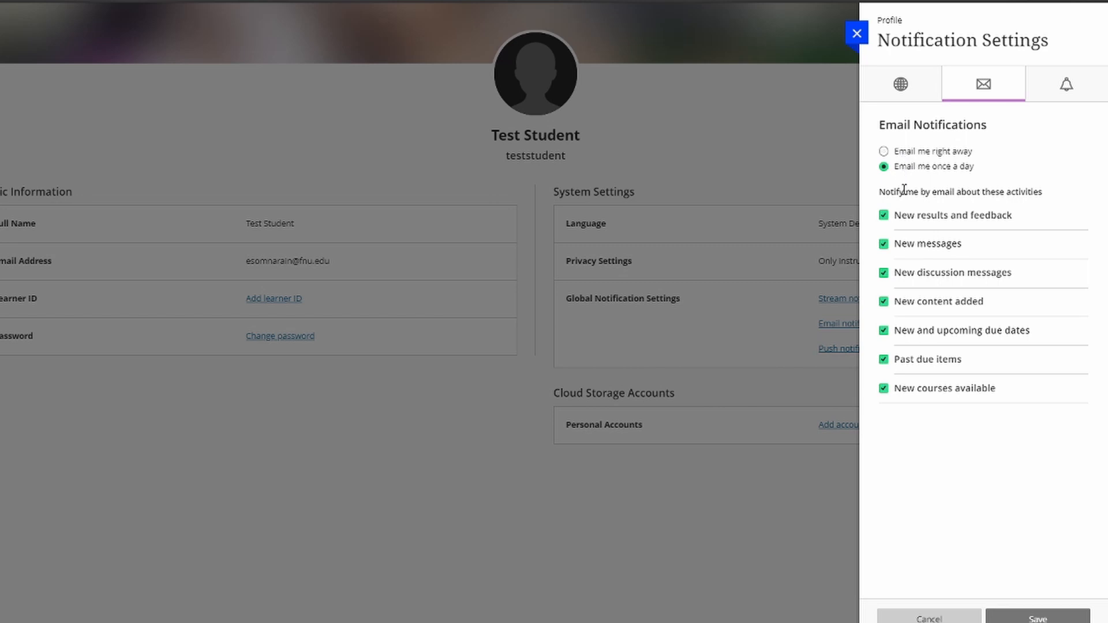
mouse_move(922, 255)
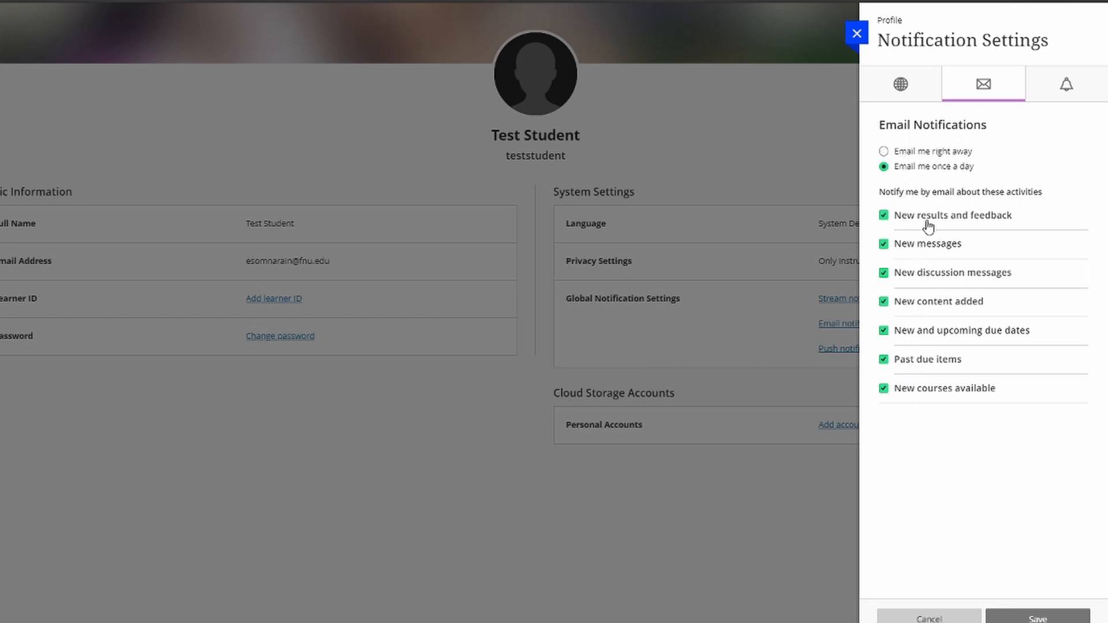
mouse_move(857, 34)
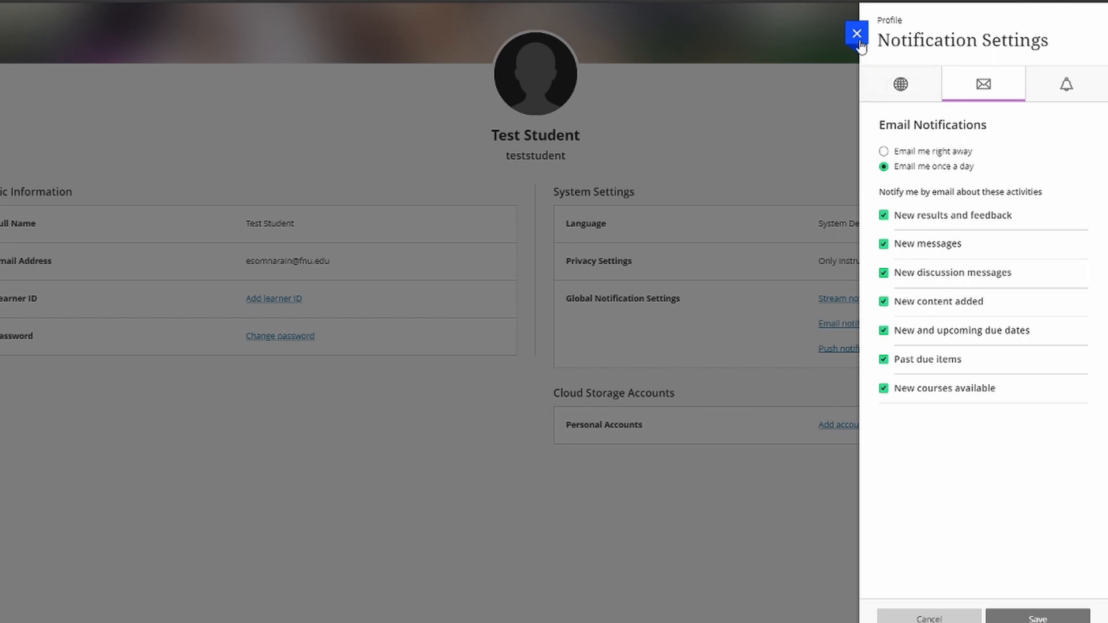
left_click(857, 33)
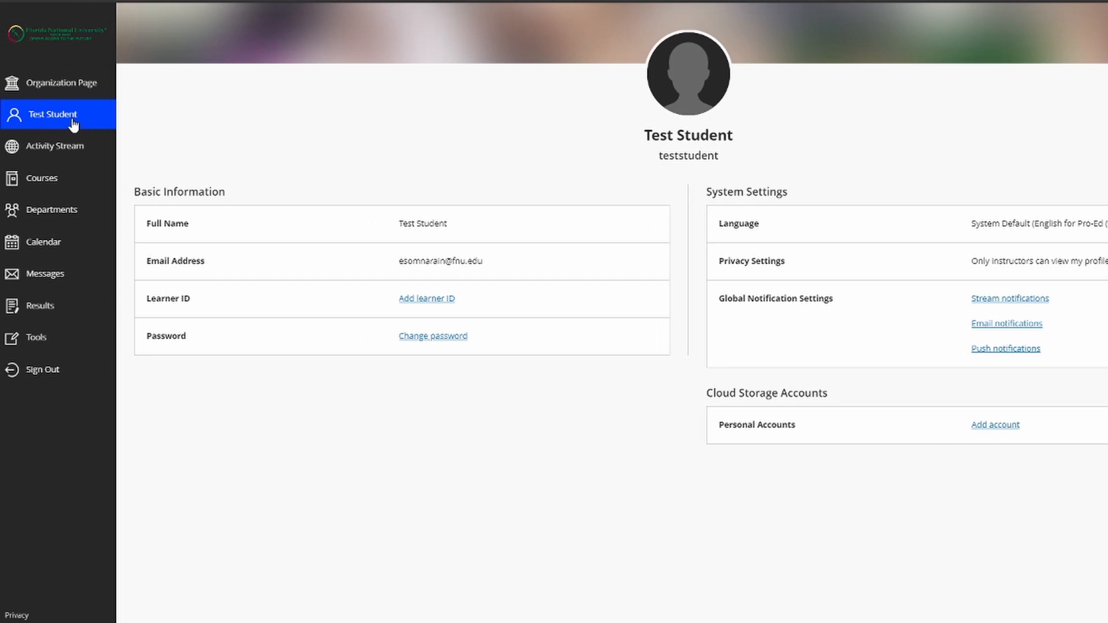
mouse_move(54, 145)
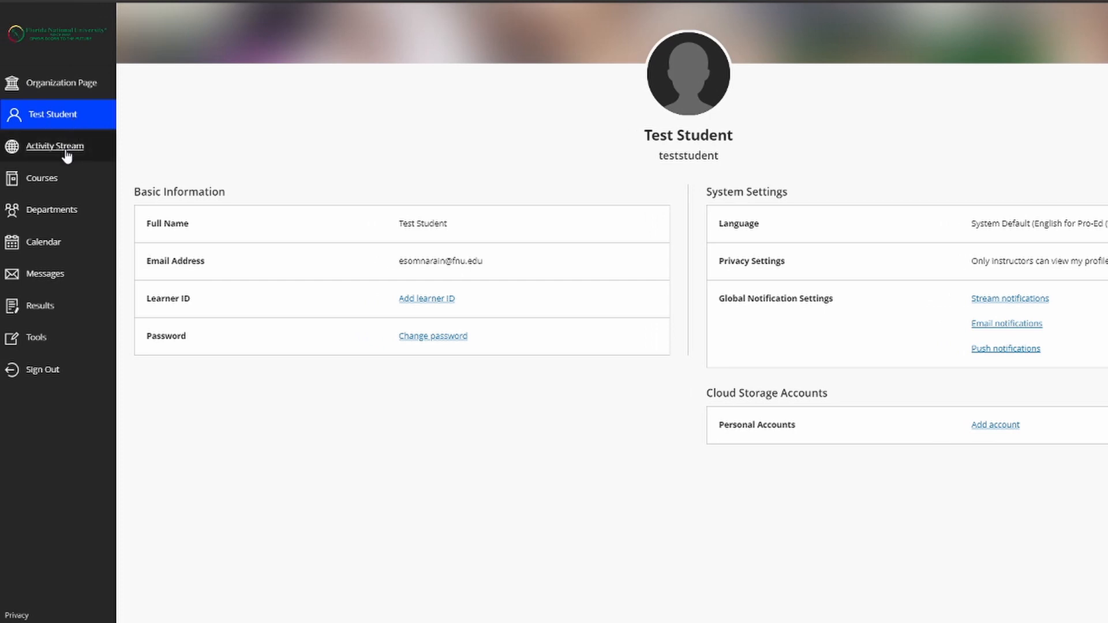
- Open the Activity Stream to review upcoming events, due dates and the recent FNU announcement
left_click(54, 146)
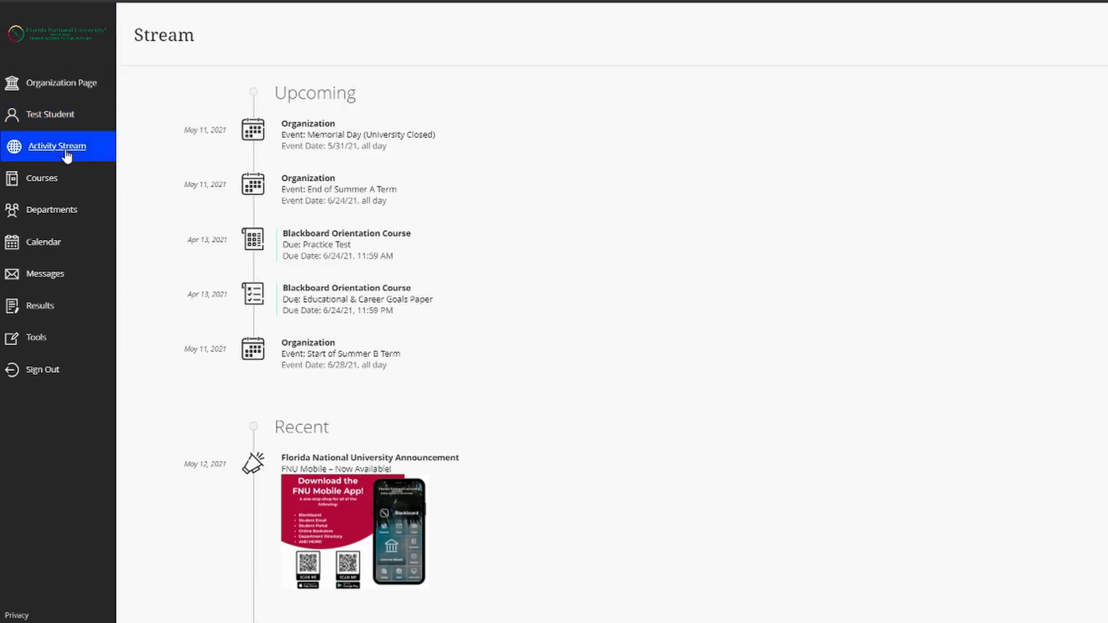
mouse_move(579, 48)
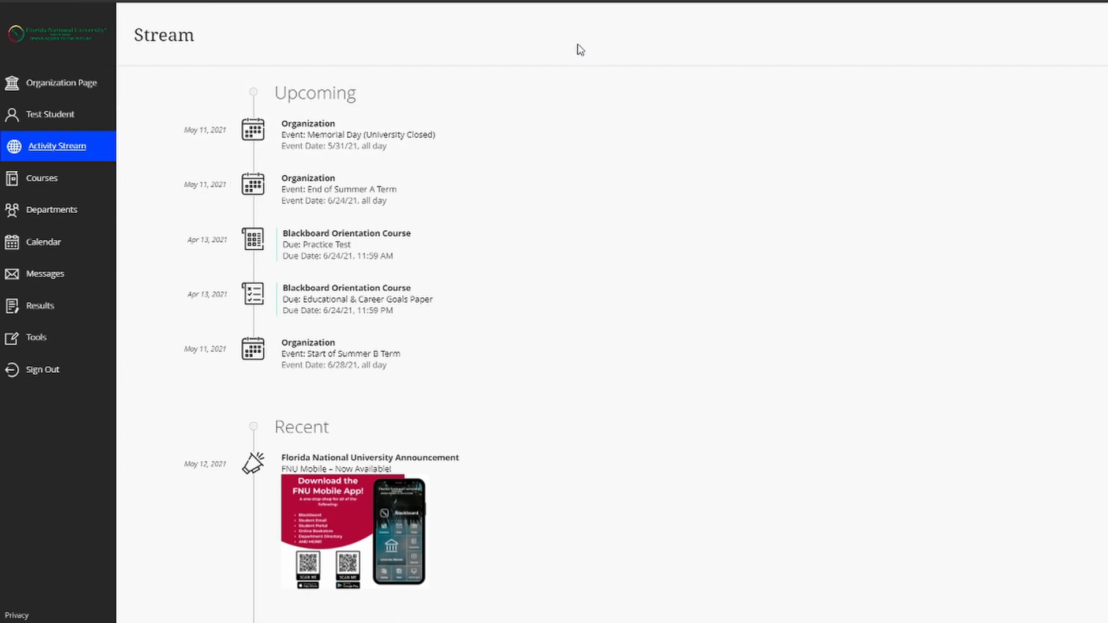
mouse_move(529, 60)
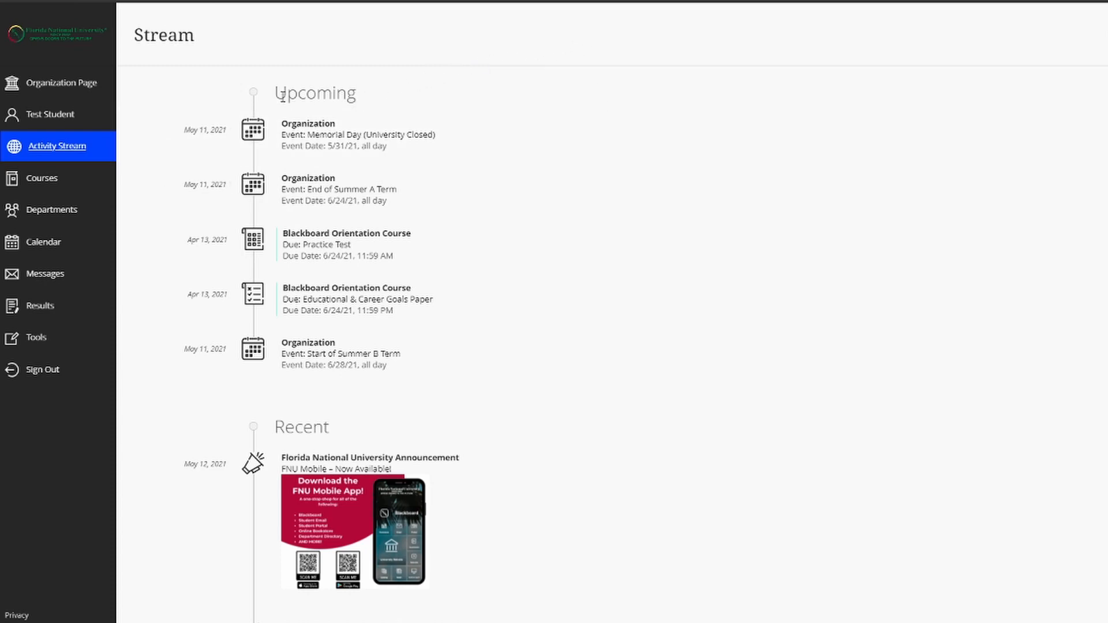
mouse_move(298, 407)
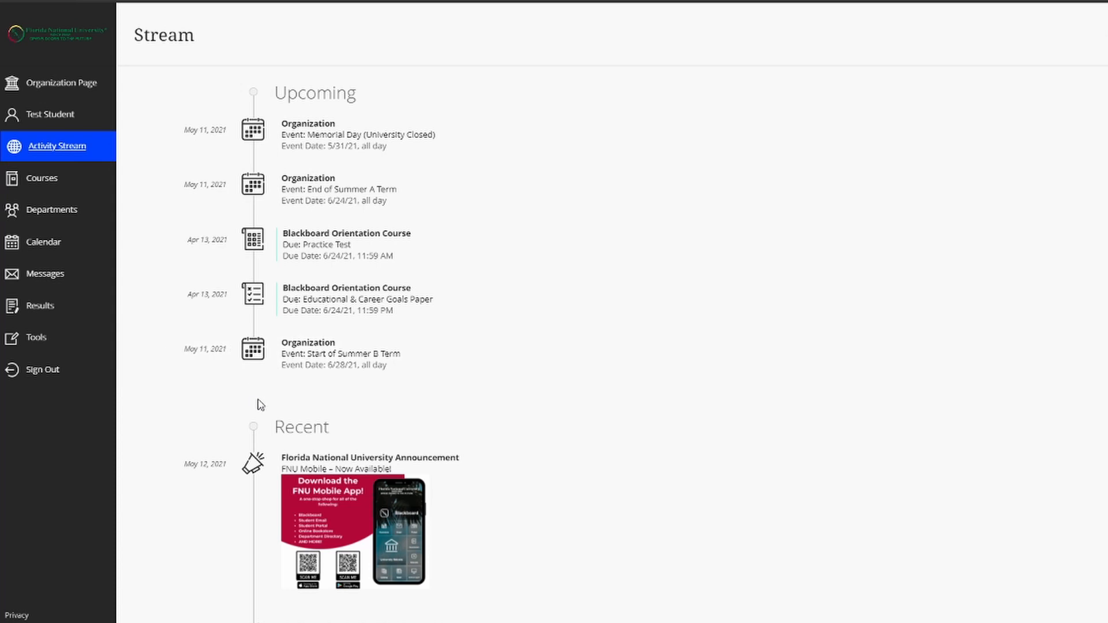
mouse_move(249, 412)
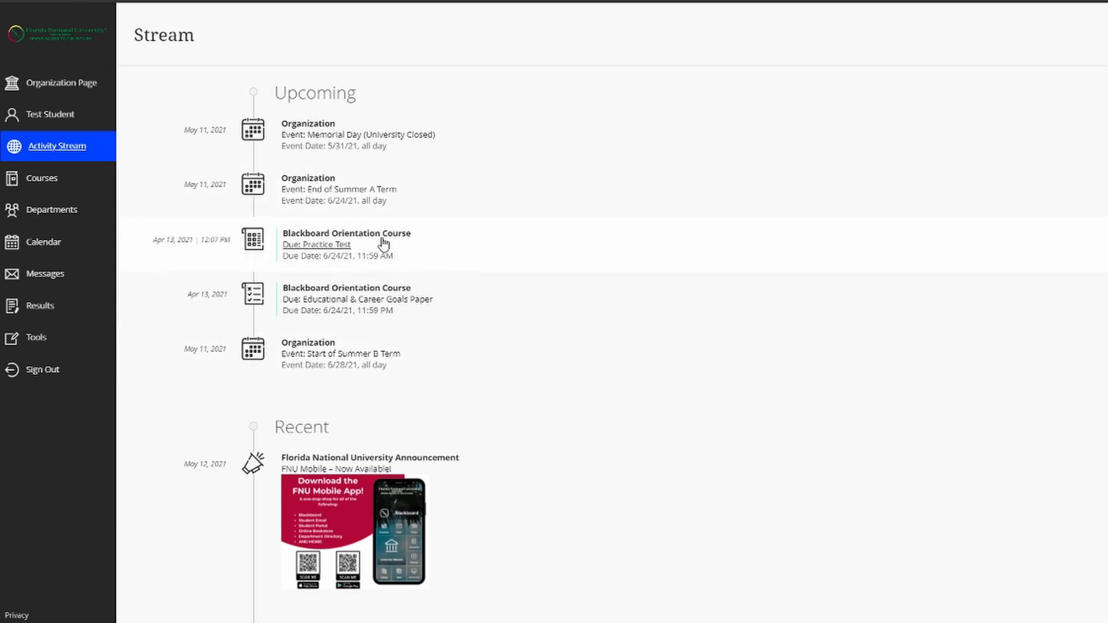
mouse_move(339, 265)
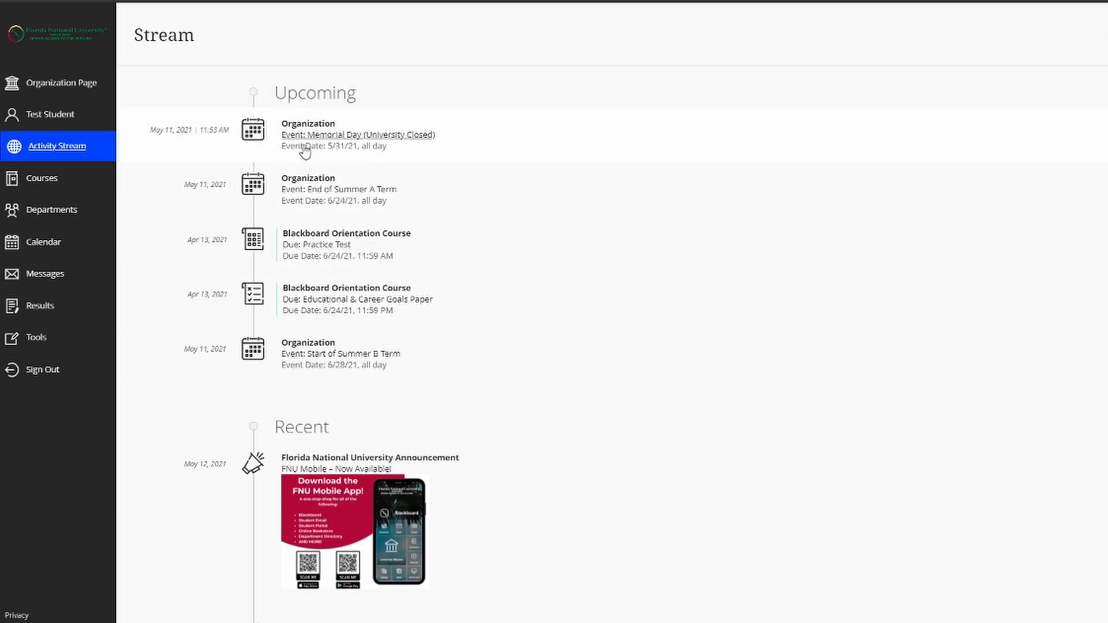
mouse_move(311, 155)
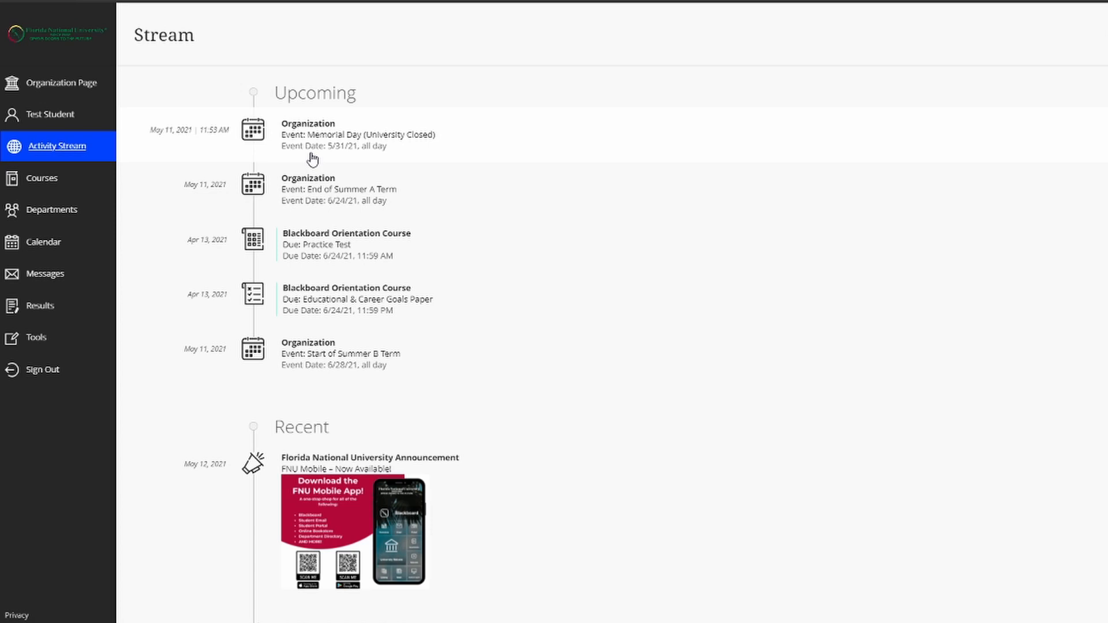
mouse_move(313, 161)
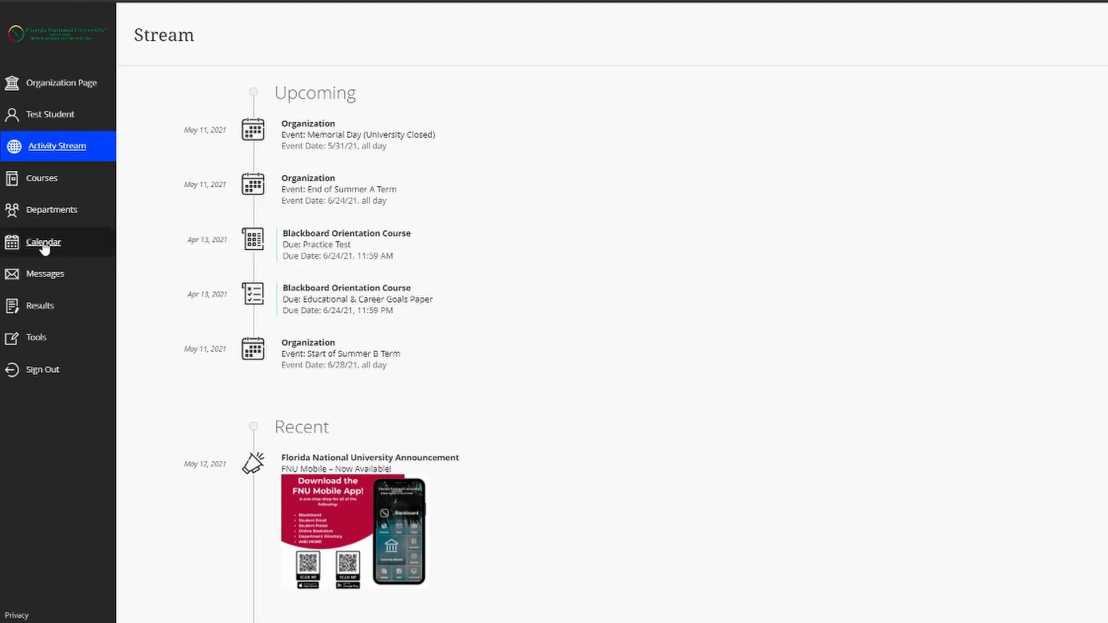
- Show the calendar in Month view and advance to June 2021 to see Memorial Day and June 24 deadlines
left_click(44, 242)
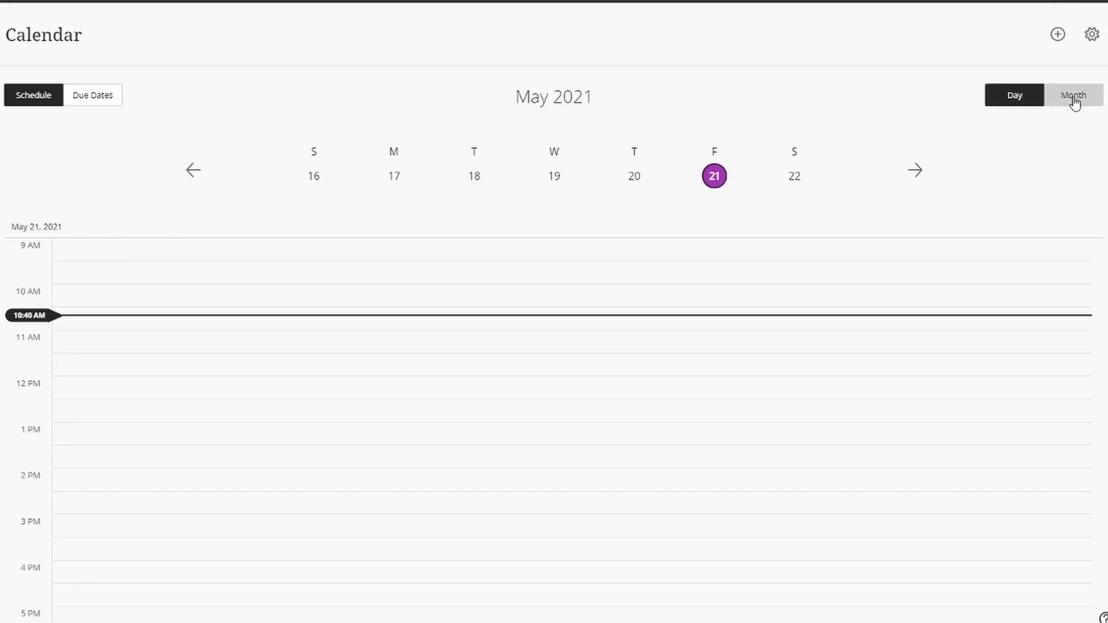
left_click(1073, 94)
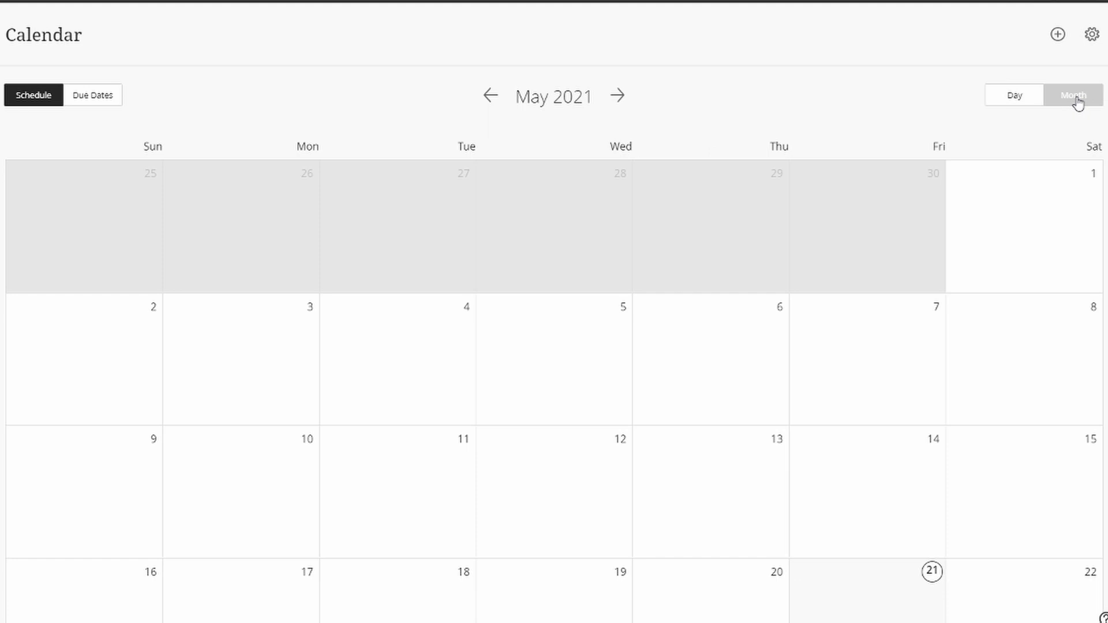
left_click(1073, 94)
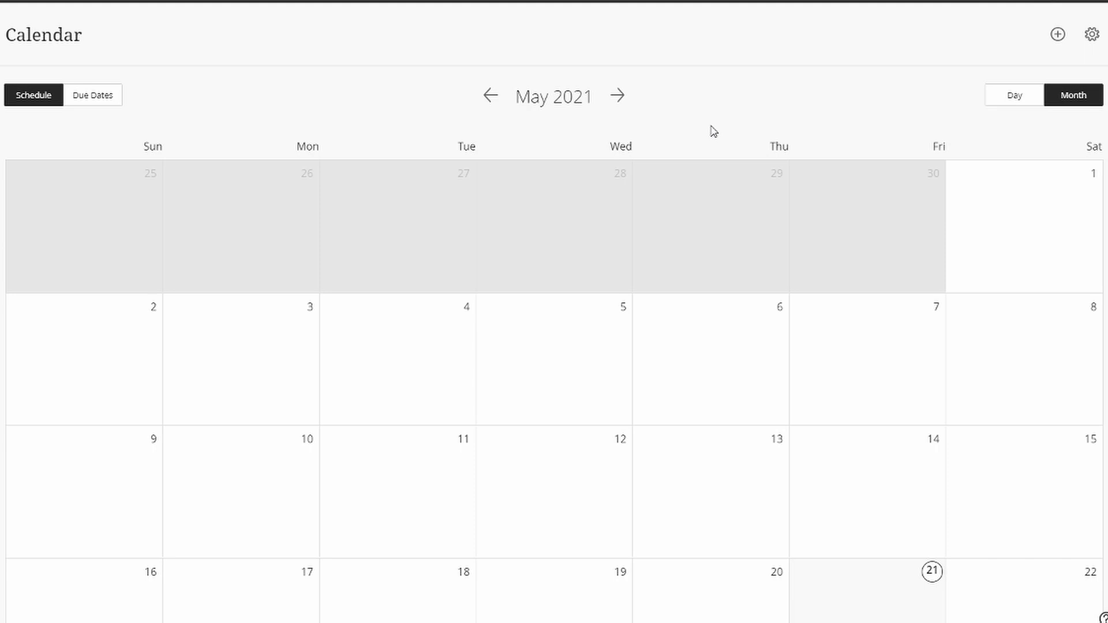
mouse_move(638, 106)
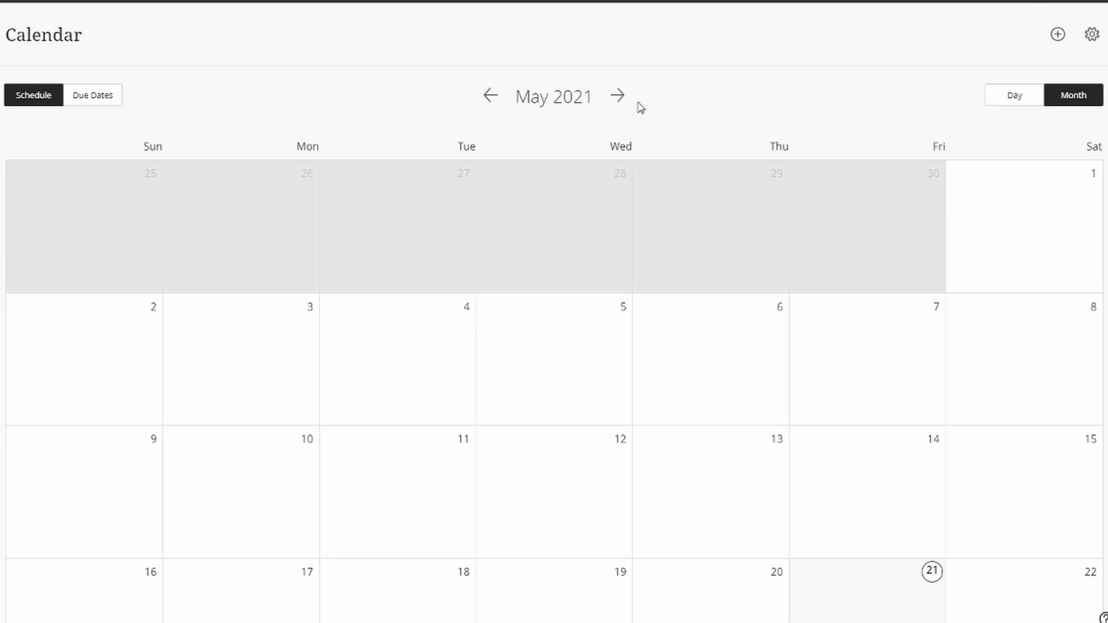
left_click(617, 95)
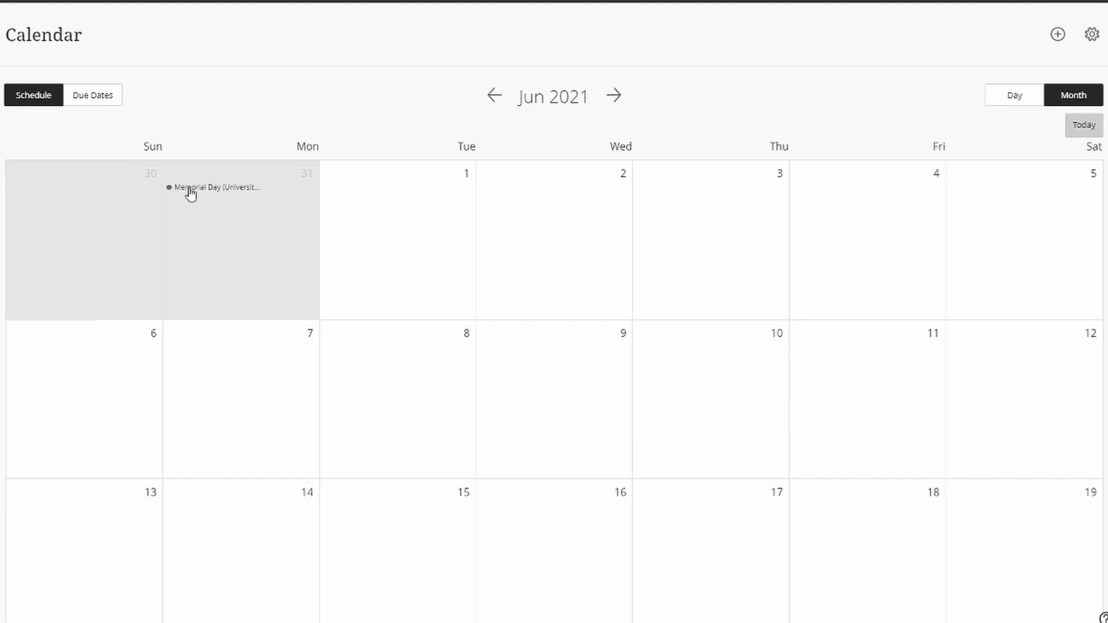
scroll("down", 3)
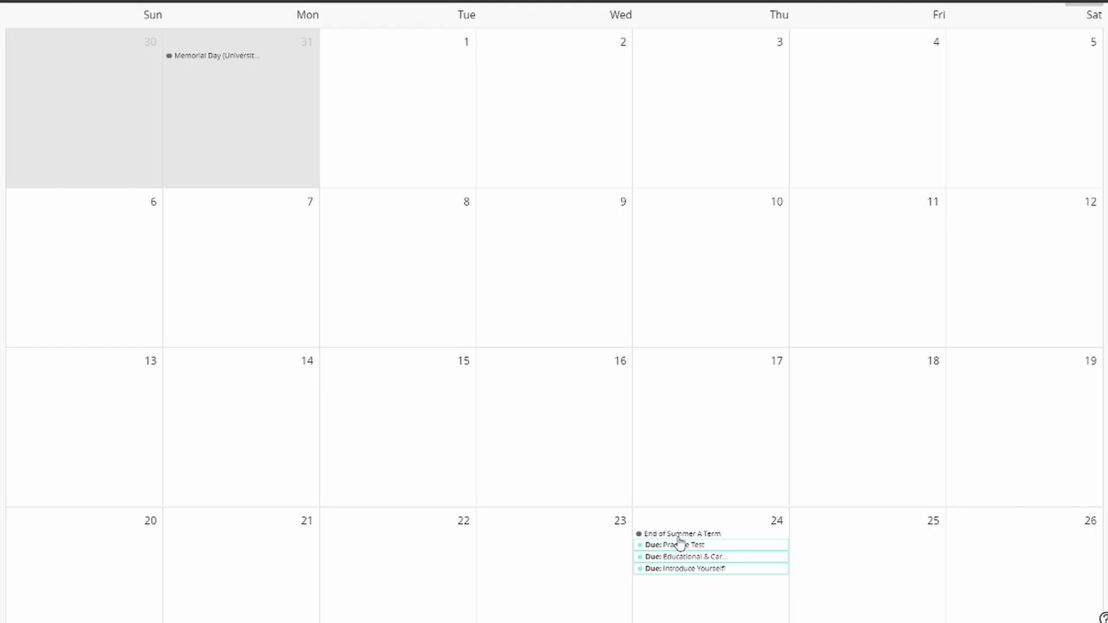
mouse_move(661, 523)
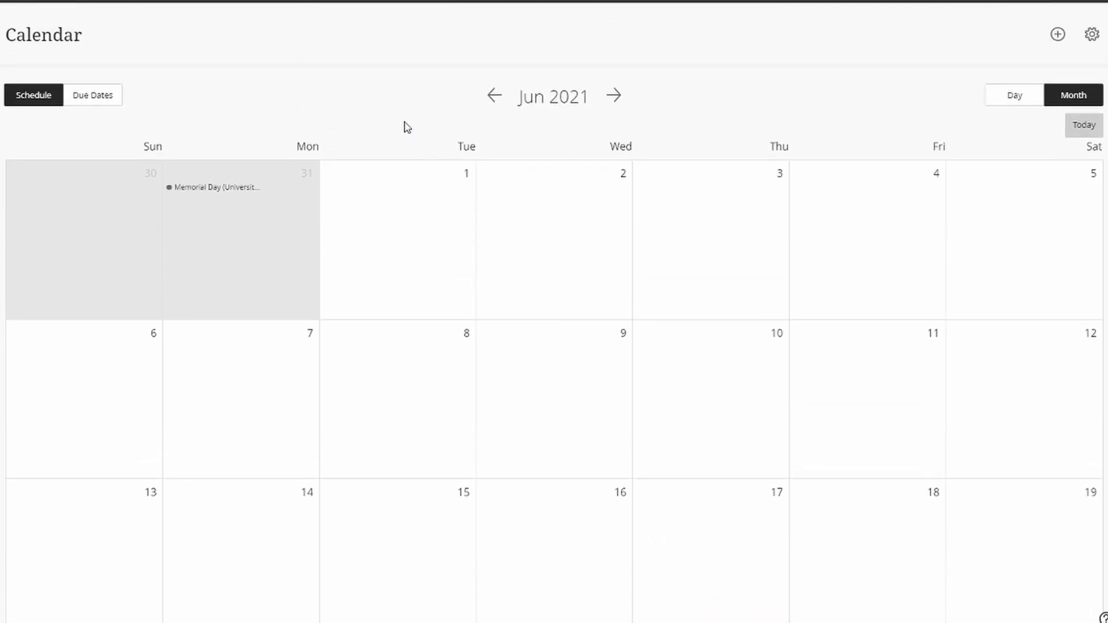
mouse_move(383, 97)
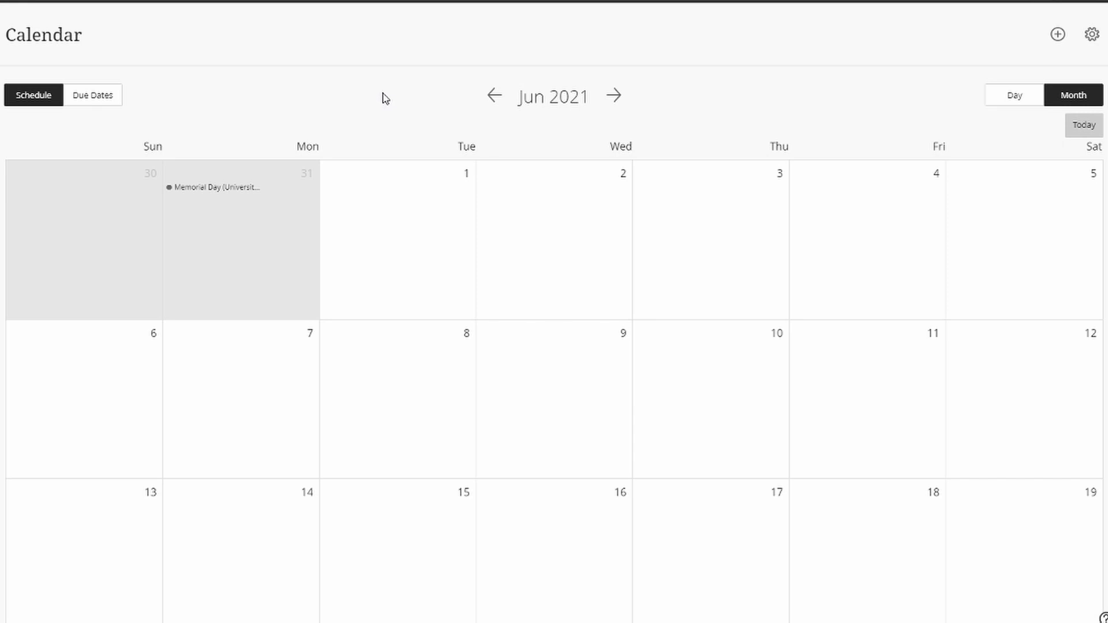
mouse_move(384, 97)
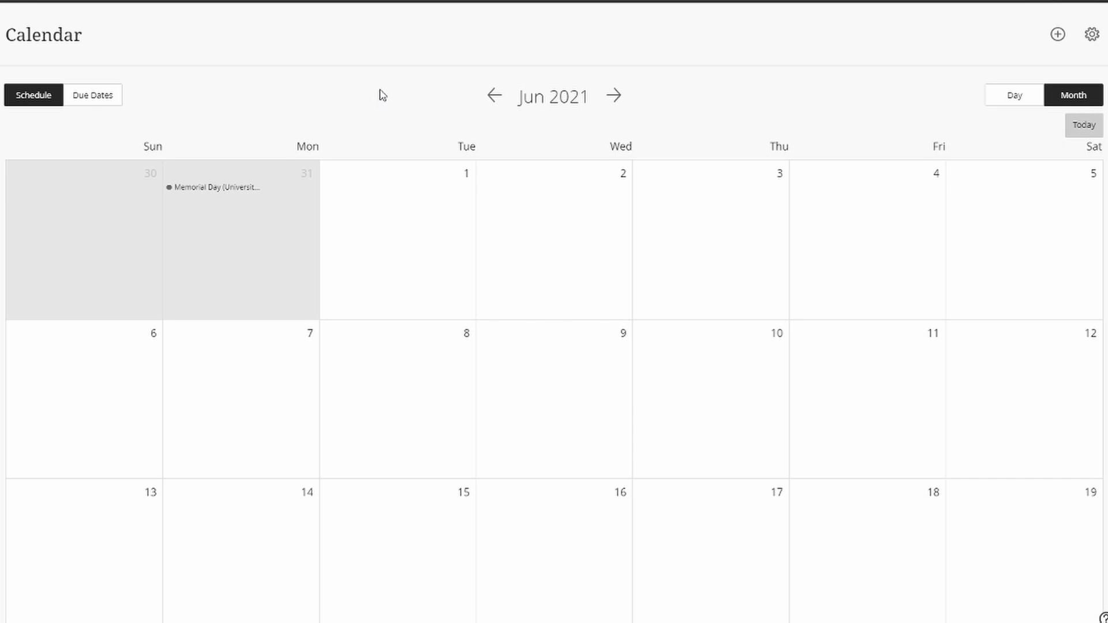
mouse_move(380, 92)
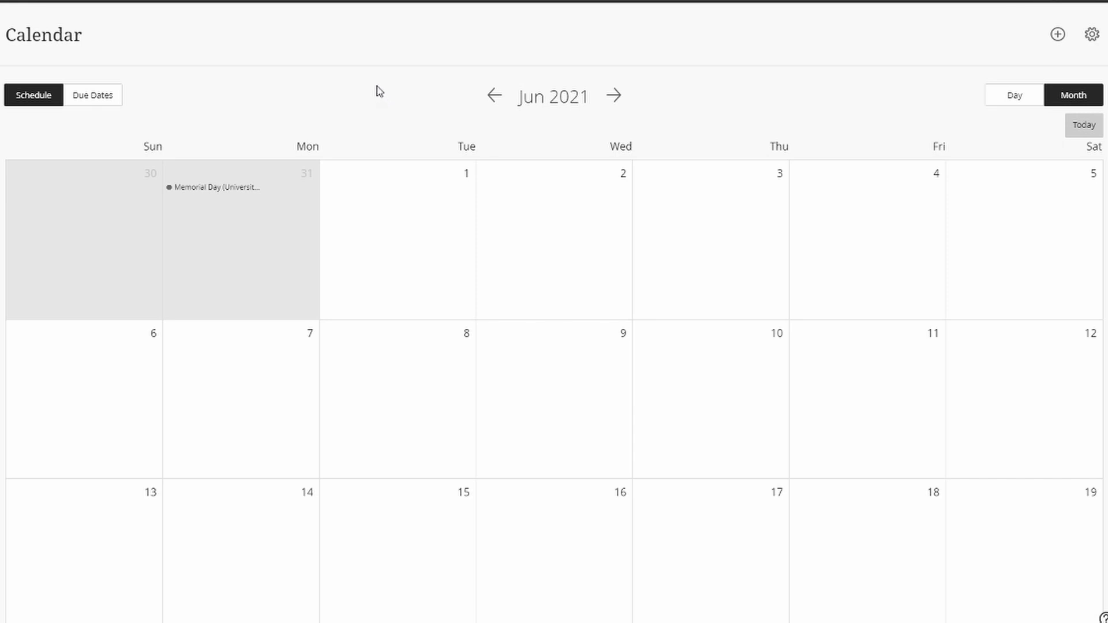
mouse_move(288, 90)
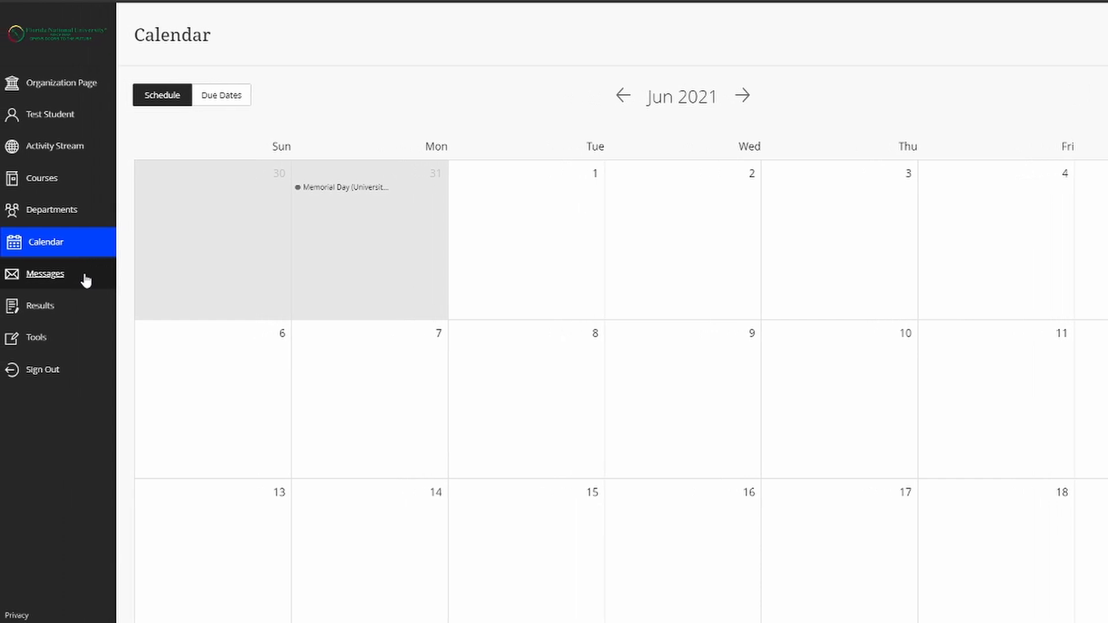
- Open Messages to see the Blackboard Orientation Course under Current Courses and Departments
left_click(45, 274)
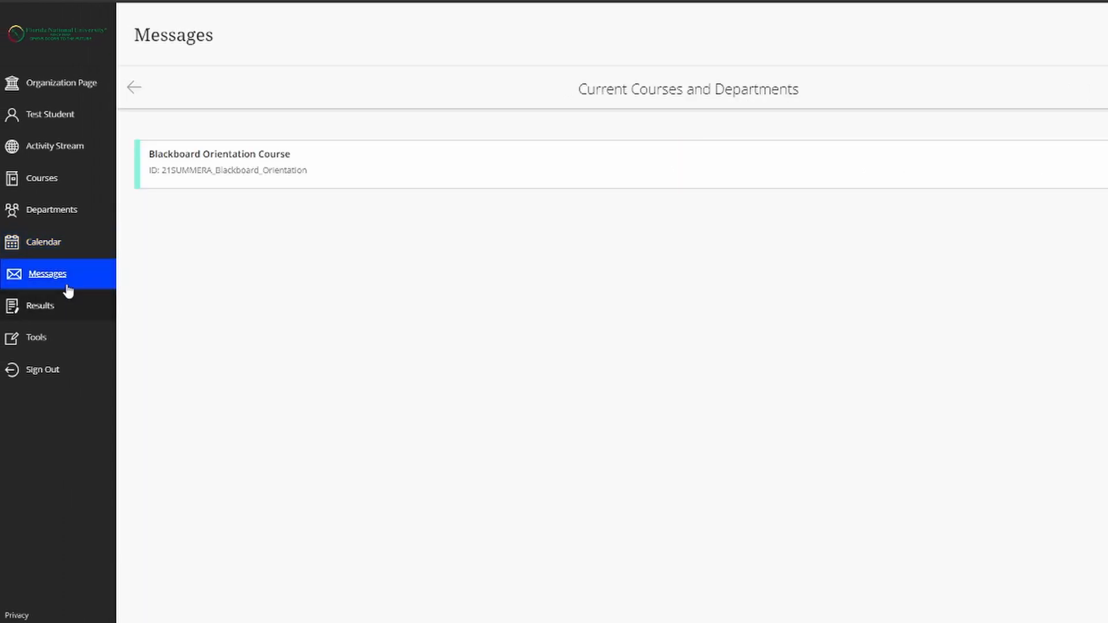
mouse_move(475, 177)
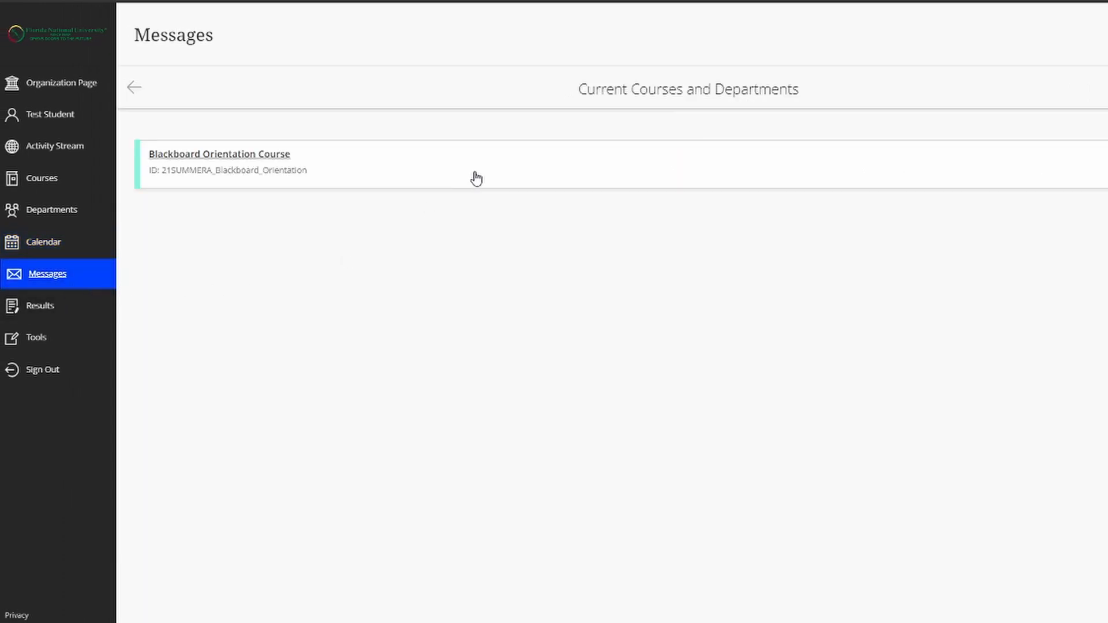
mouse_move(460, 174)
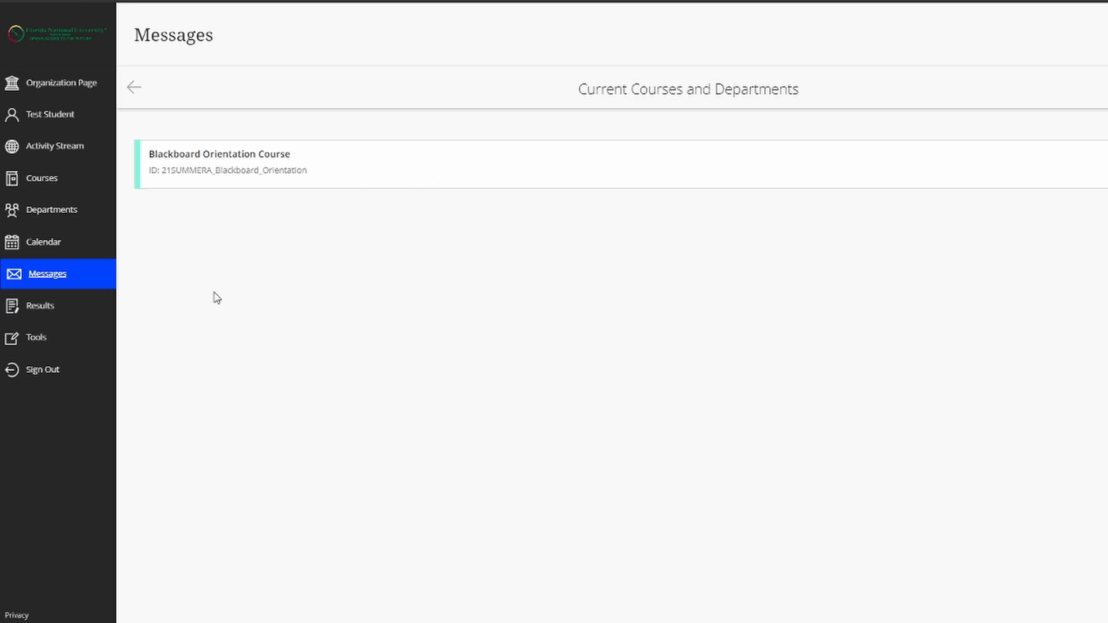
- Open Results to see the Blackboard Orientation Course card with no evaluated work
left_click(41, 305)
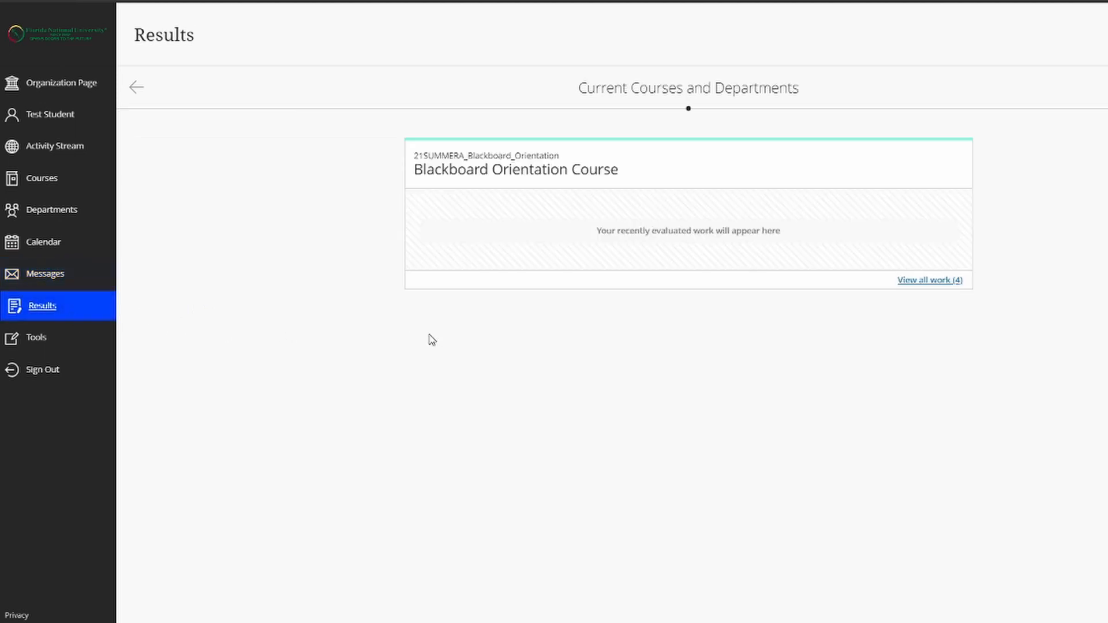
mouse_move(698, 312)
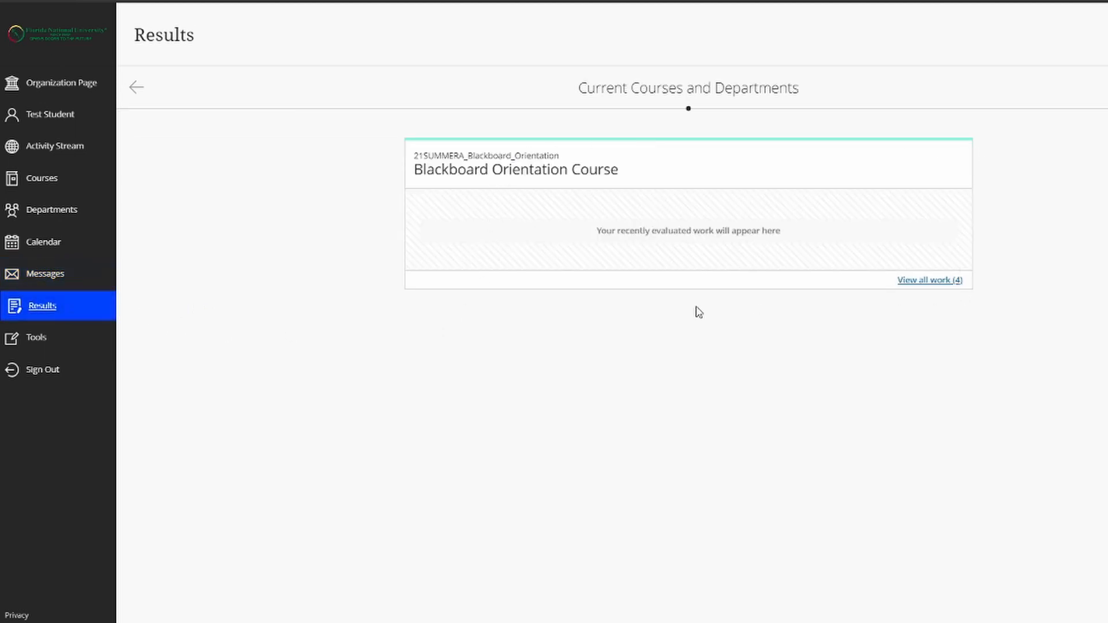
mouse_move(262, 293)
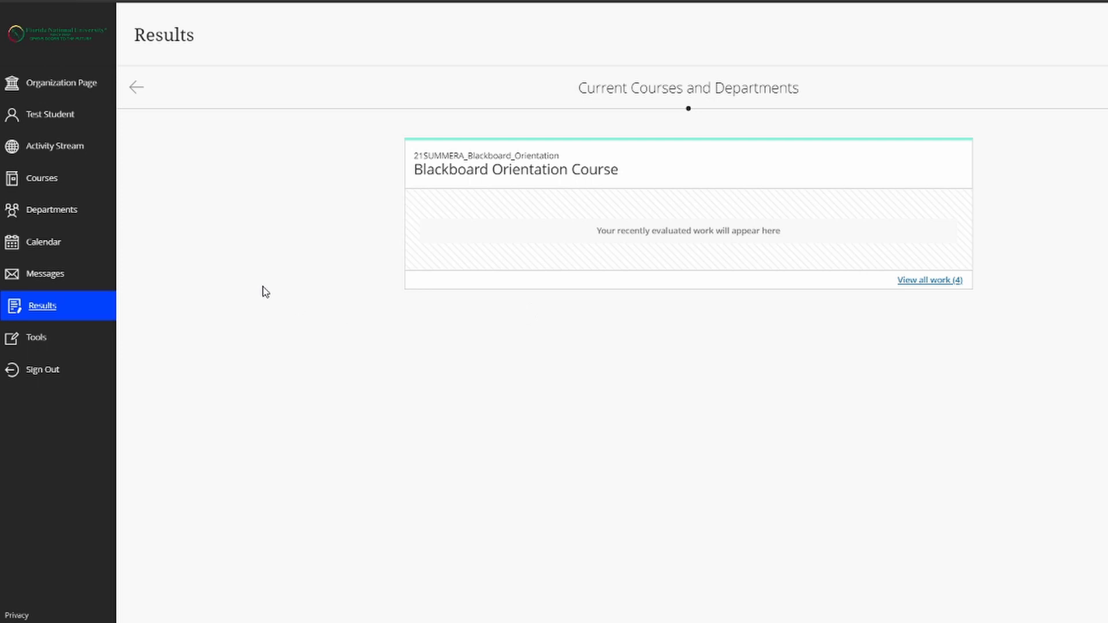
mouse_move(336, 295)
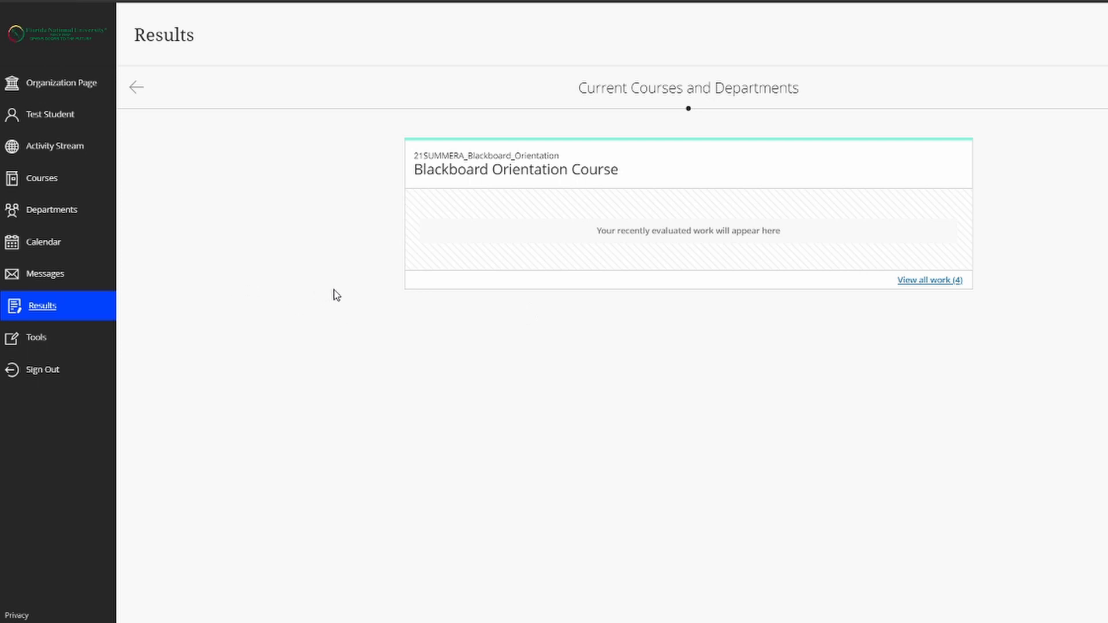
mouse_move(335, 288)
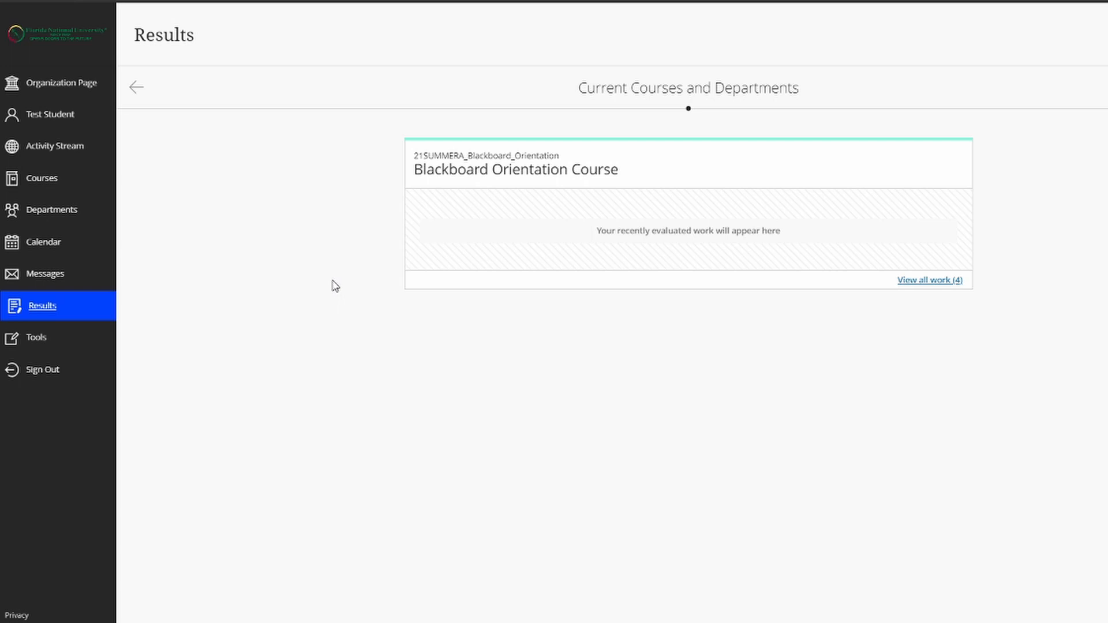